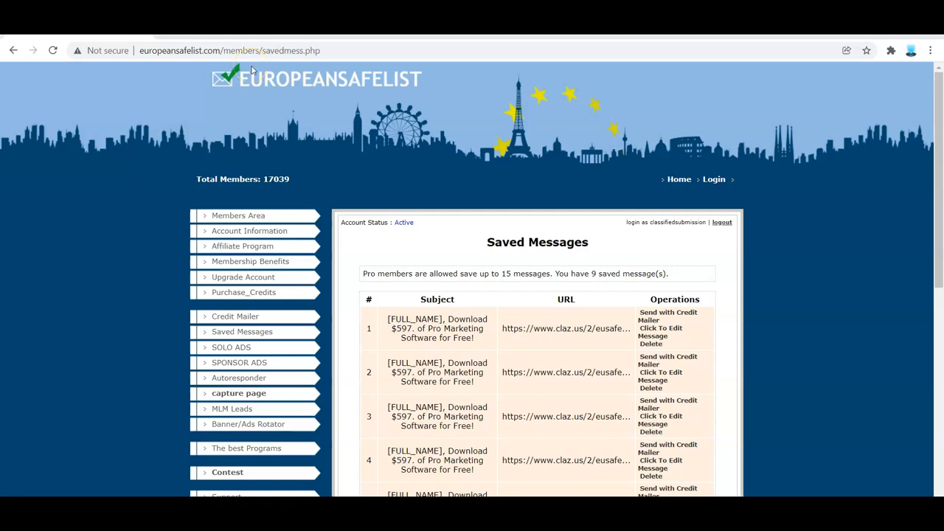
mouse_move(333, 96)
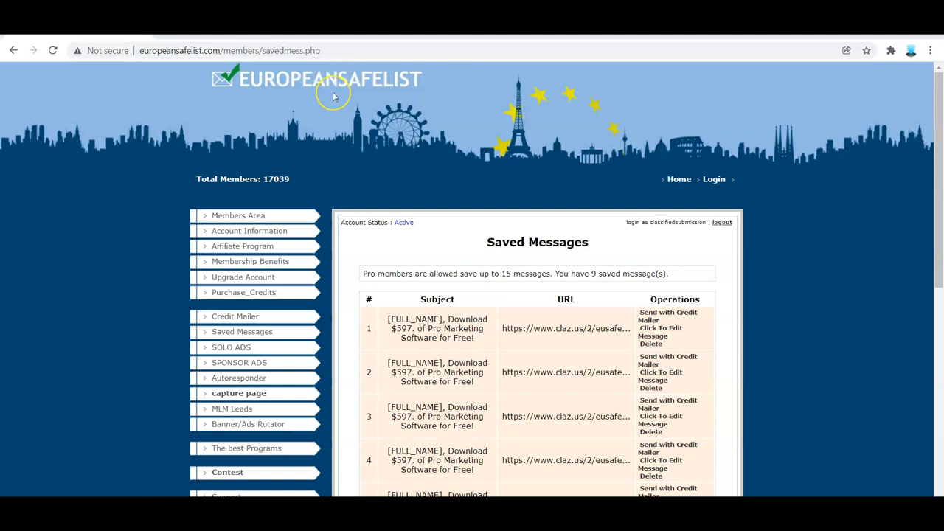
mouse_move(333, 95)
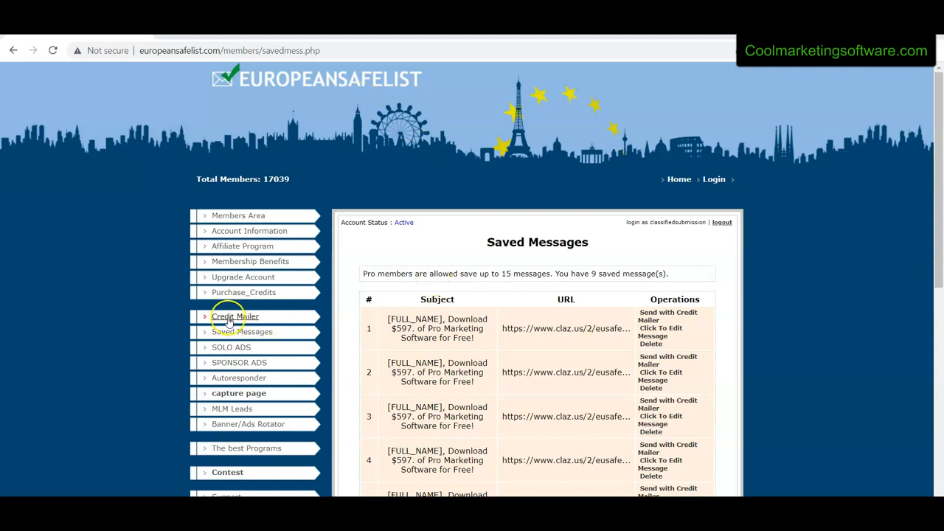
mouse_move(288, 180)
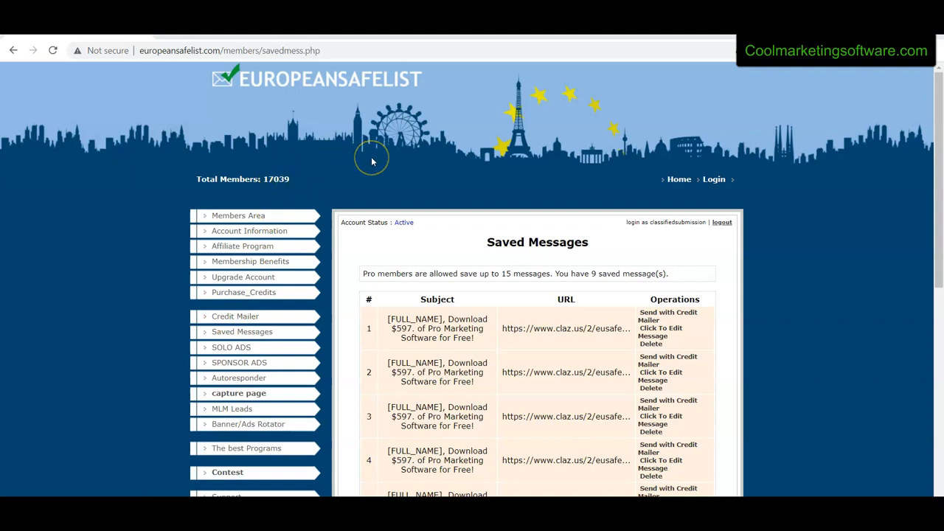
mouse_move(371, 76)
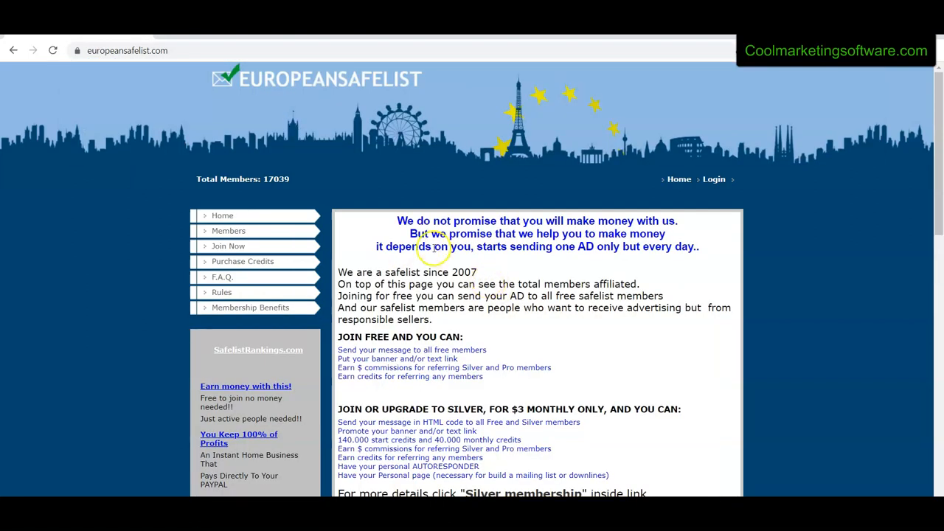
mouse_move(637, 222)
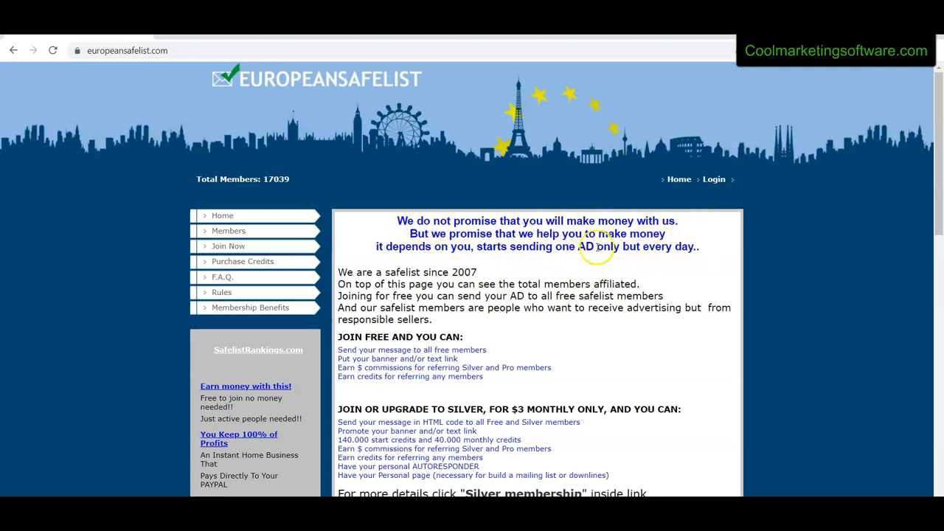
mouse_move(738, 279)
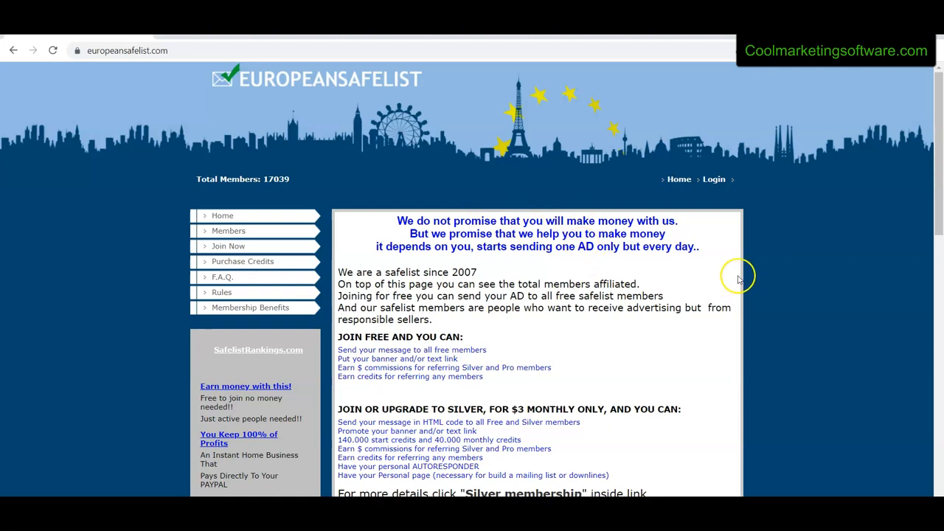
mouse_move(710, 264)
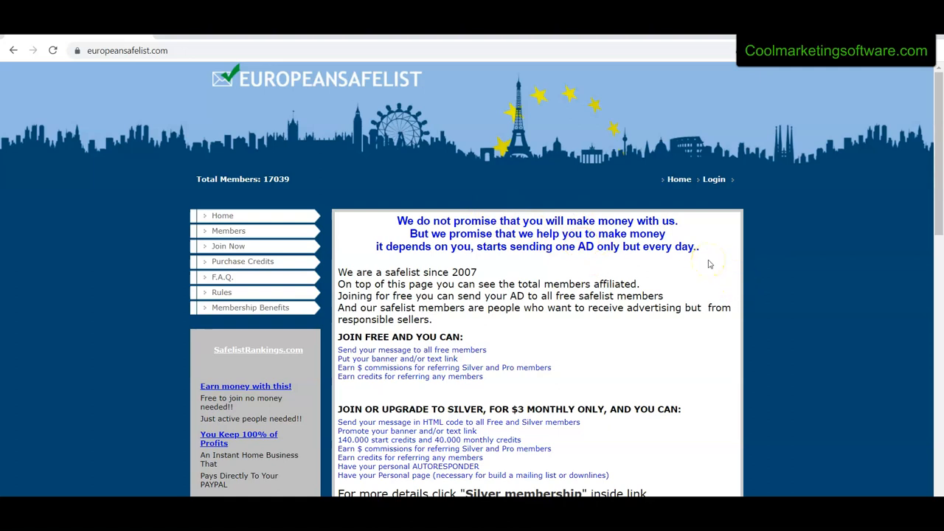
mouse_move(546, 268)
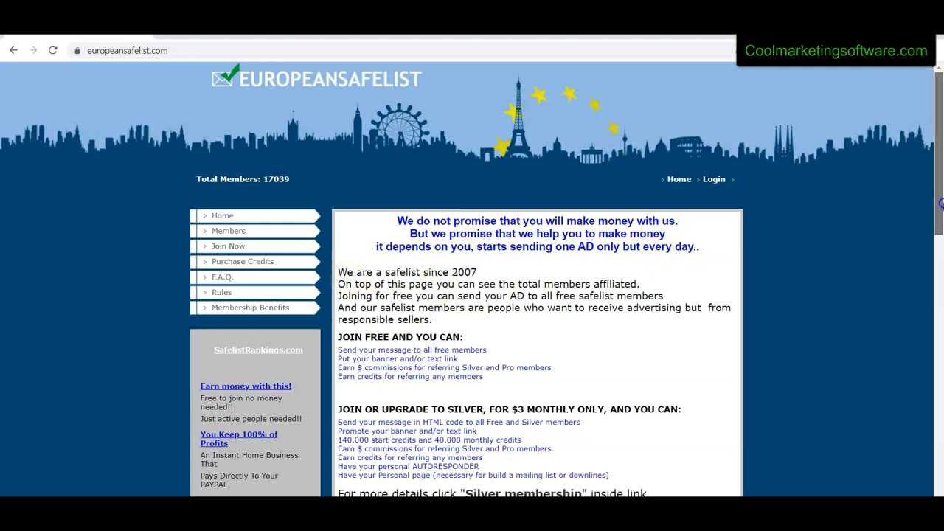
- Scroll through the home page's free, Silver and Pro membership descriptions
scroll("down", 3)
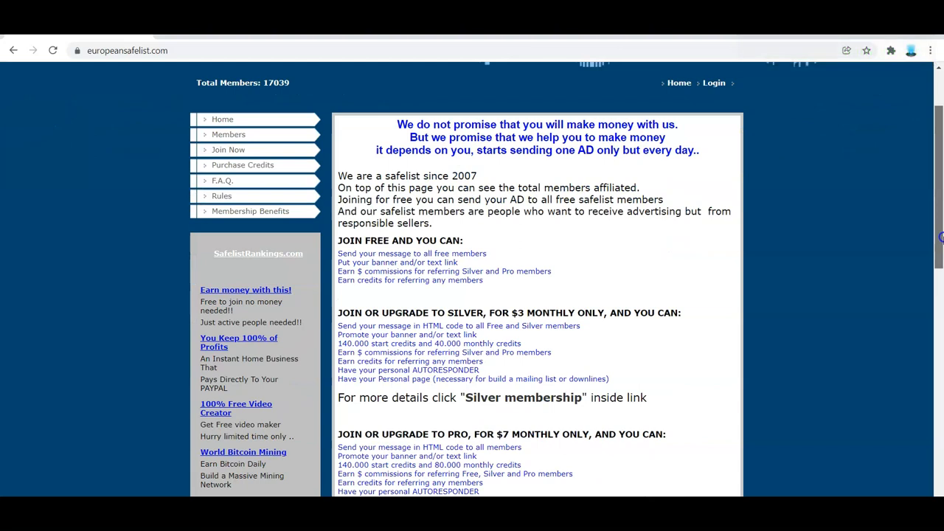
scroll("up", 3)
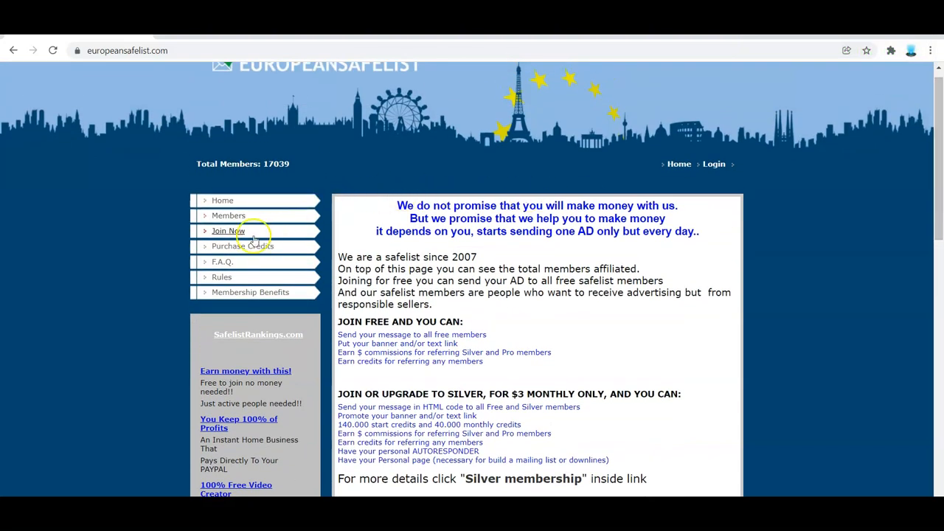
mouse_move(726, 166)
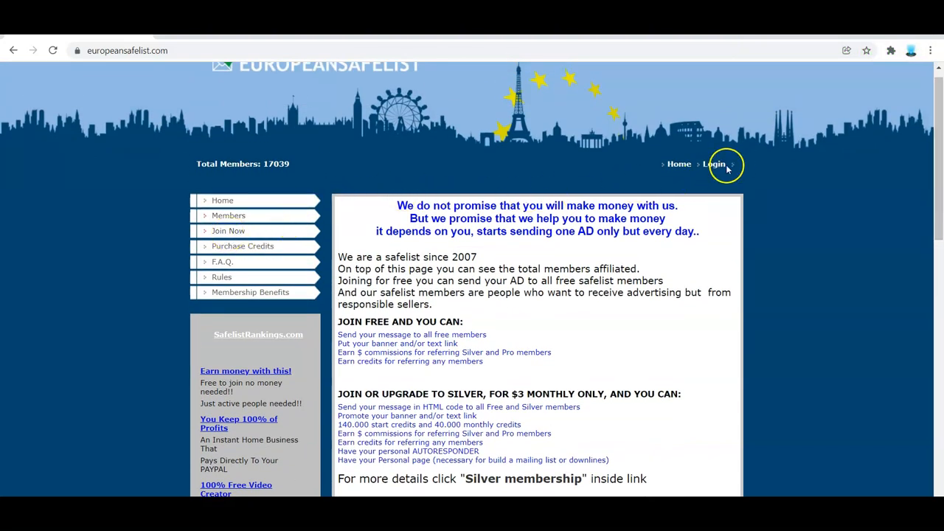
- Log in and review the Members Area announcements down to the Silver/Pro benefits table
left_click(714, 163)
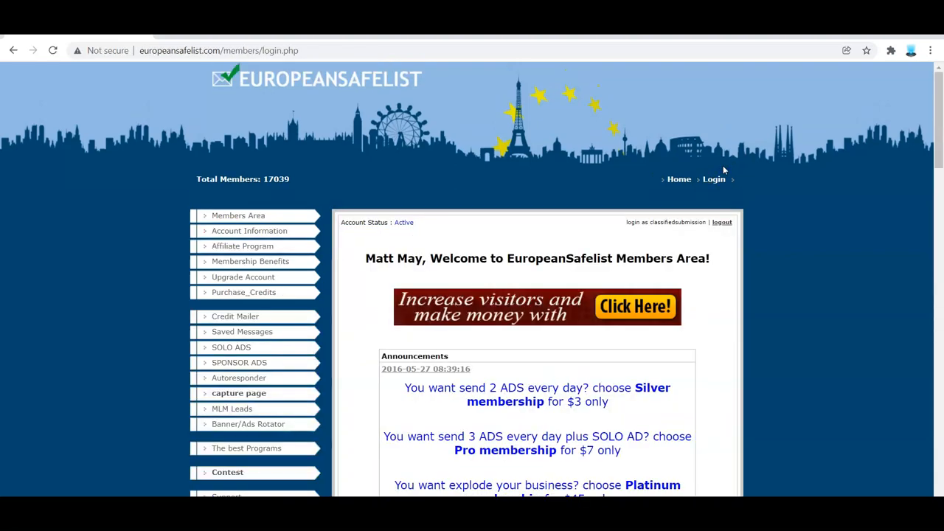
scroll("down", 3)
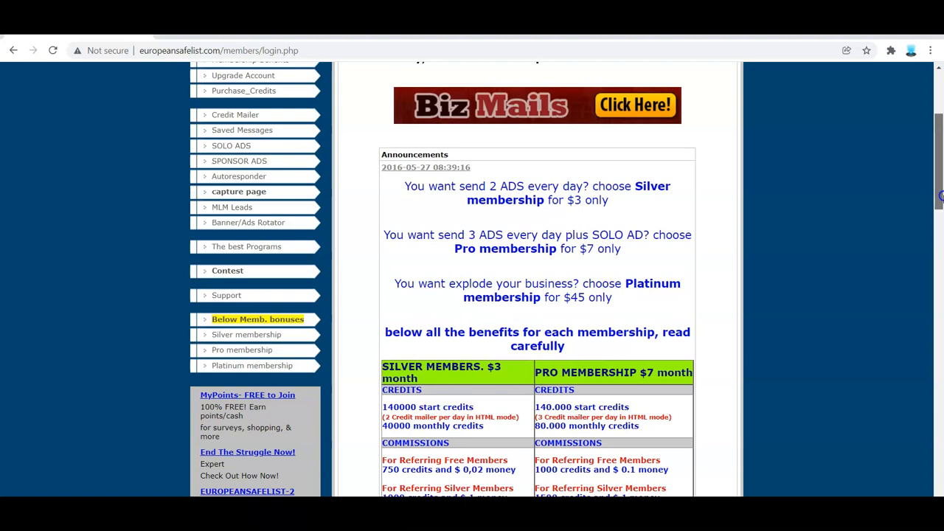
scroll("down", 3)
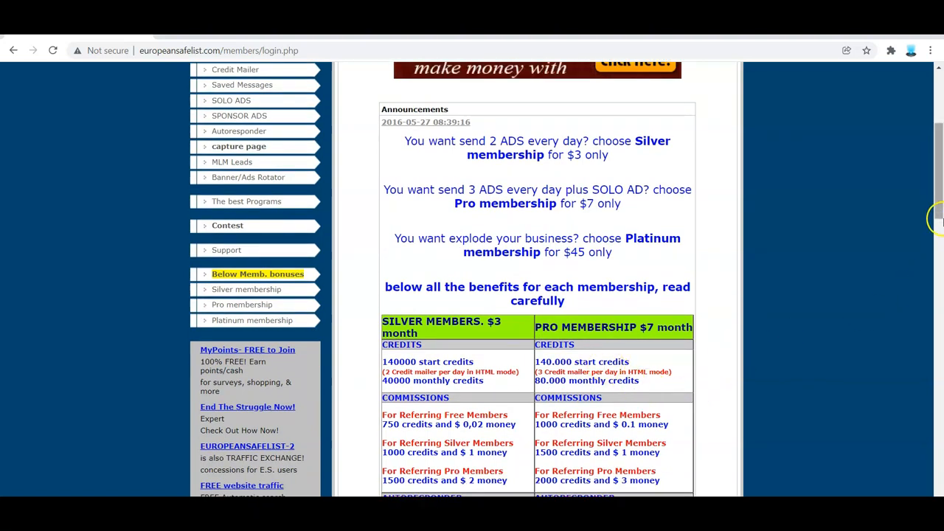
scroll("up", 3)
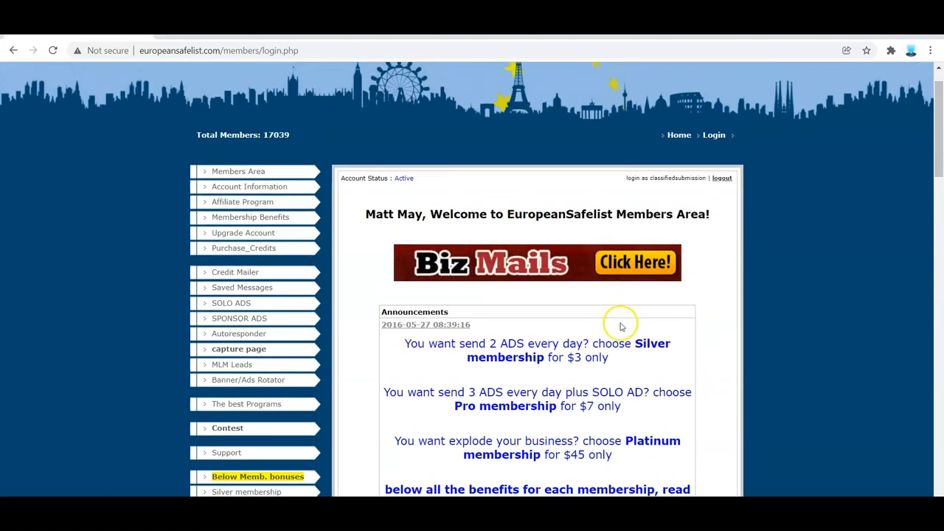
mouse_move(623, 332)
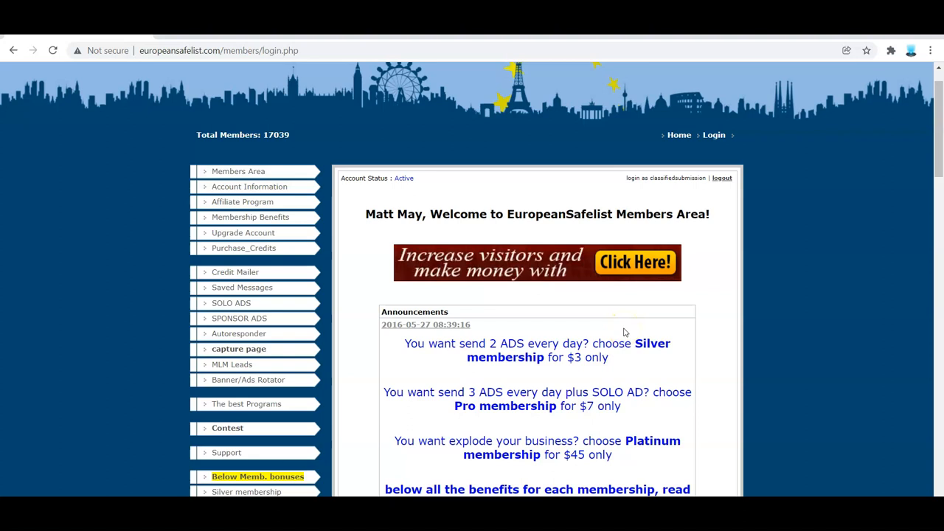
mouse_move(288, 144)
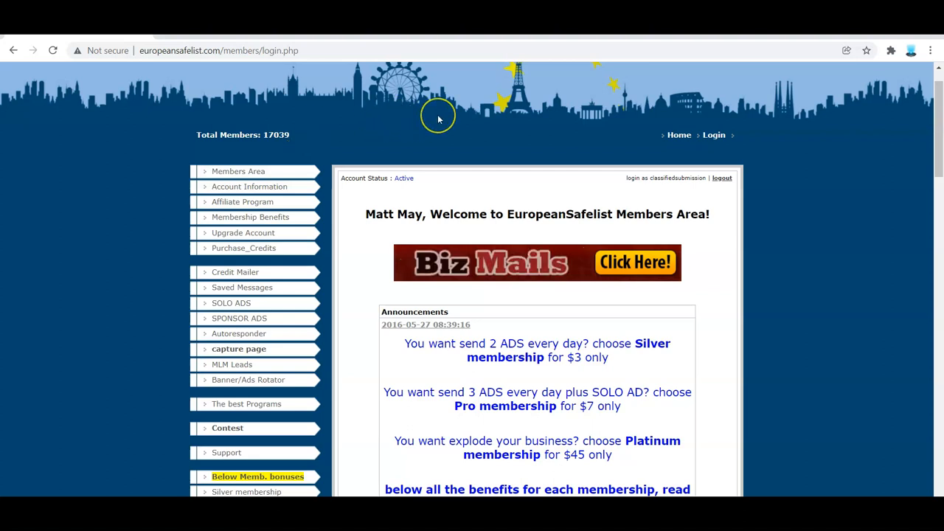
mouse_move(438, 118)
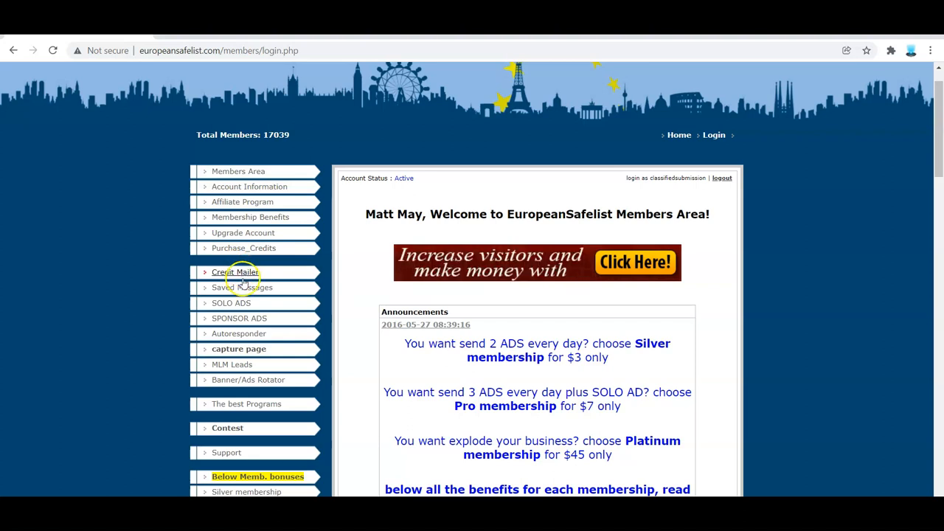
- Show the Saved Messages list and look over the stored ads
left_click(242, 287)
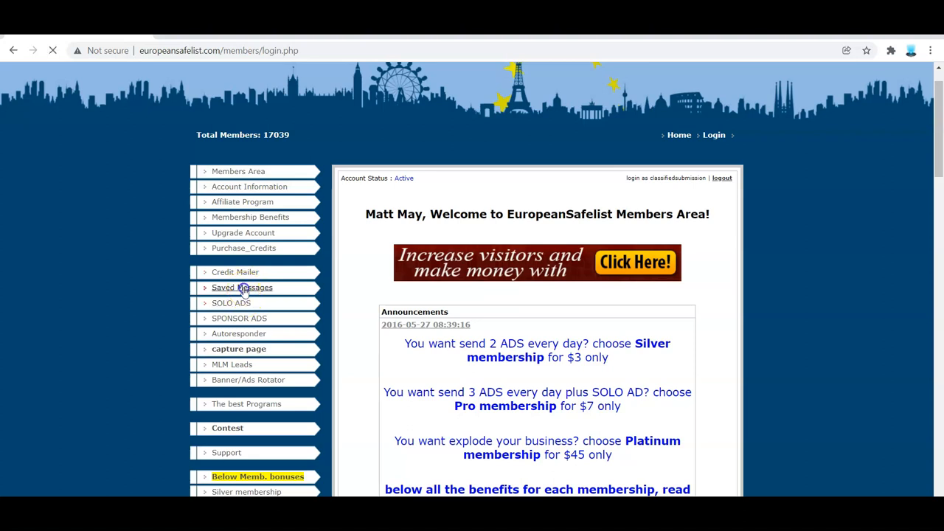
left_click(241, 286)
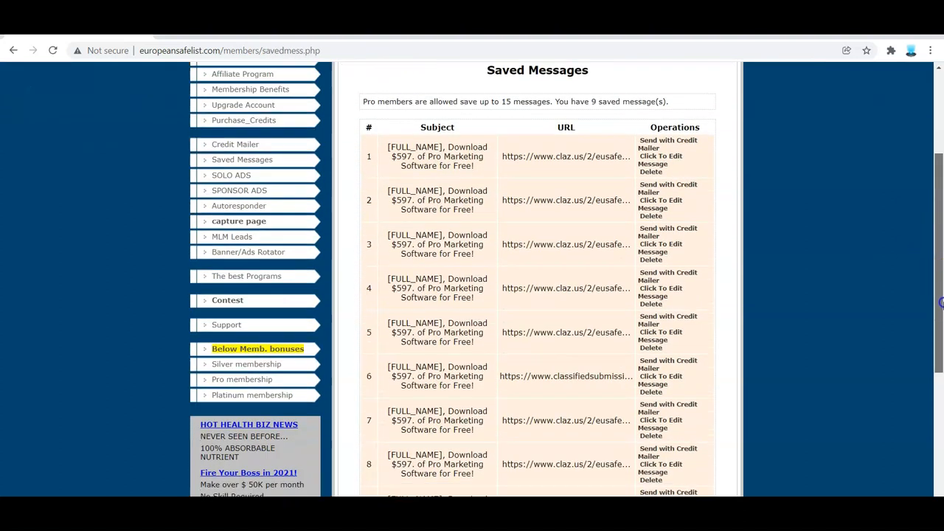
scroll("down", 3)
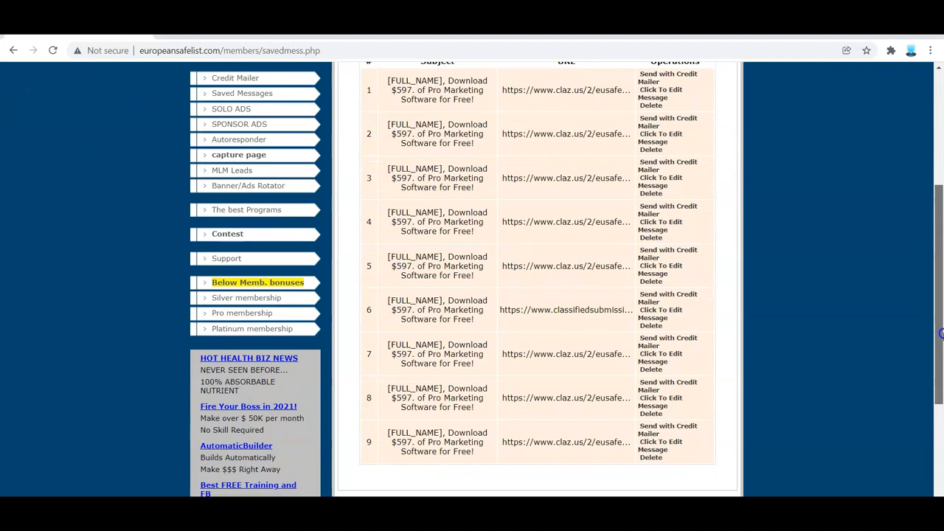
scroll("up", 3)
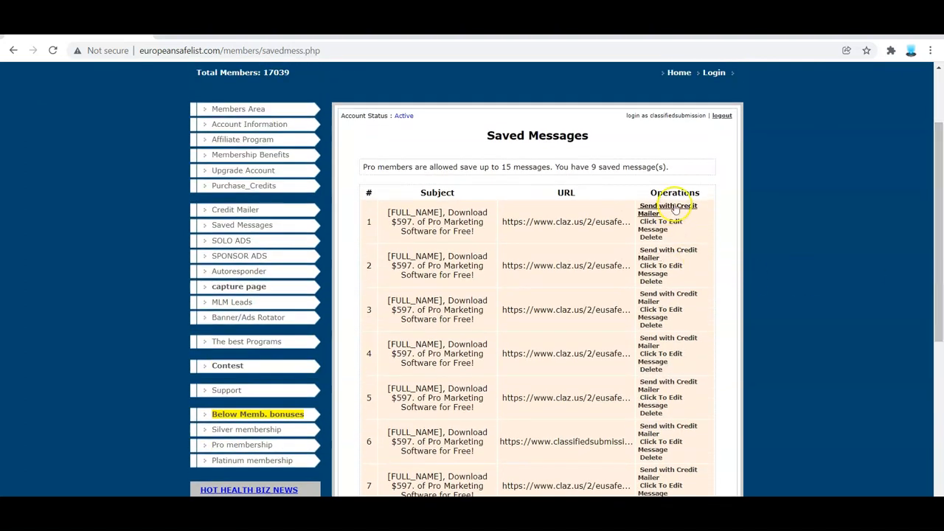
- Start Send with Credit Mailer on message 1 and copy its promoted URL
left_click(667, 209)
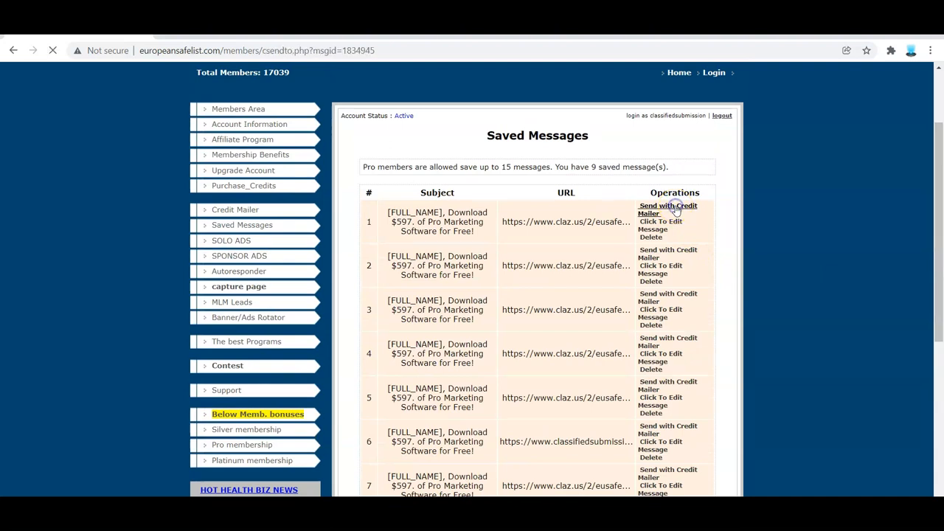
left_click(667, 210)
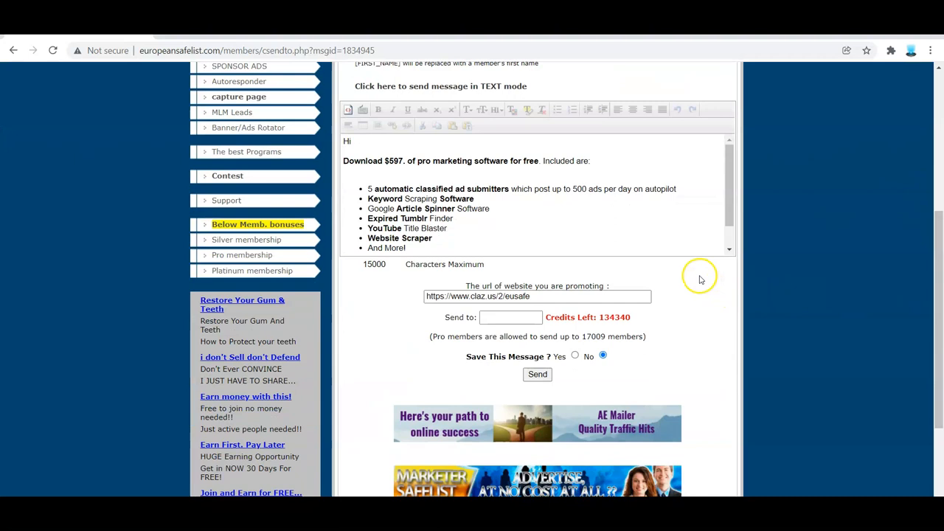
left_click(537, 295)
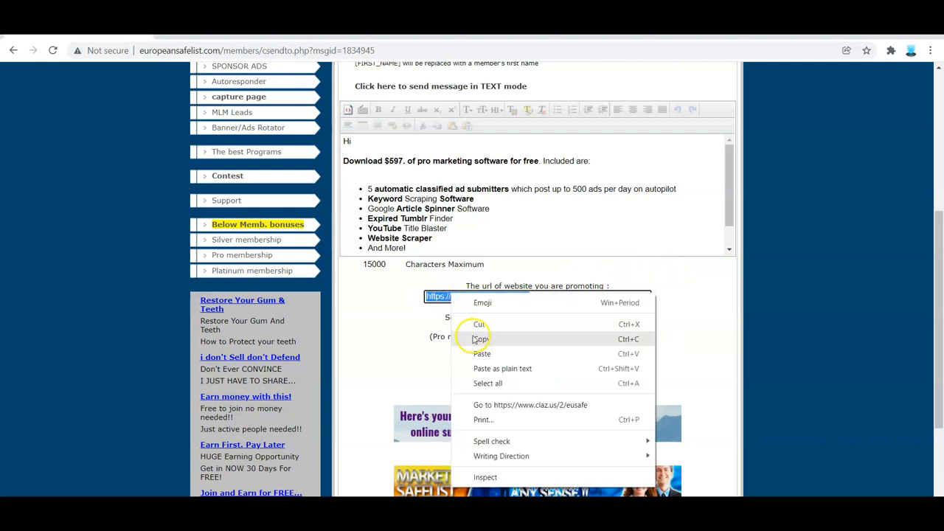
left_click(478, 338)
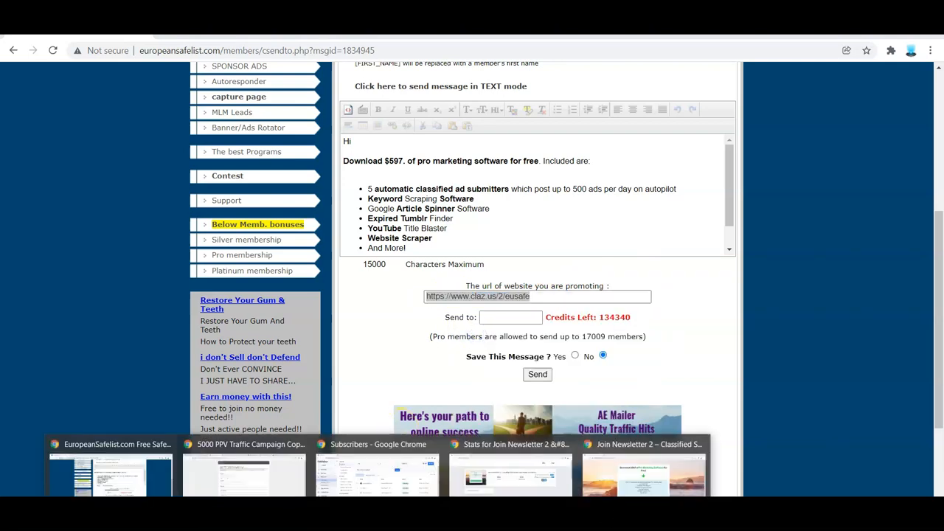
- Switch to the classifiedsubmissions.com join-newsletter-2 landing page tab
left_click(643, 474)
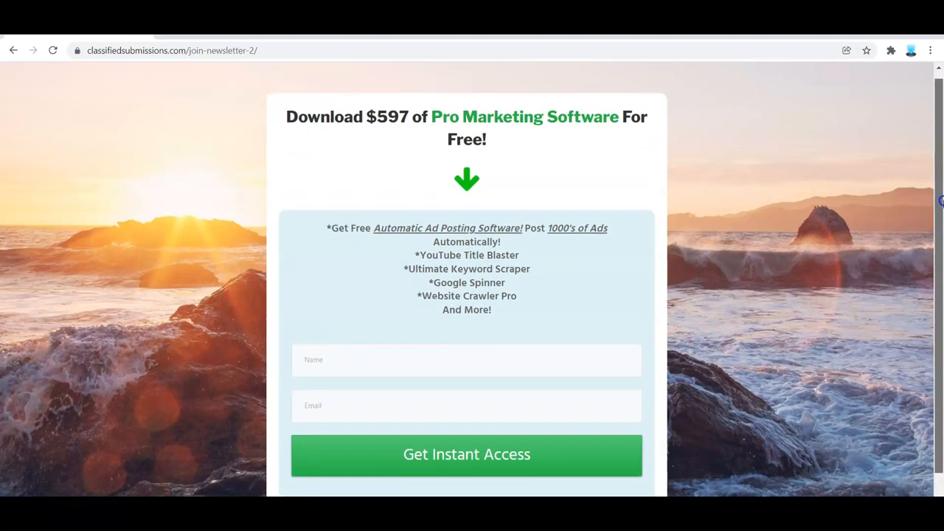
mouse_move(867, 204)
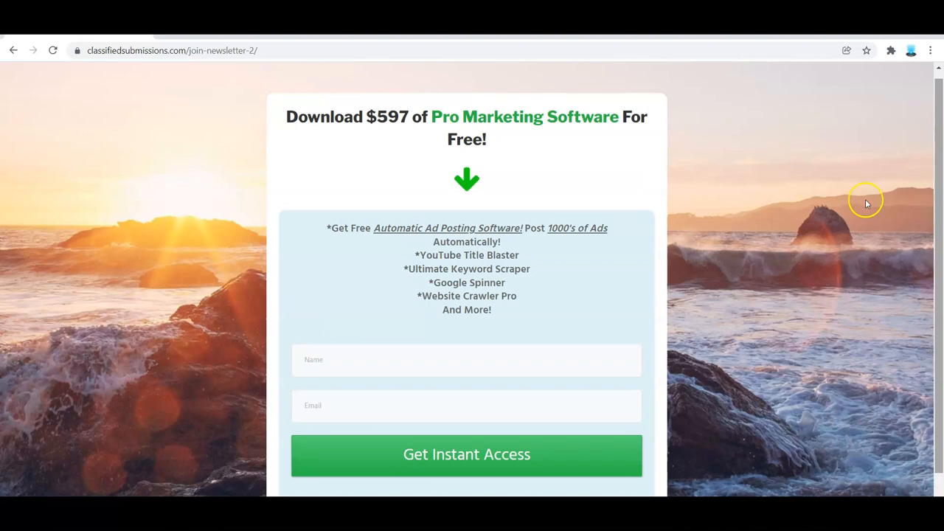
mouse_move(519, 142)
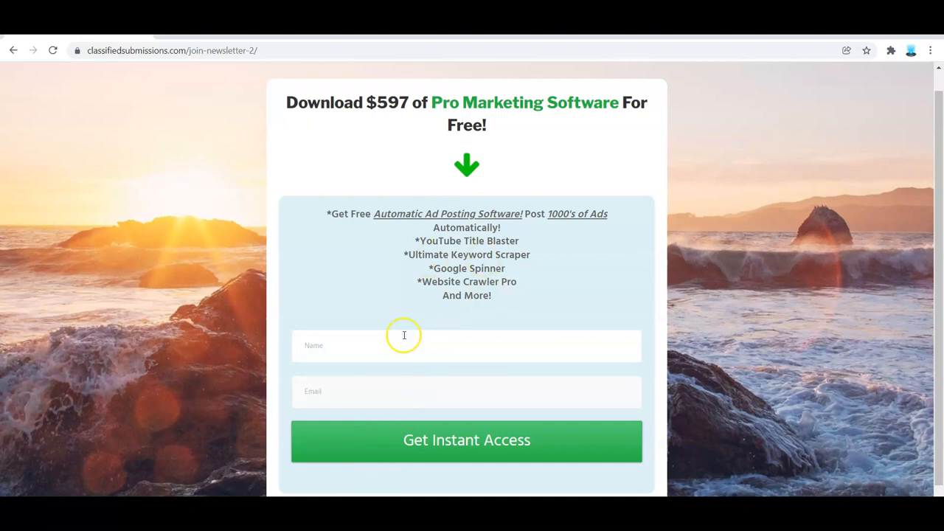
mouse_move(395, 435)
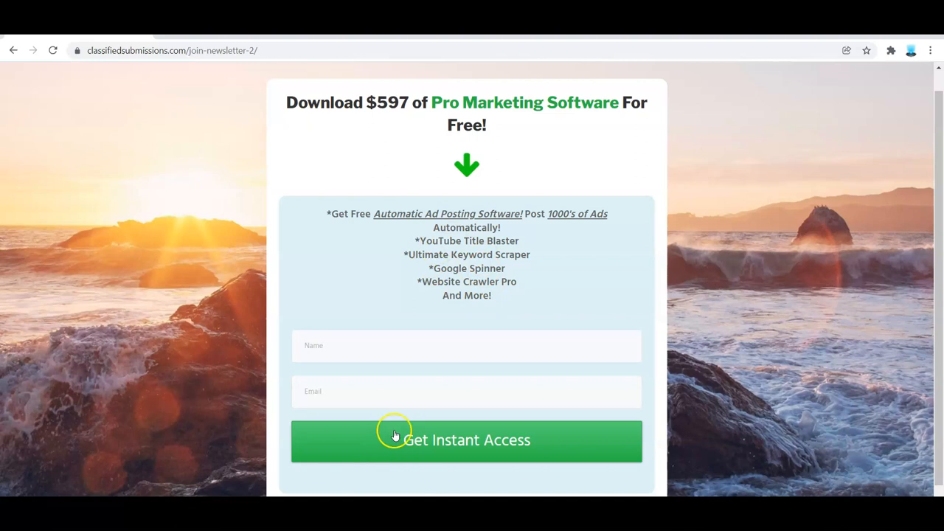
mouse_move(395, 435)
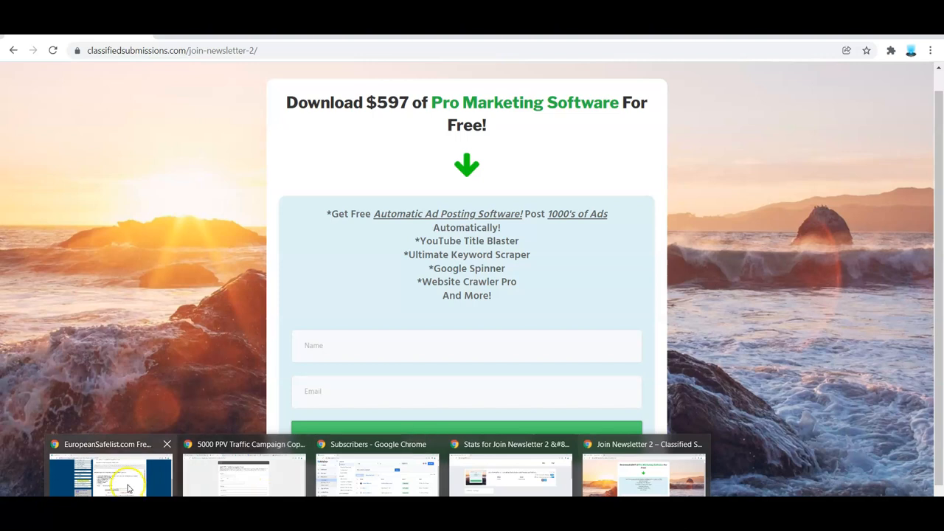
- Set the promoted URL and choose 20000 members as the Send to count
left_click(110, 472)
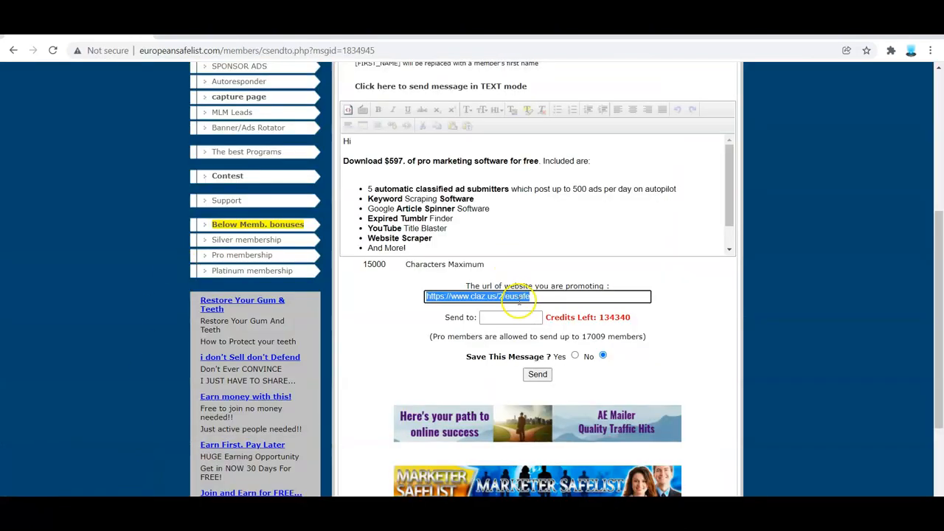
left_click(511, 317)
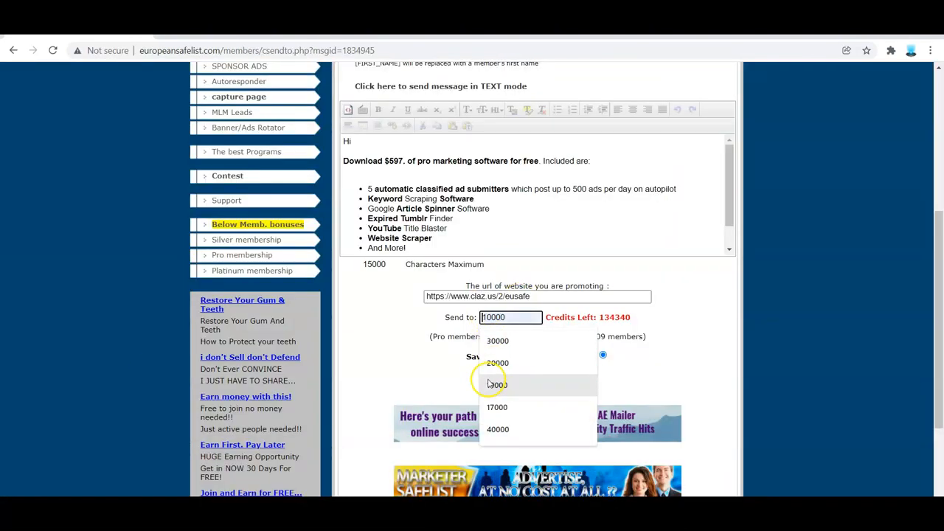
left_click(498, 363)
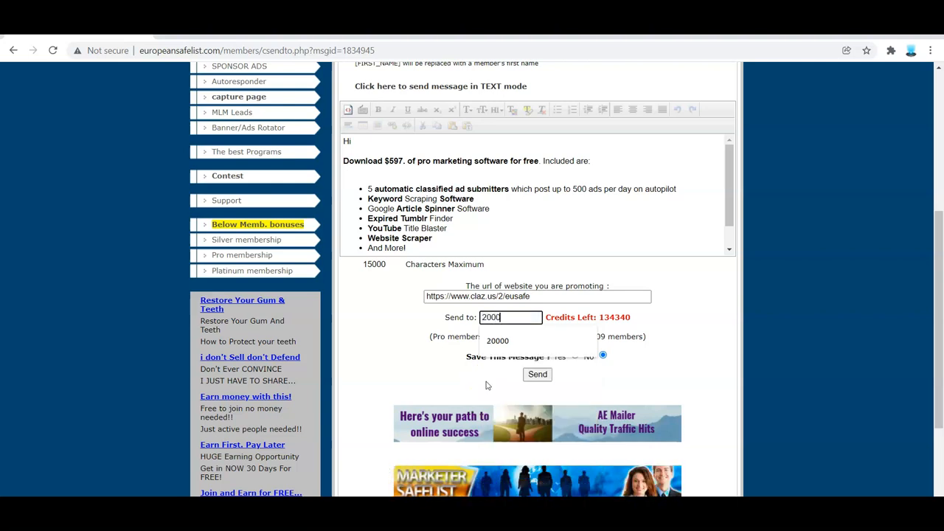
left_click(497, 339)
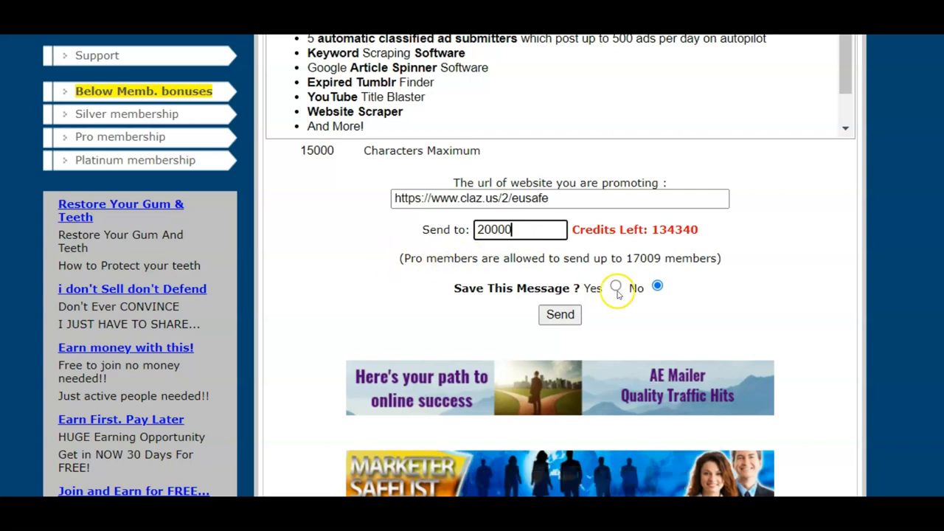
- Mark Save This Message Yes and send the mailing to members
left_click(617, 287)
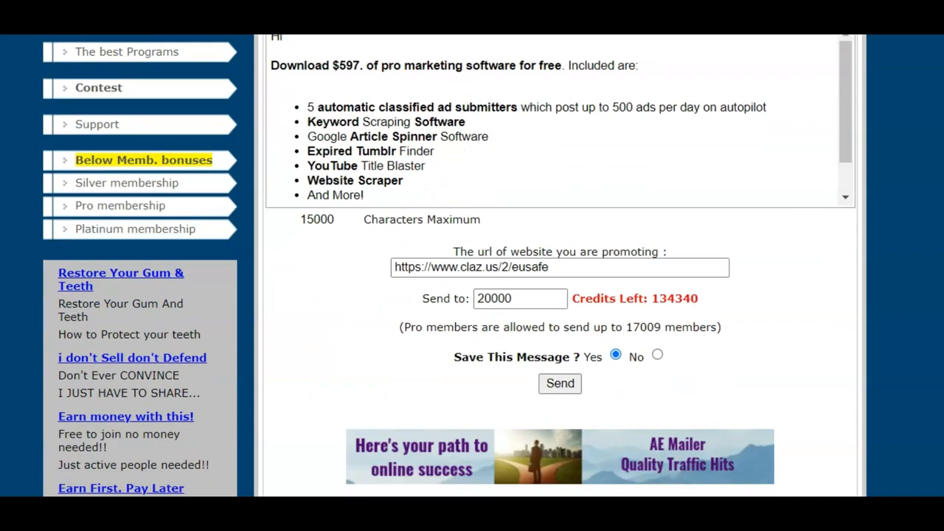
scroll("down", 3)
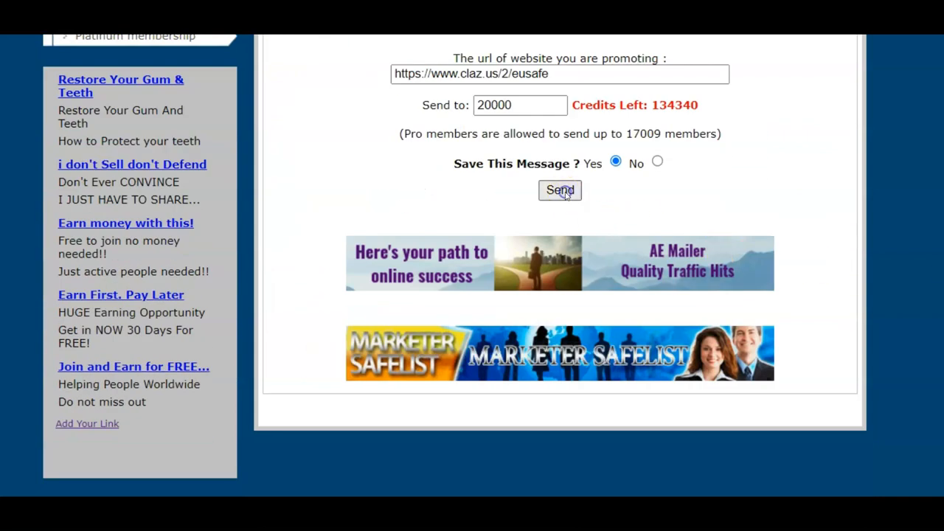
left_click(560, 190)
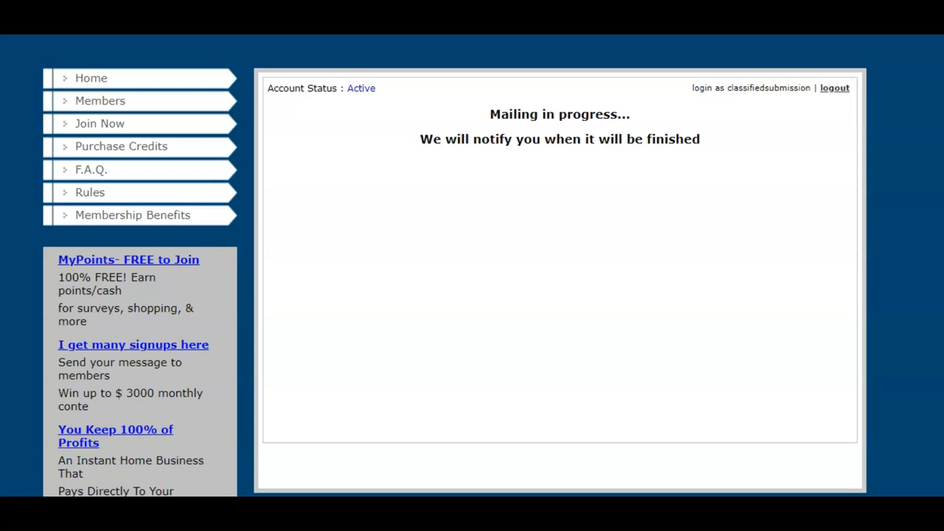
key("ctrl+minus")
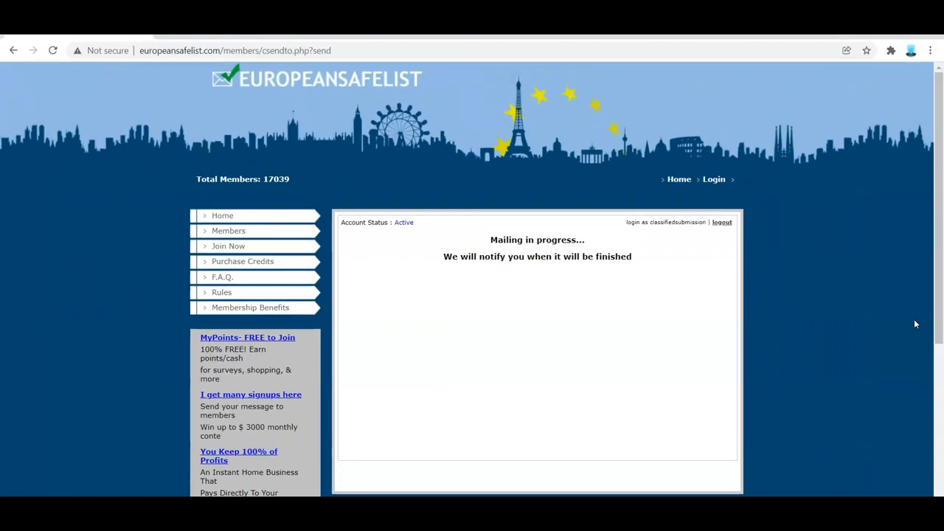
mouse_move(376, 472)
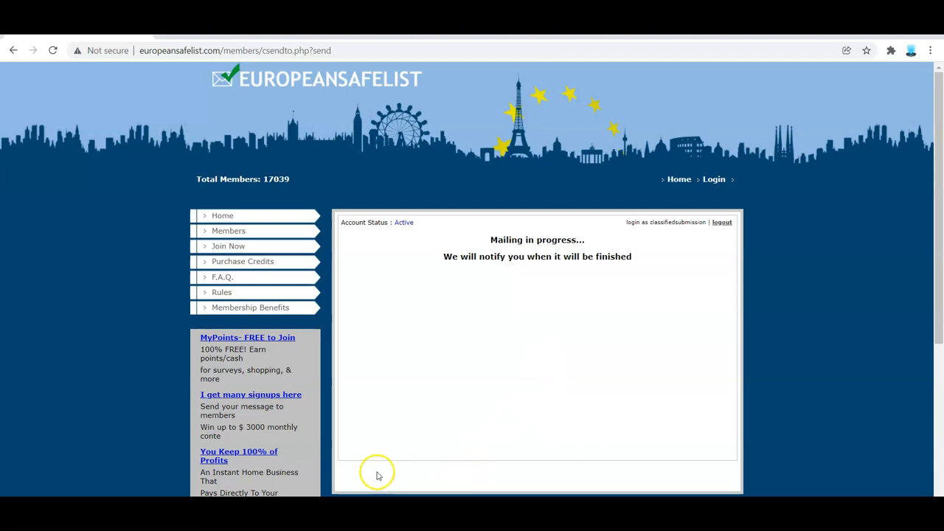
mouse_move(378, 472)
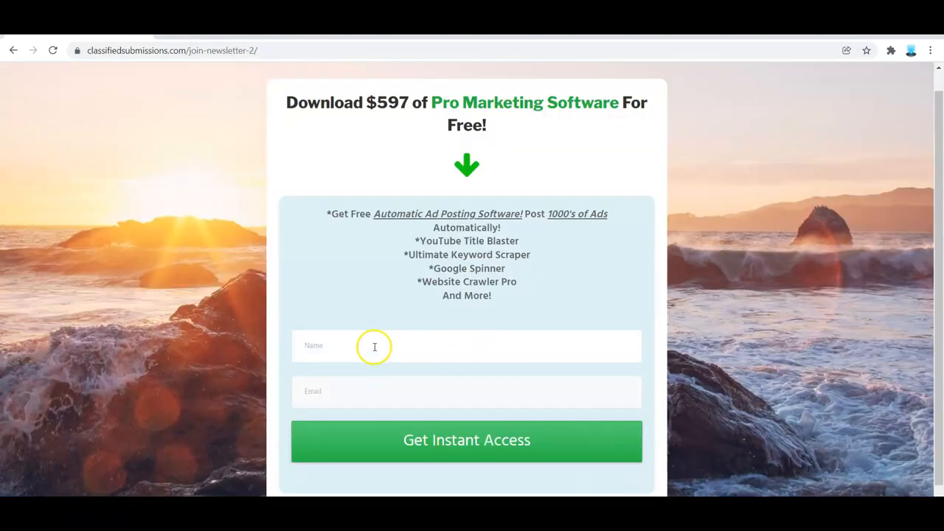
mouse_move(373, 345)
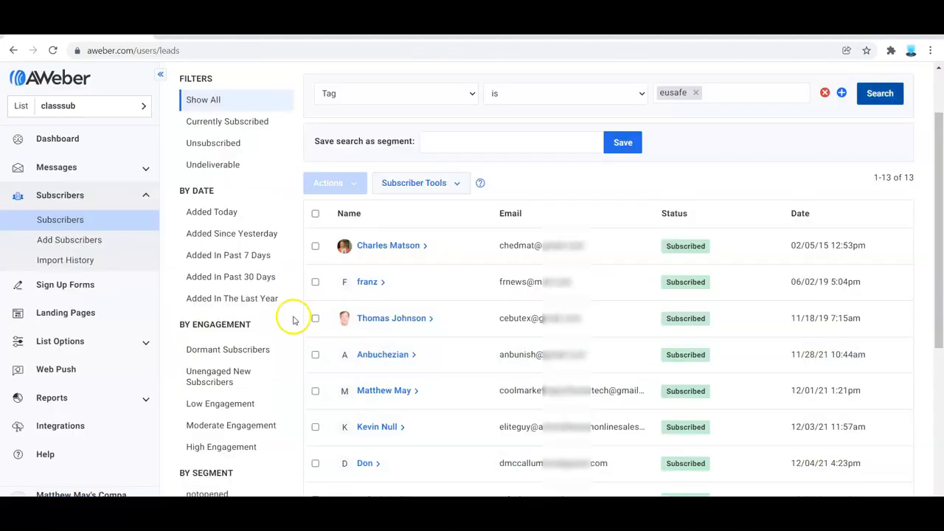
mouse_move(587, 195)
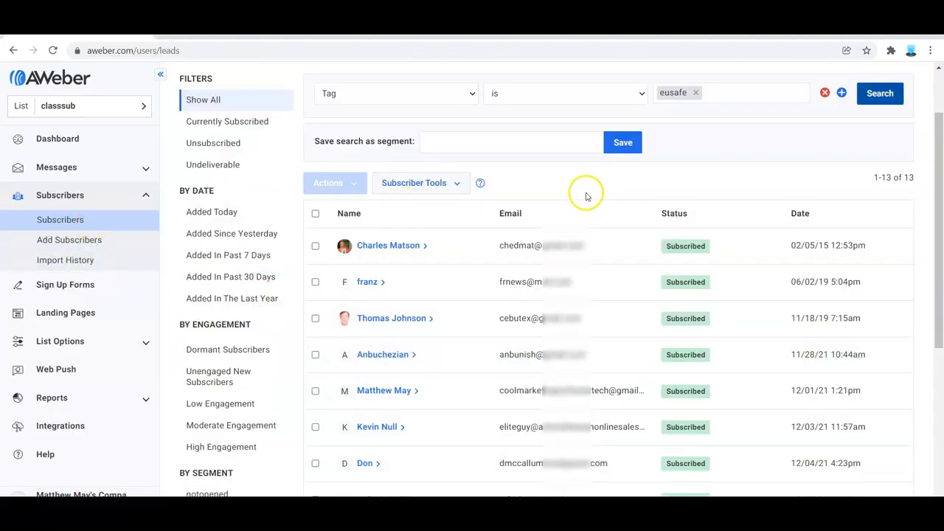
mouse_move(596, 180)
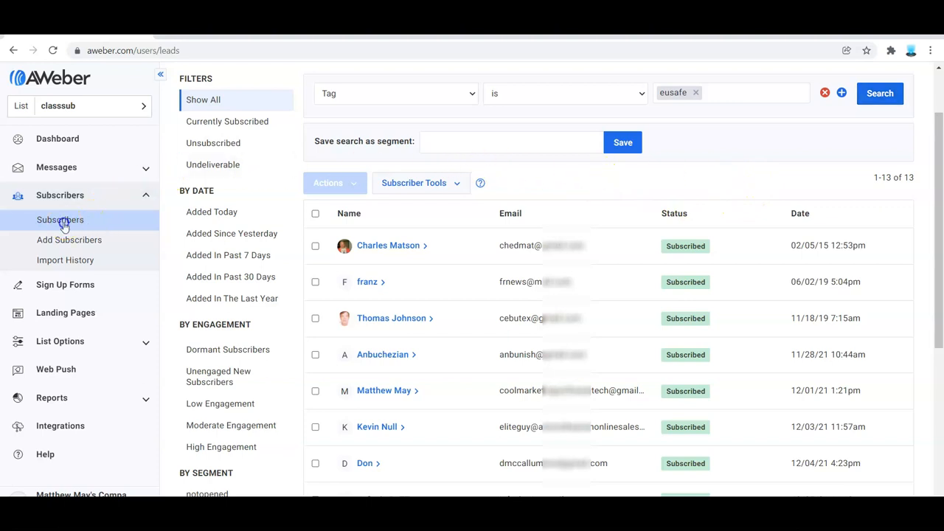
left_click(60, 220)
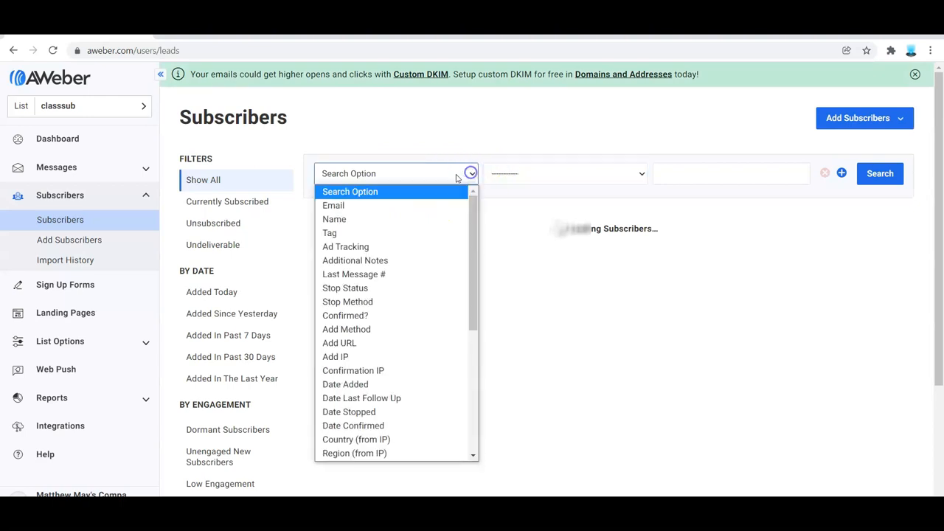
left_click(329, 233)
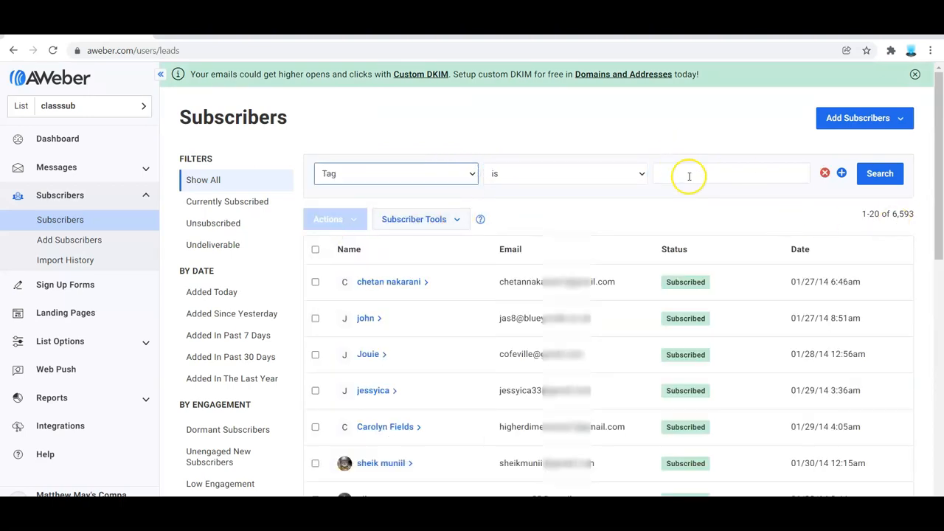
type("eu")
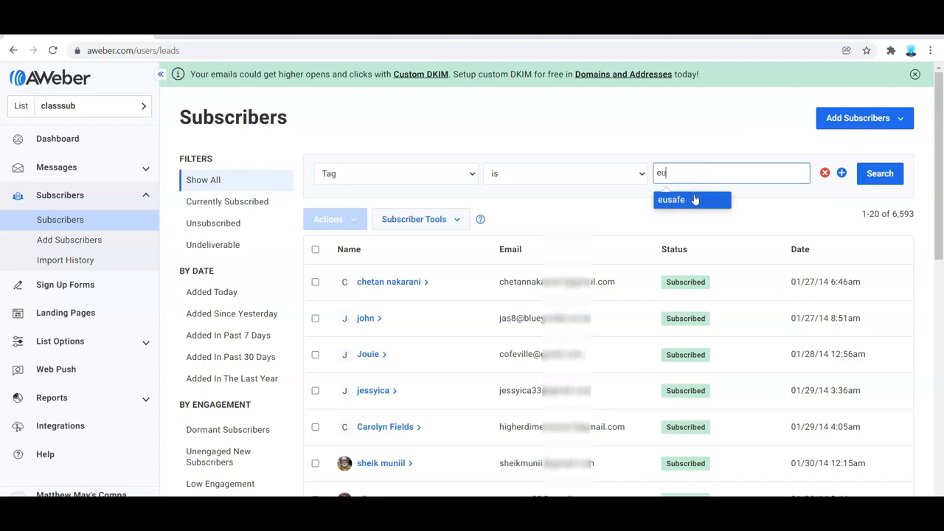
left_click(671, 199)
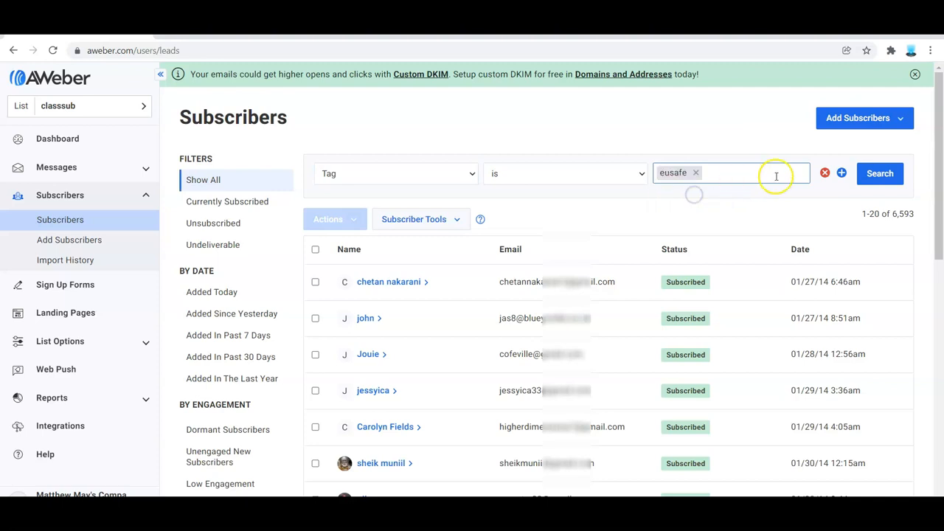
left_click(879, 174)
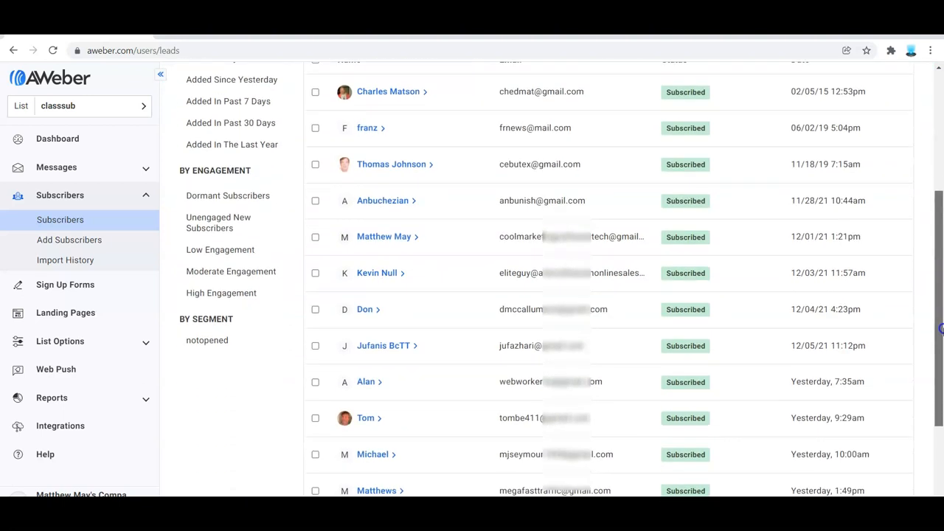
scroll("down", 3)
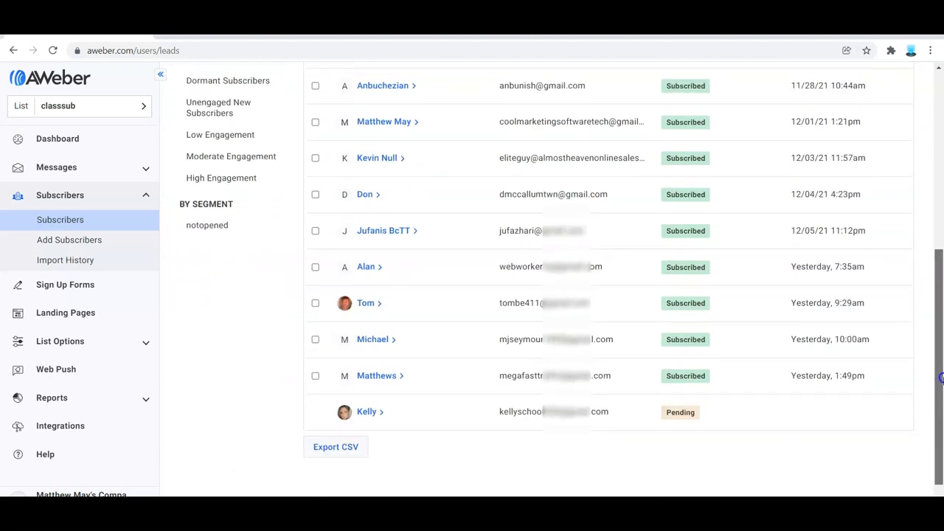
scroll("up", 3)
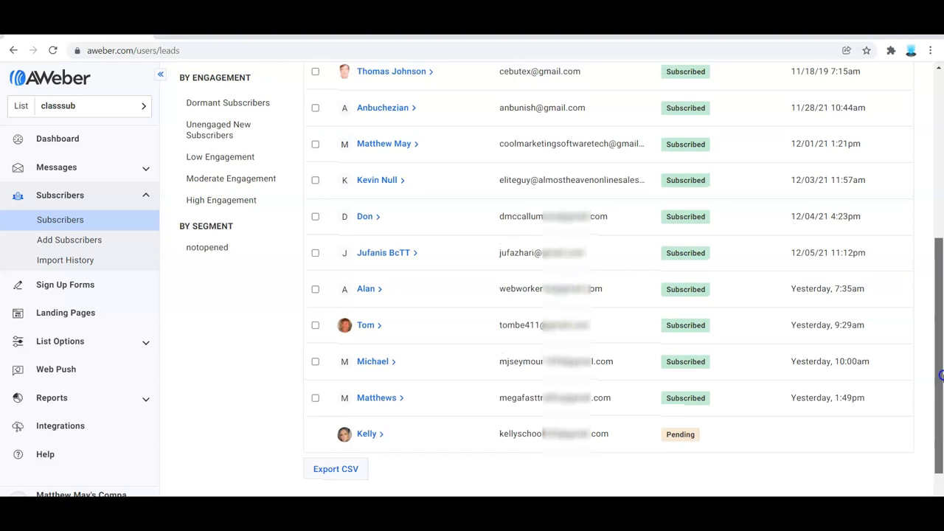
scroll("up", 3)
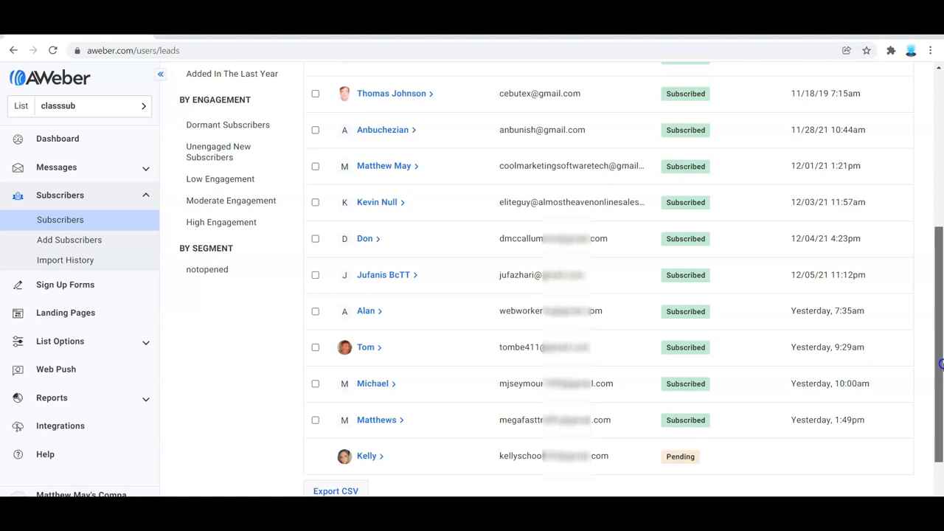
scroll("down", 3)
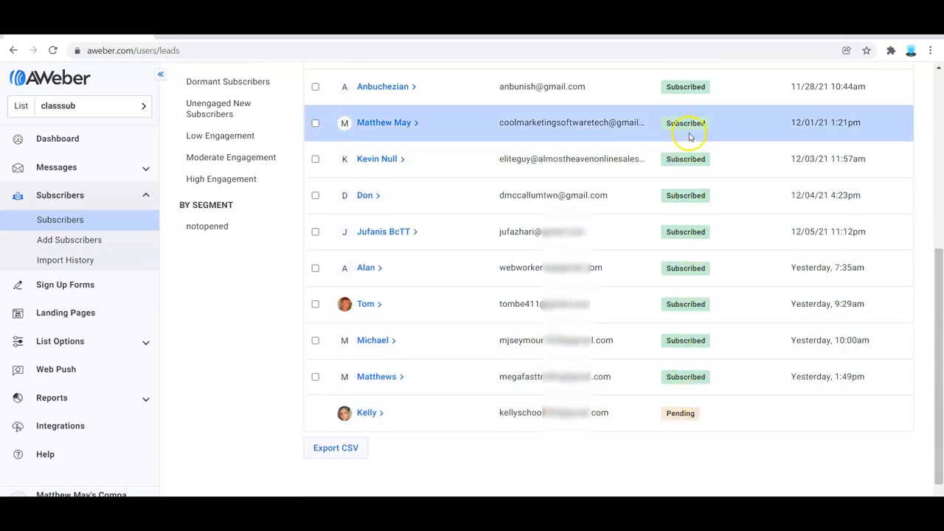
scroll("up", 3)
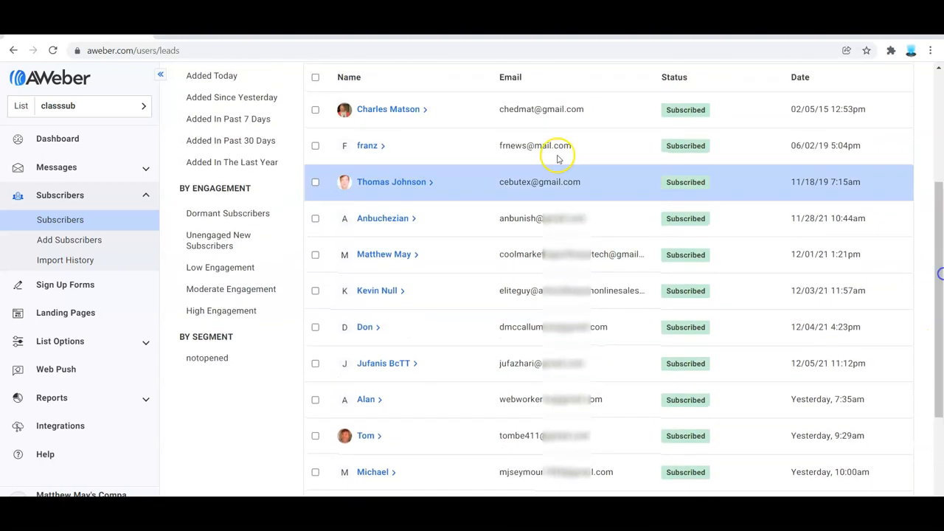
scroll("up", 3)
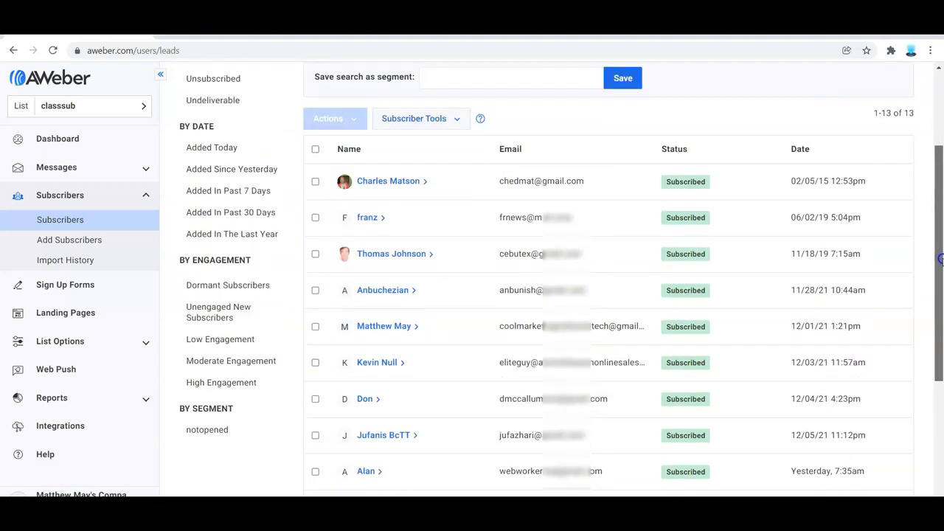
scroll("down", 3)
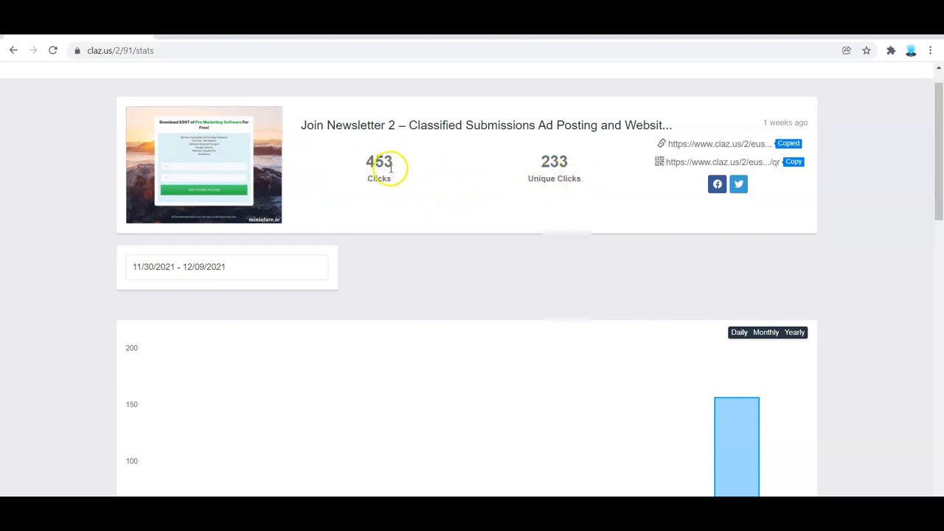
- Highlight the 453 total clicks and review the daily chart and Top Countries
double_click(378, 161)
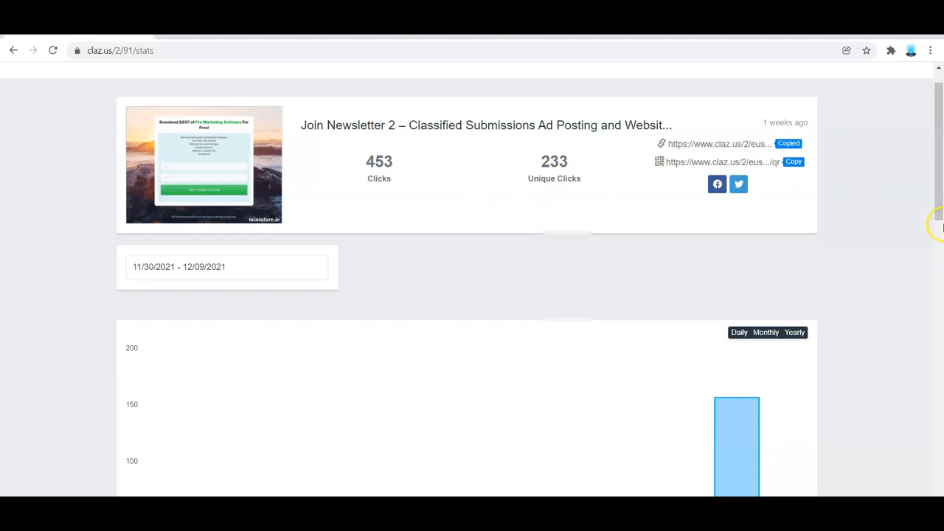
scroll("down", 3)
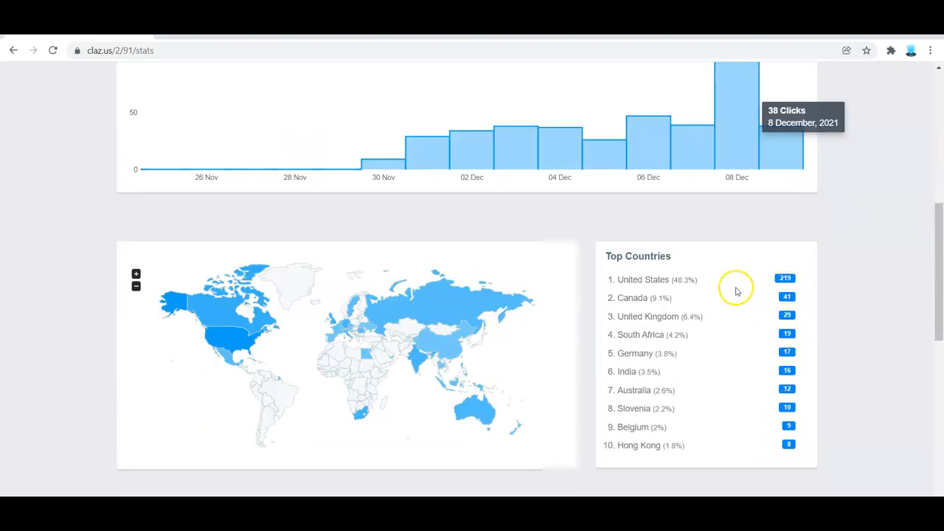
scroll("down", 3)
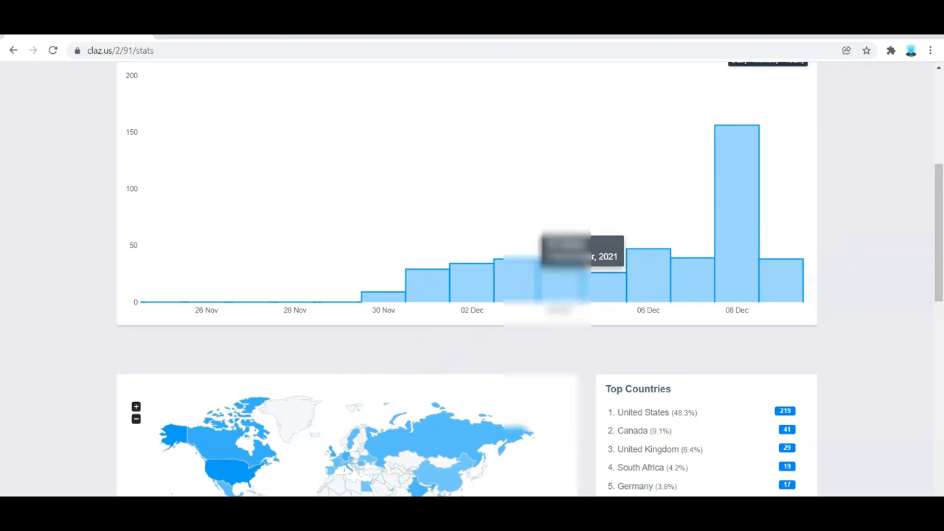
left_click(132, 51)
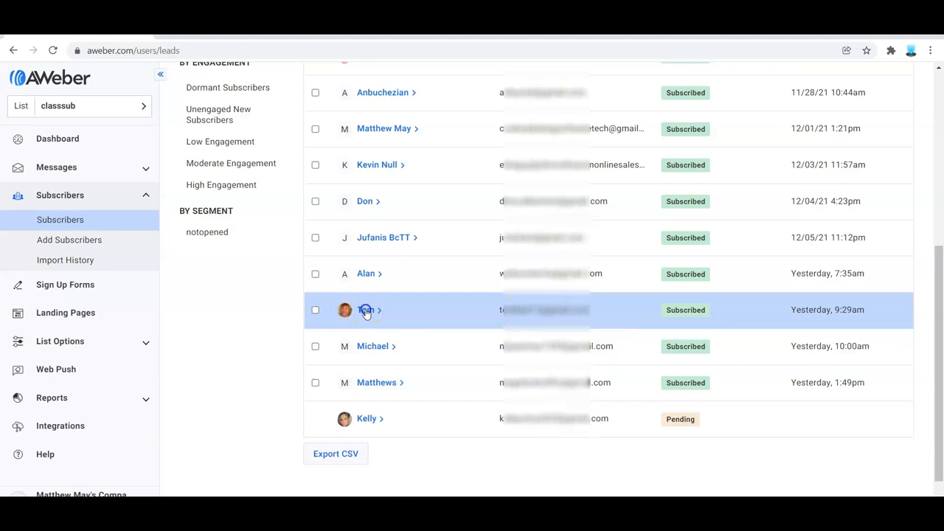
- Expand two subscribers' details and confirm their Tags field shows eusafe
left_click(366, 310)
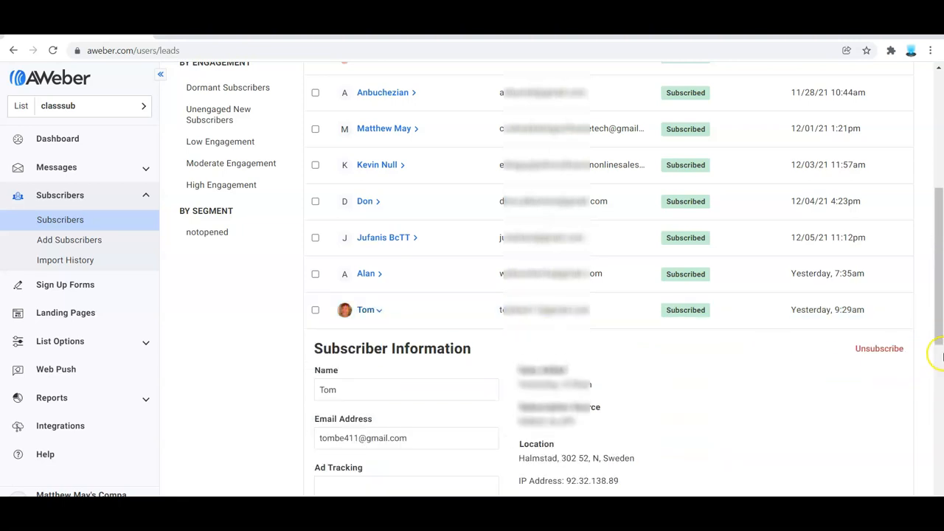
scroll("down", 3)
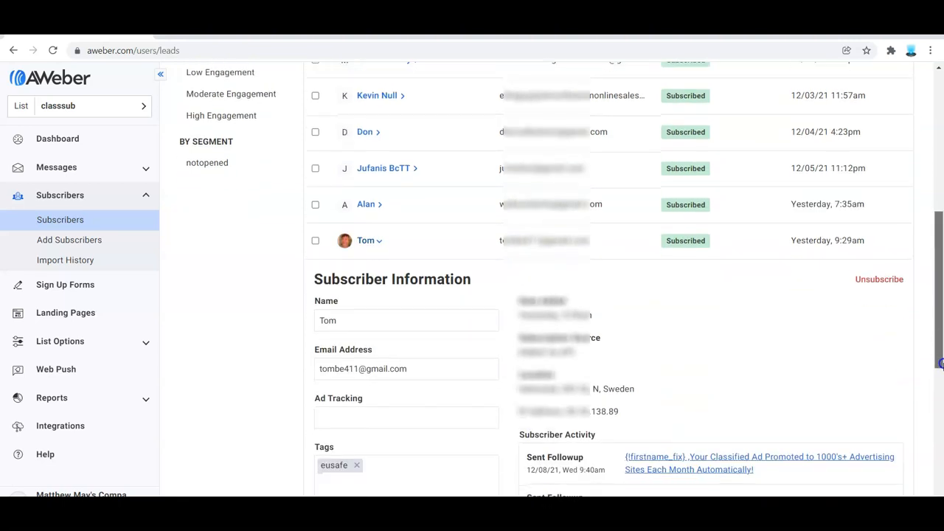
scroll("up", 3)
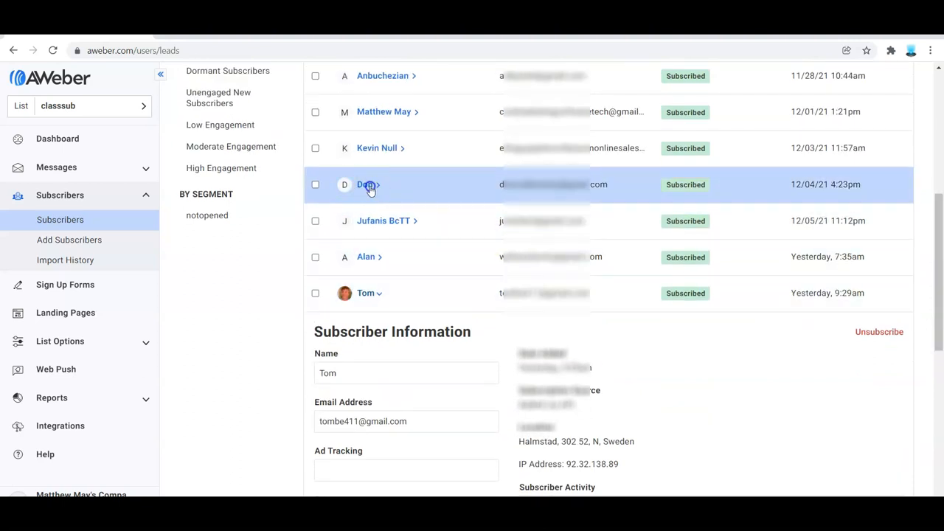
left_click(366, 184)
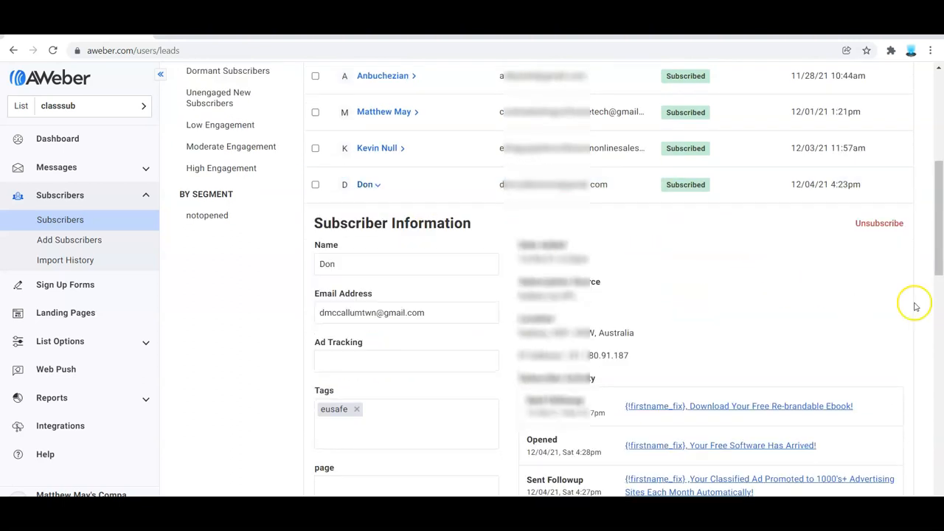
scroll("up", 3)
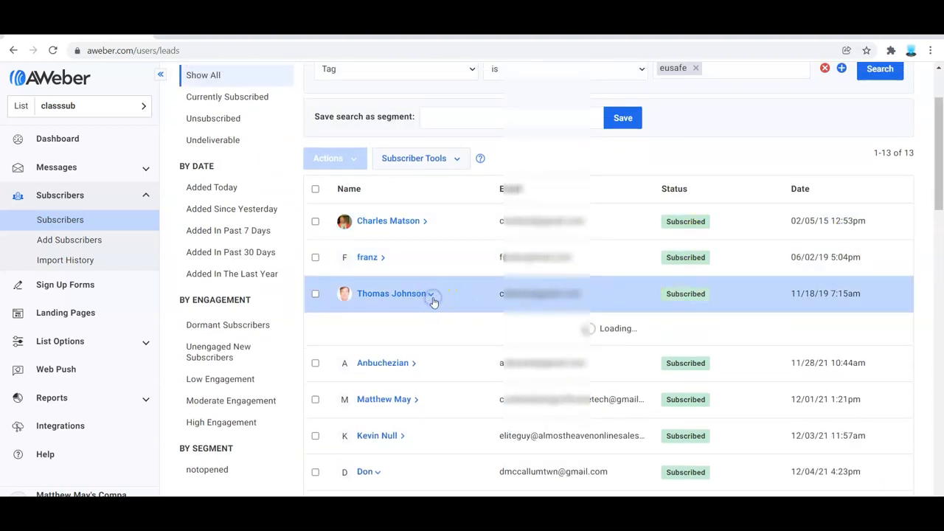
- Check an older subscriber's eusafe tag, then return to the European Safelist members area
left_click(431, 294)
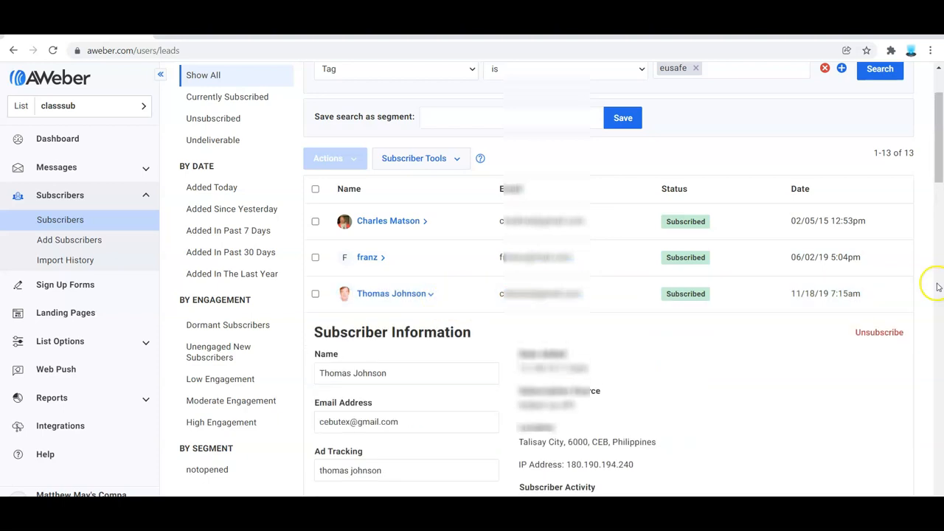
scroll("down", 3)
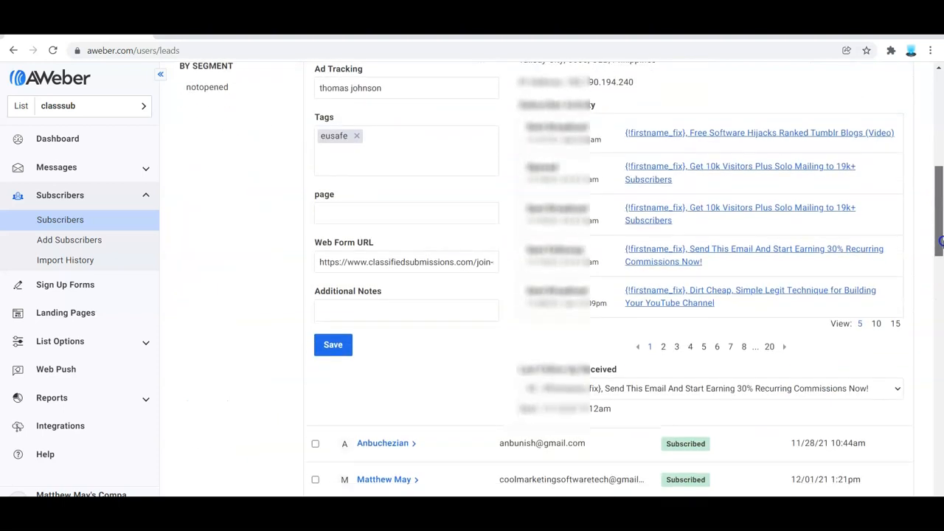
scroll("up", 3)
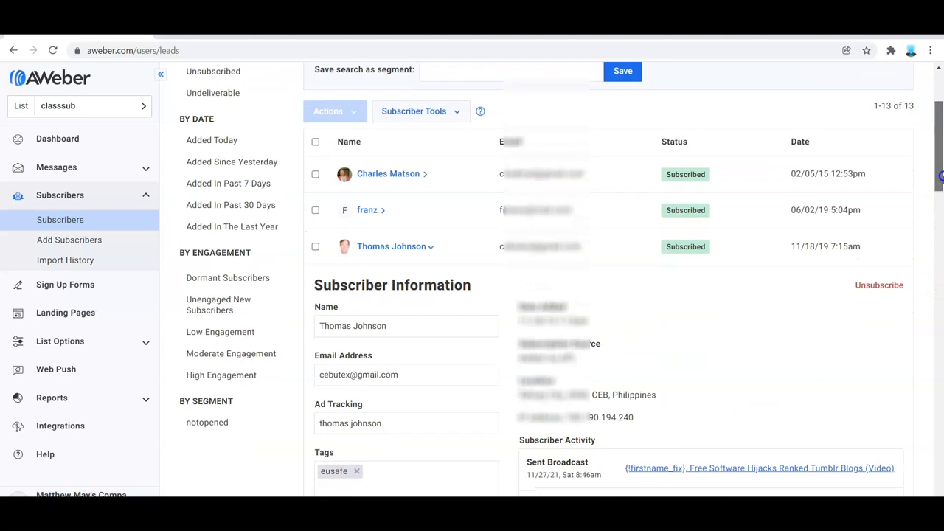
scroll("down", 3)
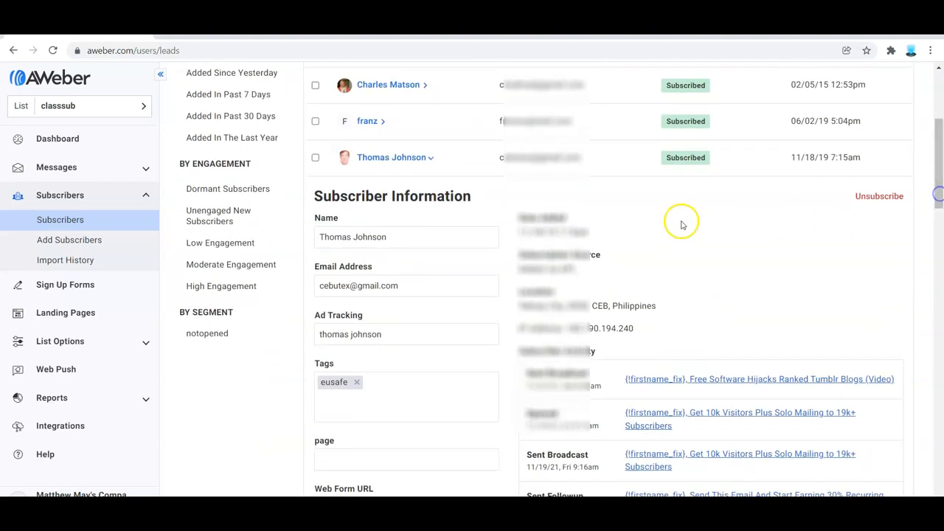
left_click(406, 286)
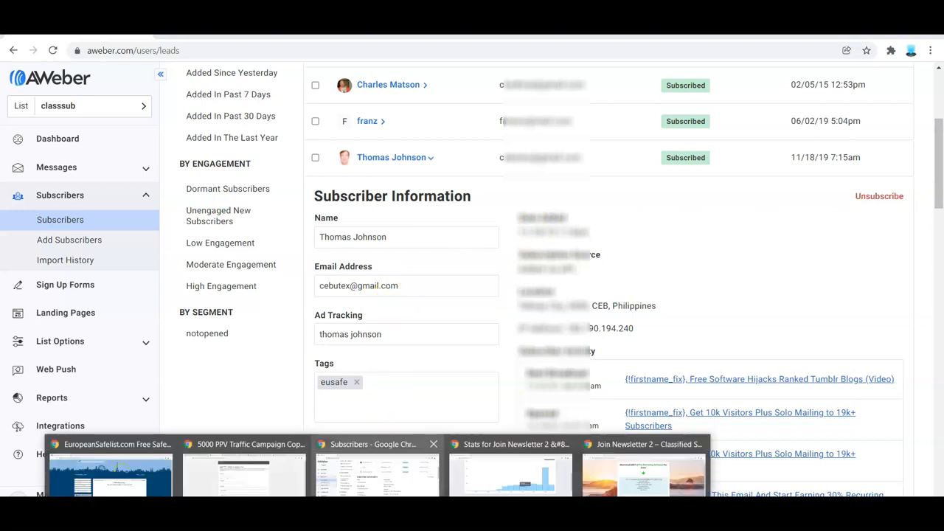
left_click(109, 472)
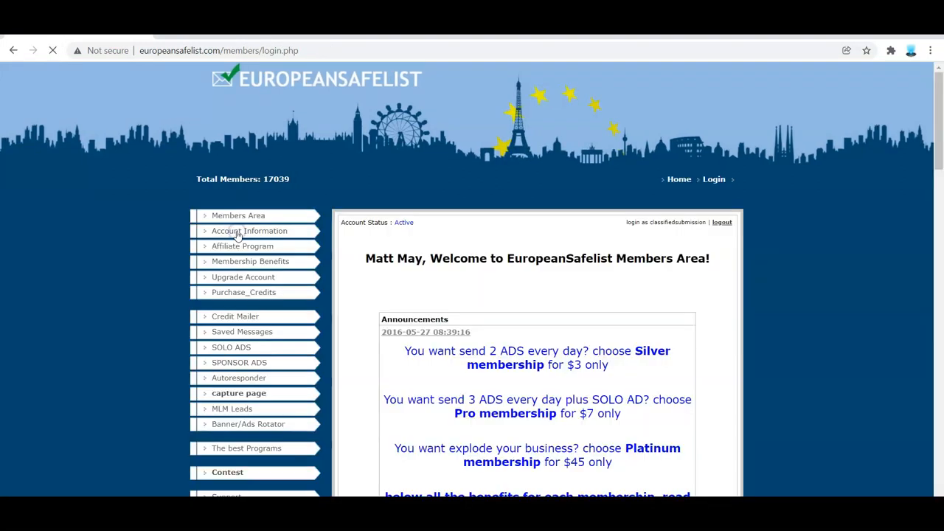
- Scroll down through the members area announcements and offers
scroll("down", 3)
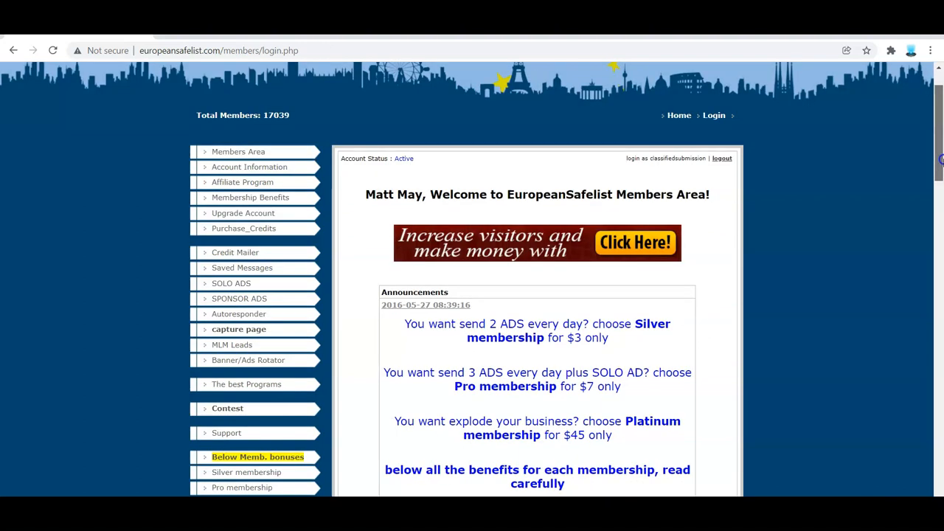
scroll("down", 3)
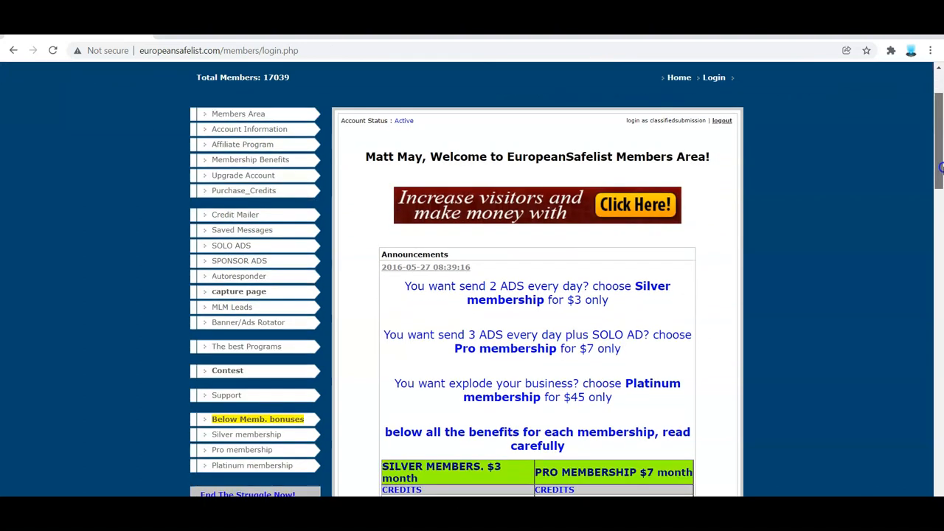
scroll("down", 3)
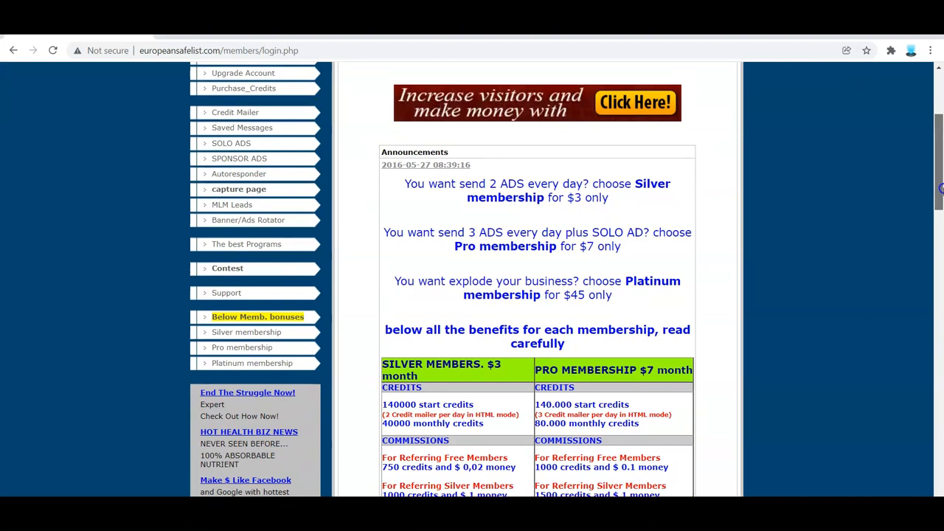
- Bring up the MLM Leads page describing exclusive leads for Pro members
left_click(232, 203)
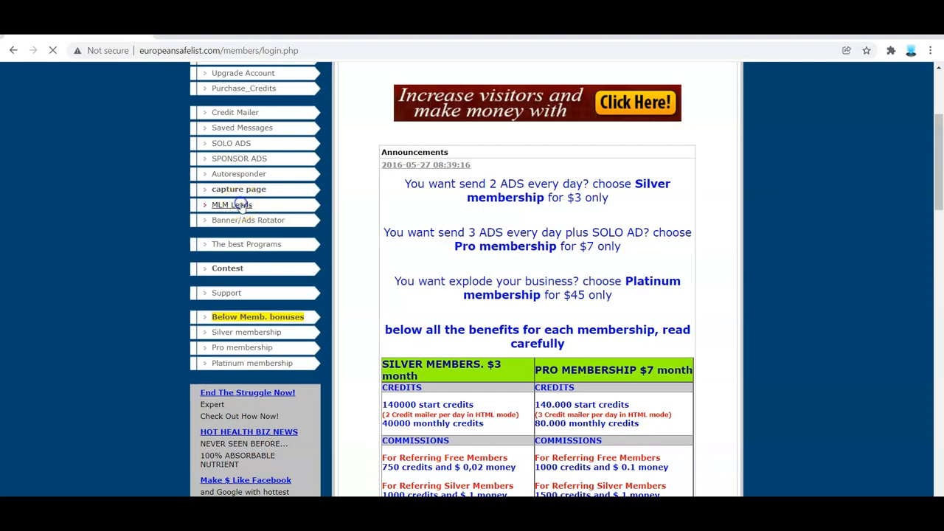
left_click(231, 204)
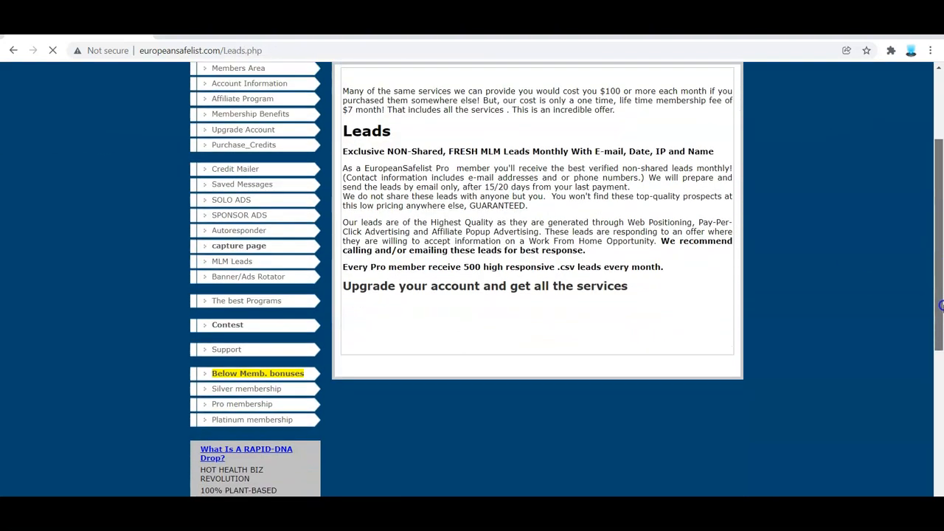
scroll("up", 3)
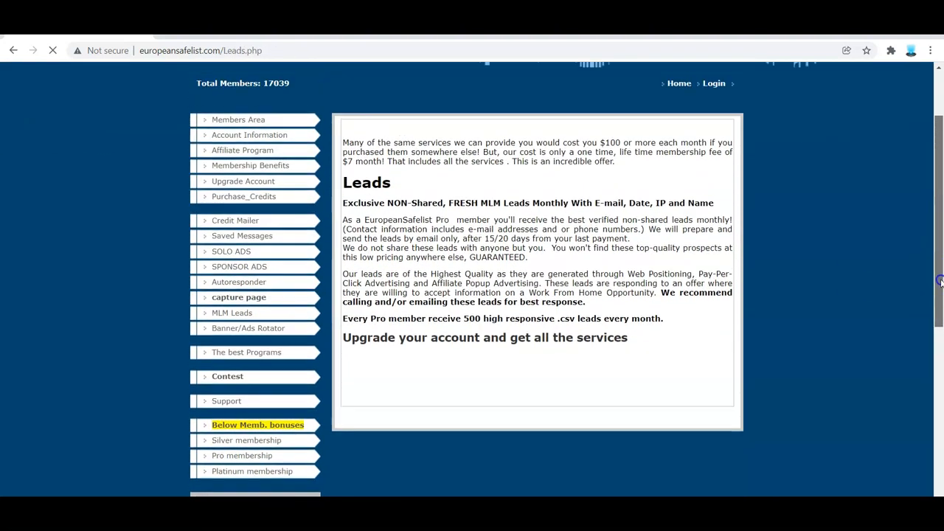
scroll("up", 3)
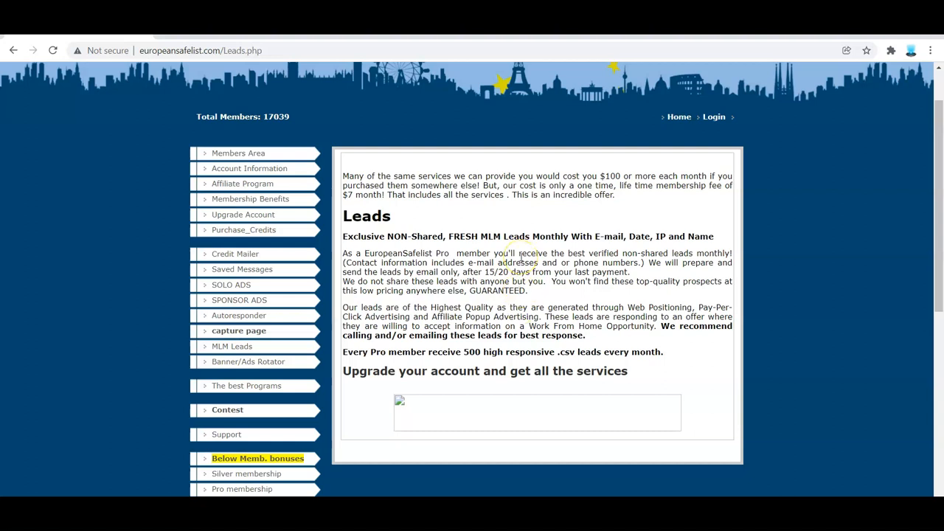
mouse_move(472, 354)
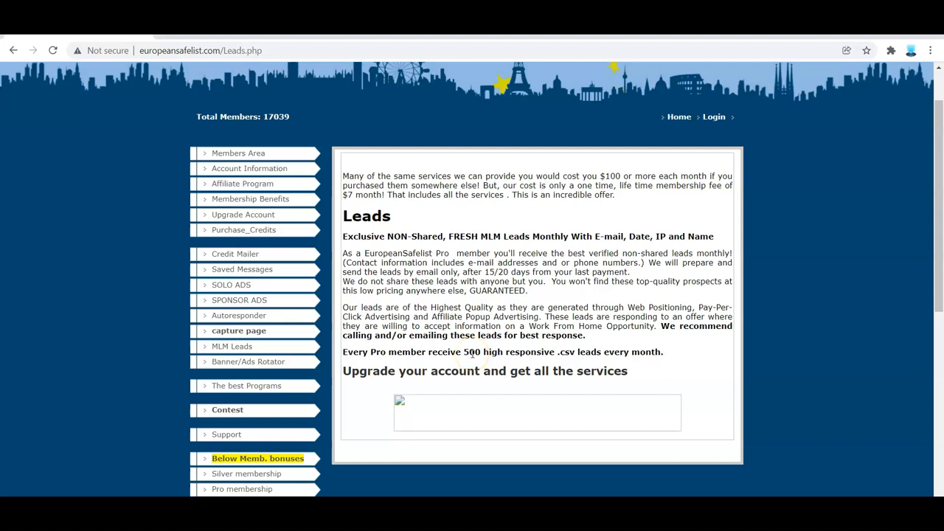
mouse_move(472, 351)
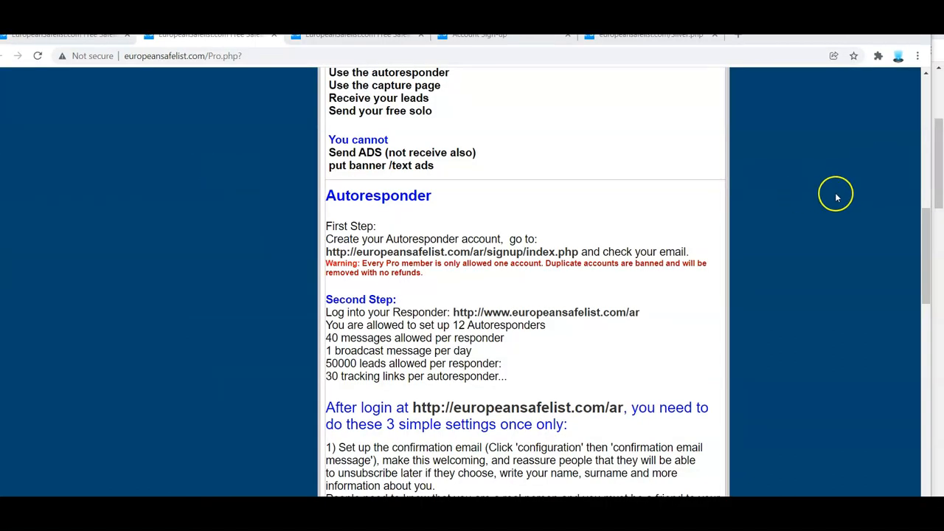
scroll("up", 3)
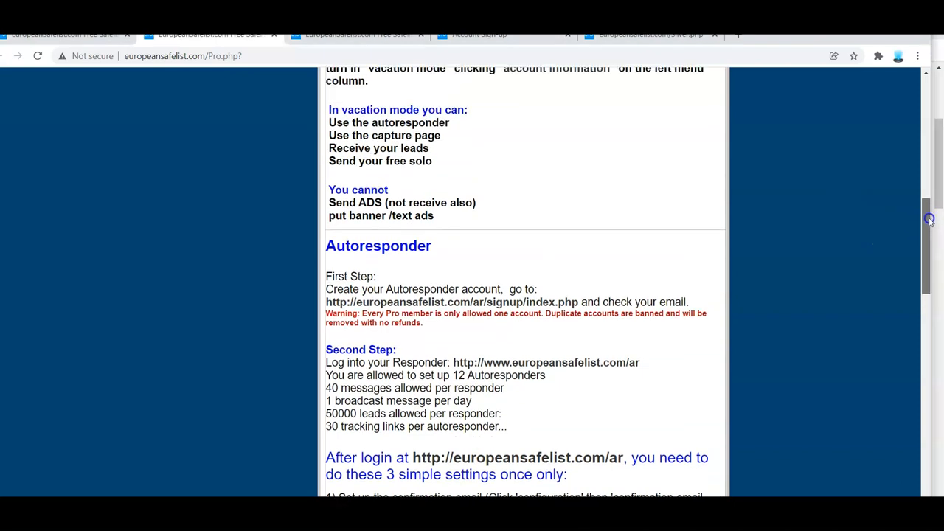
scroll("down", 3)
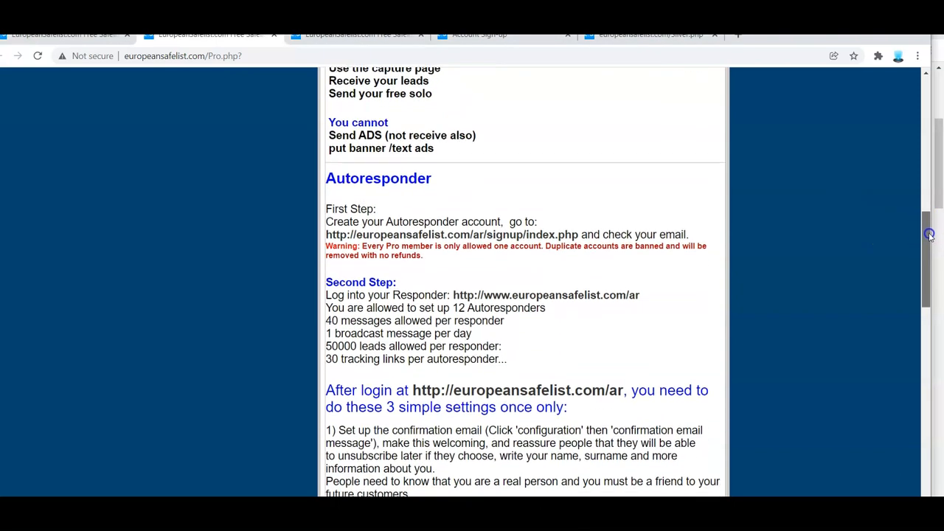
scroll("down", 3)
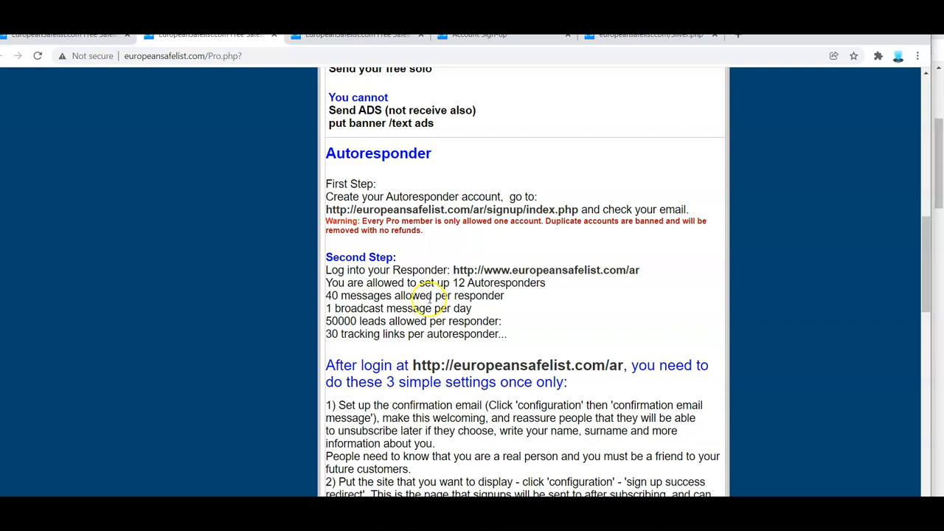
mouse_move(531, 282)
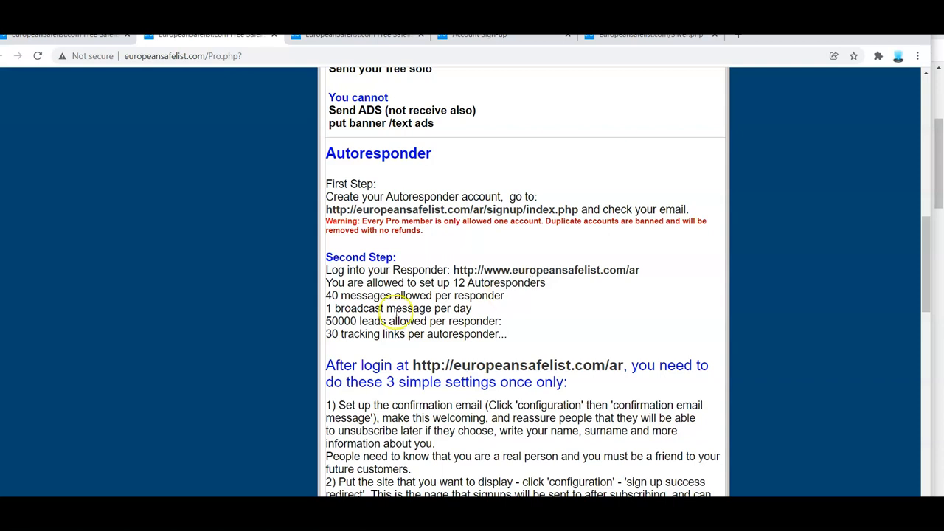
mouse_move(486, 316)
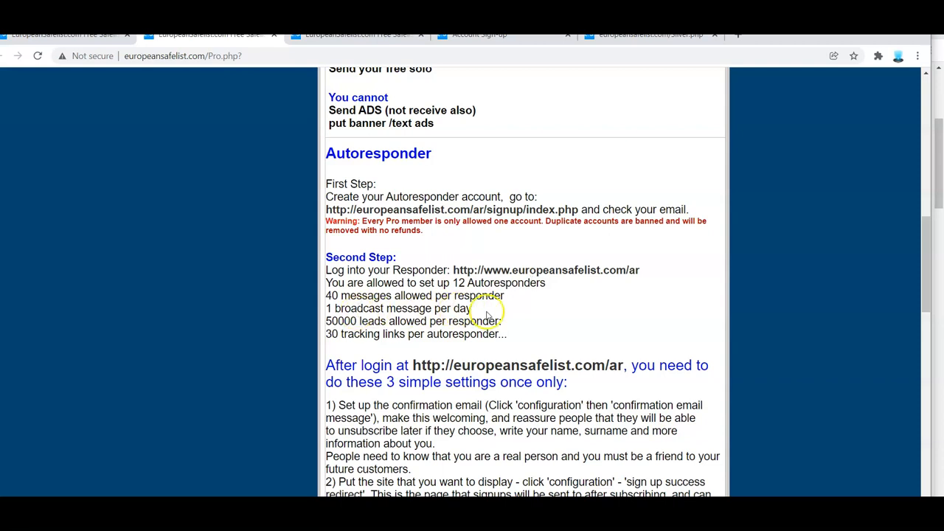
mouse_move(495, 315)
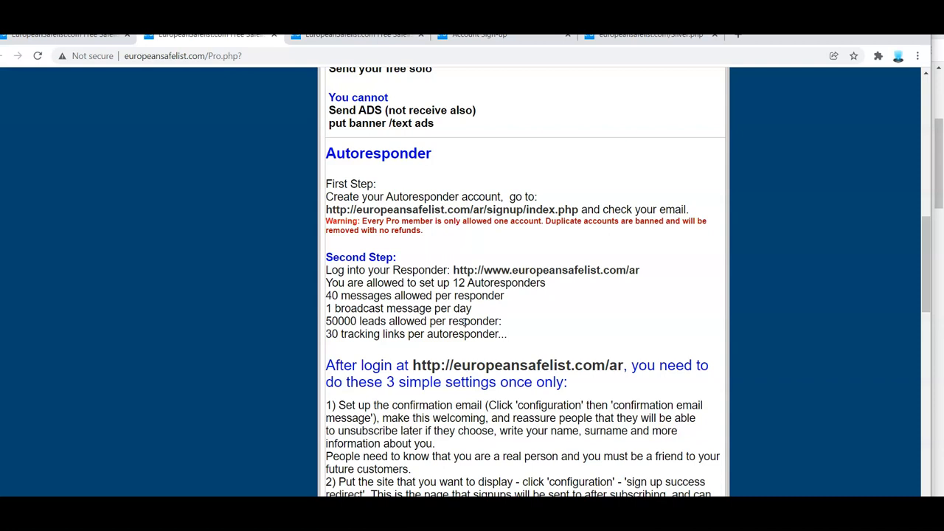
mouse_move(894, 236)
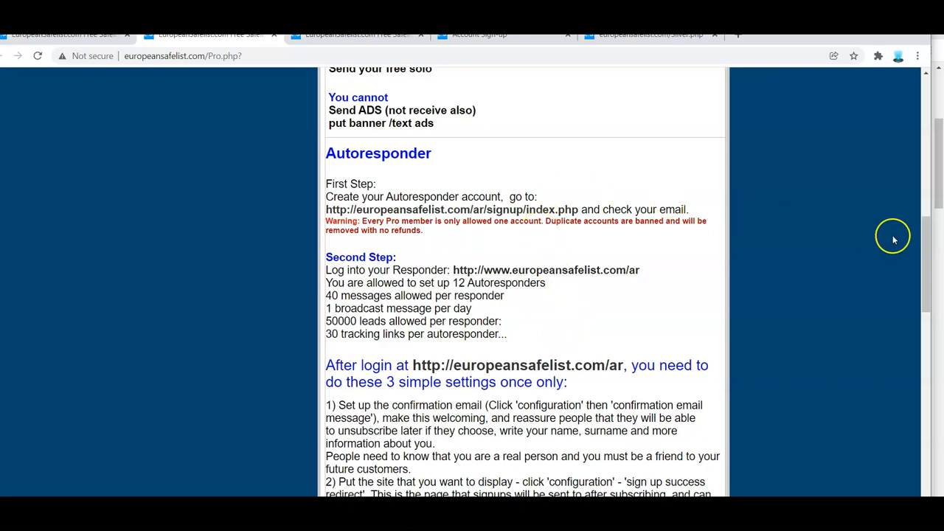
scroll("down", 3)
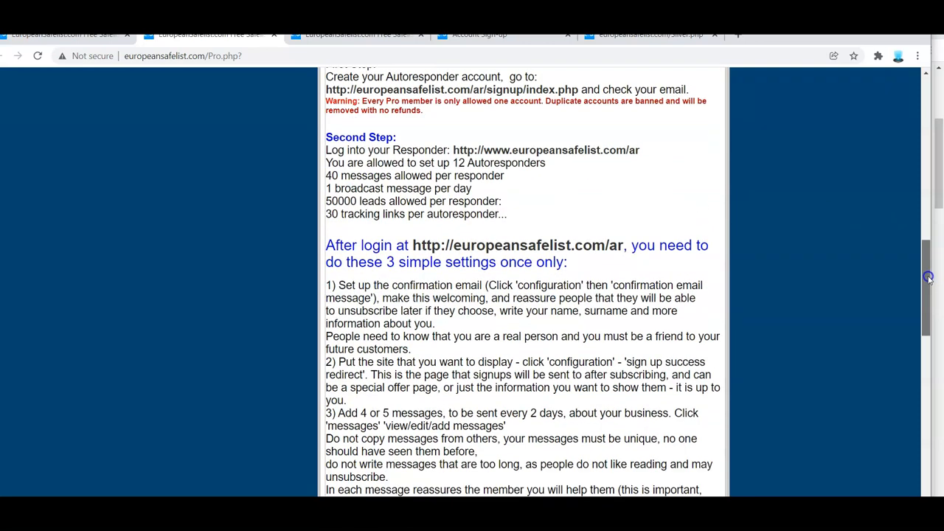
scroll("up", 3)
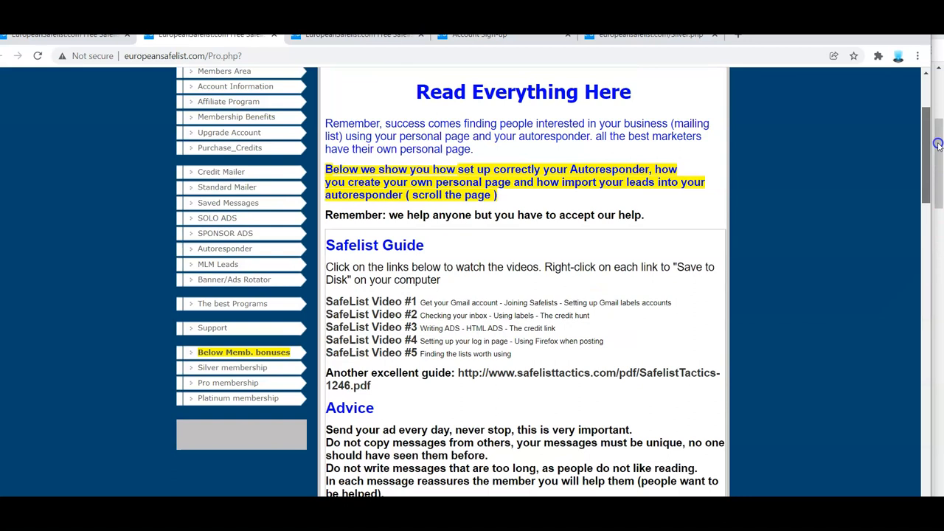
- Finish reading the Read Everything Here guide and go to the Standard Mailer
scroll("up", 3)
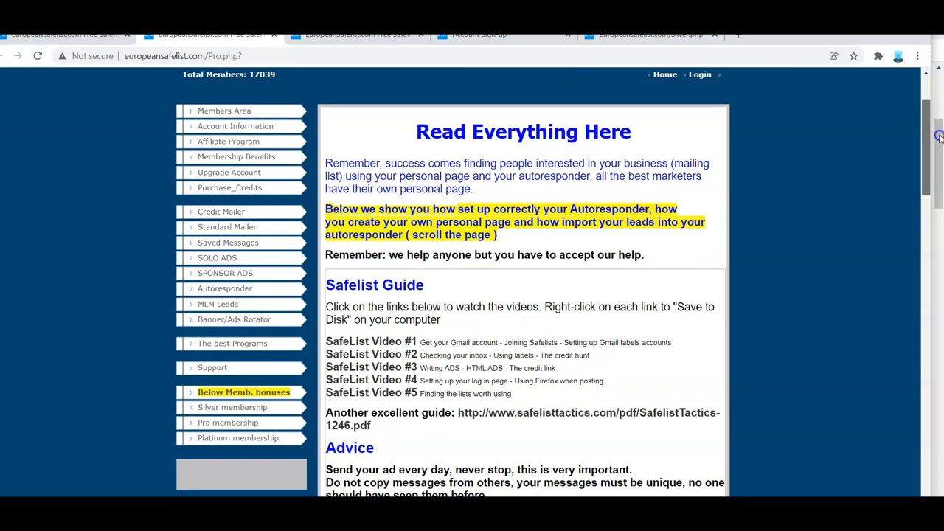
scroll("down", 3)
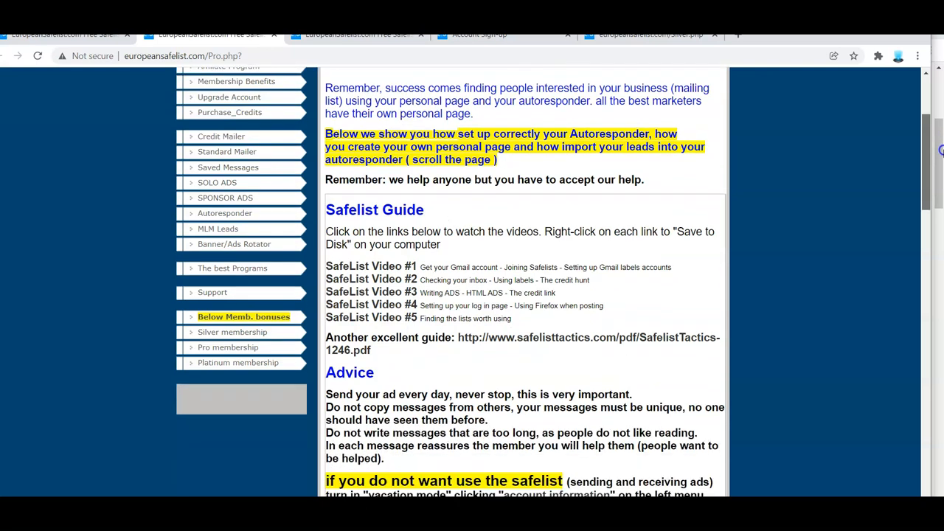
scroll("up", 3)
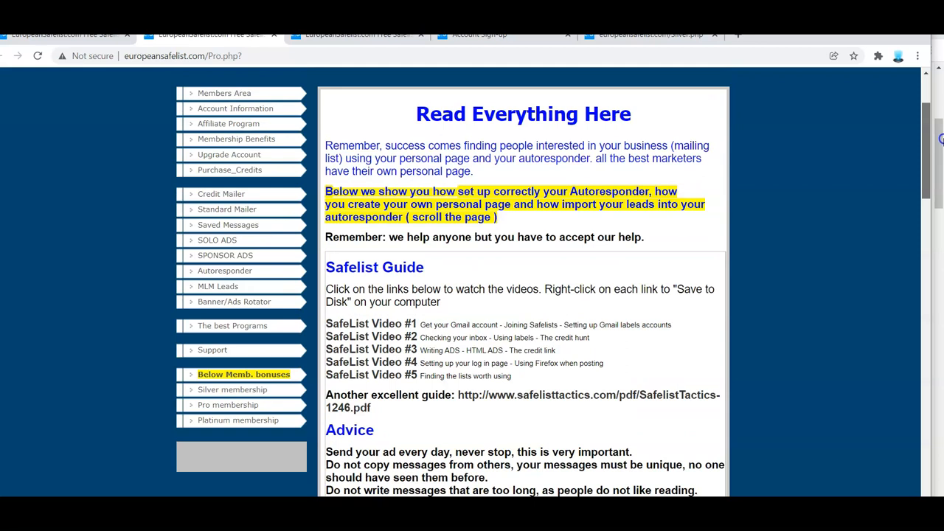
scroll("up", 3)
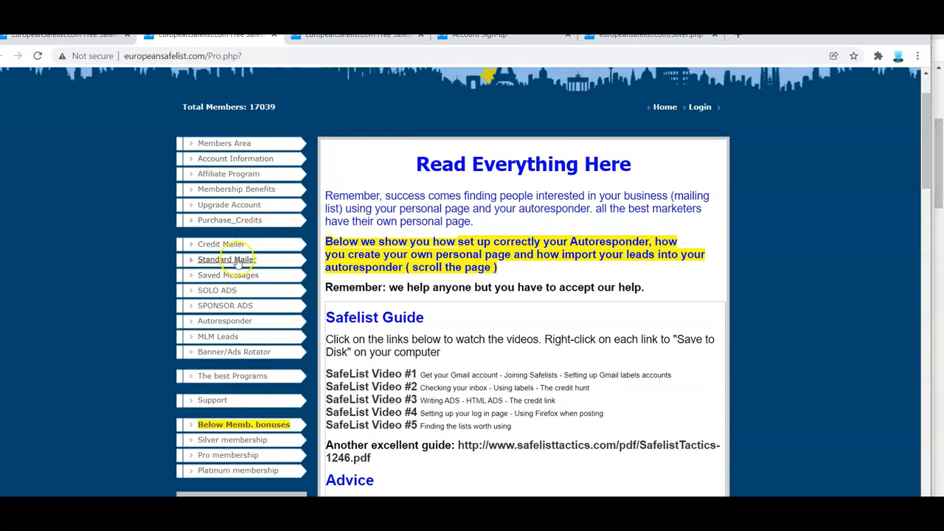
left_click(225, 259)
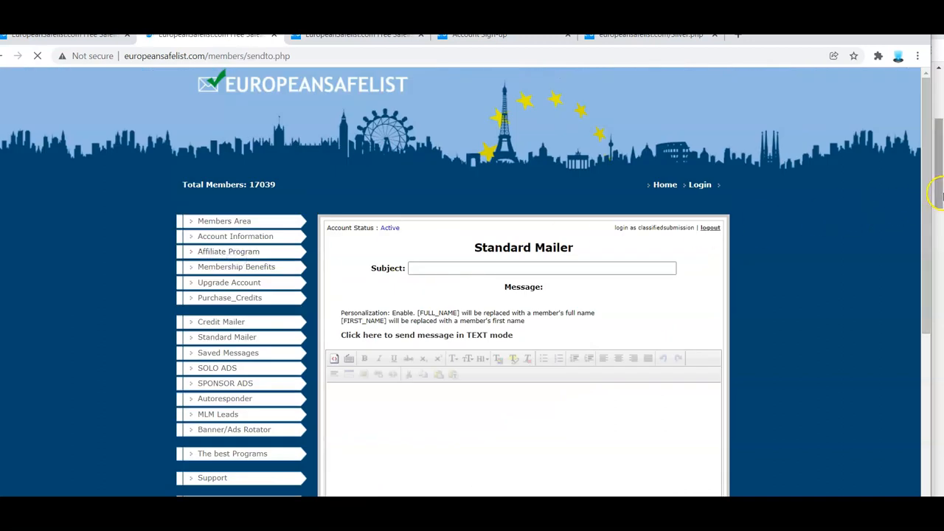
- Scroll down and back up the Standard Mailer compose form
scroll("down", 3)
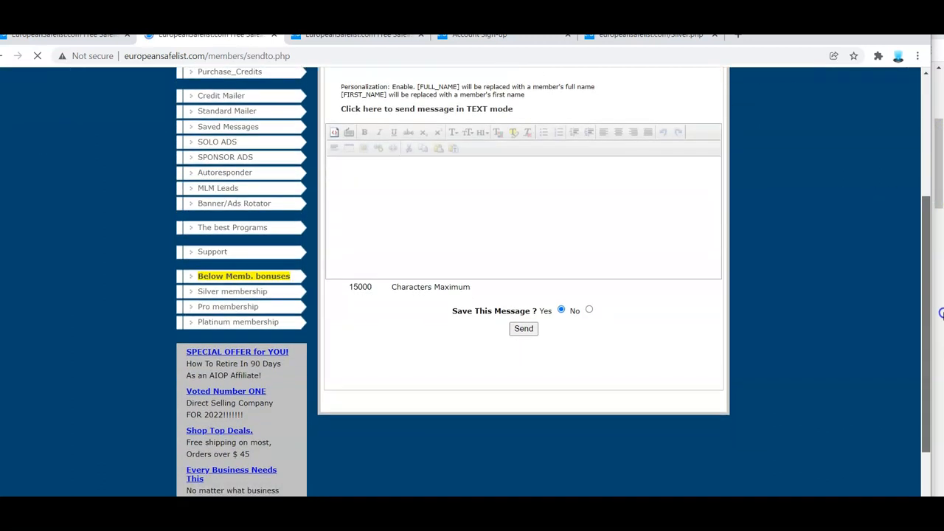
scroll("up", 3)
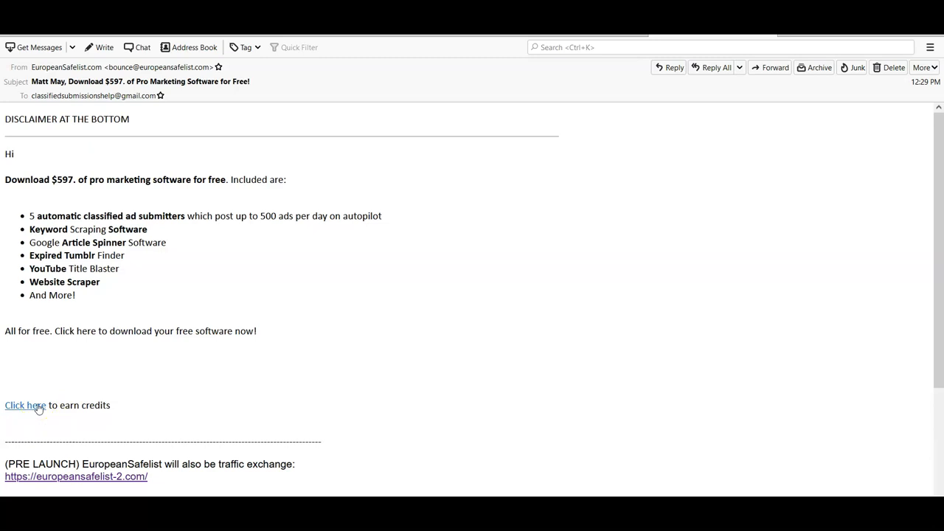
- Follow the email's 'Click here to earn credits' link to the $597 software landing page
left_click(24, 404)
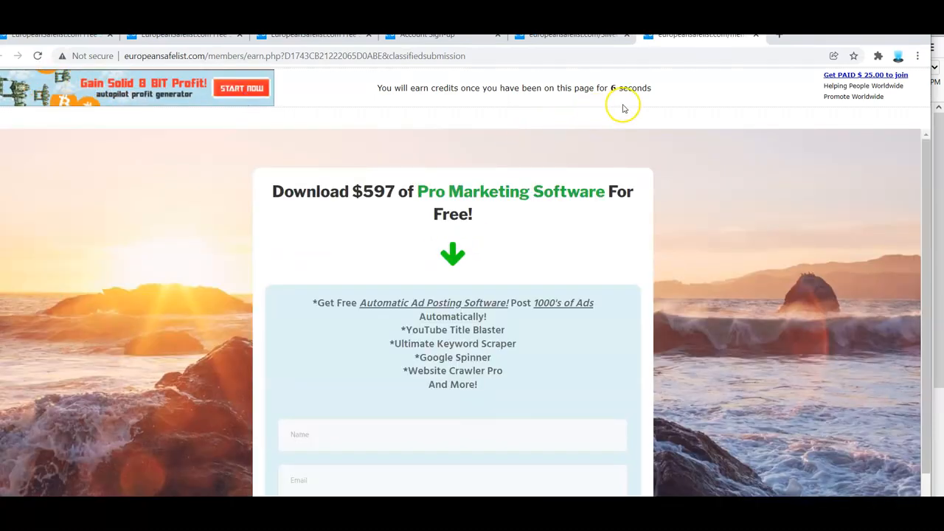
mouse_move(578, 307)
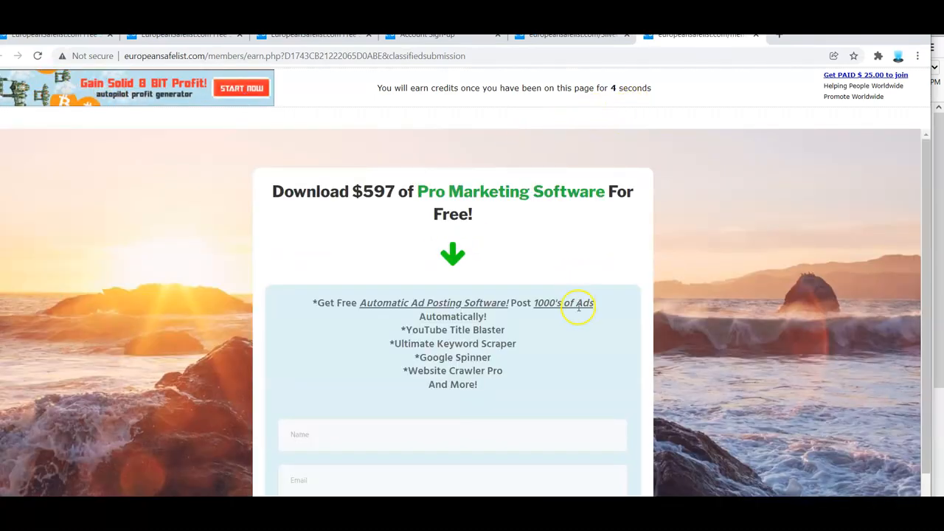
mouse_move(646, 112)
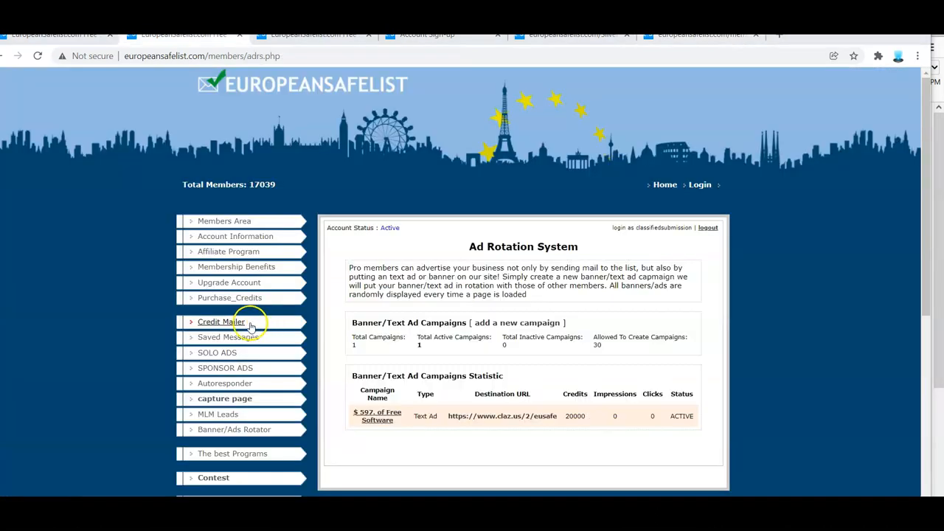
mouse_move(236, 325)
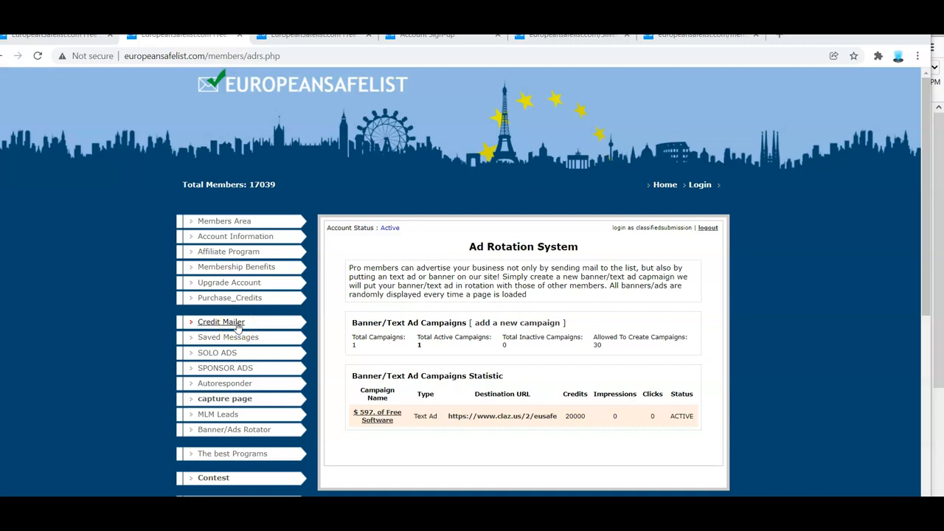
mouse_move(236, 266)
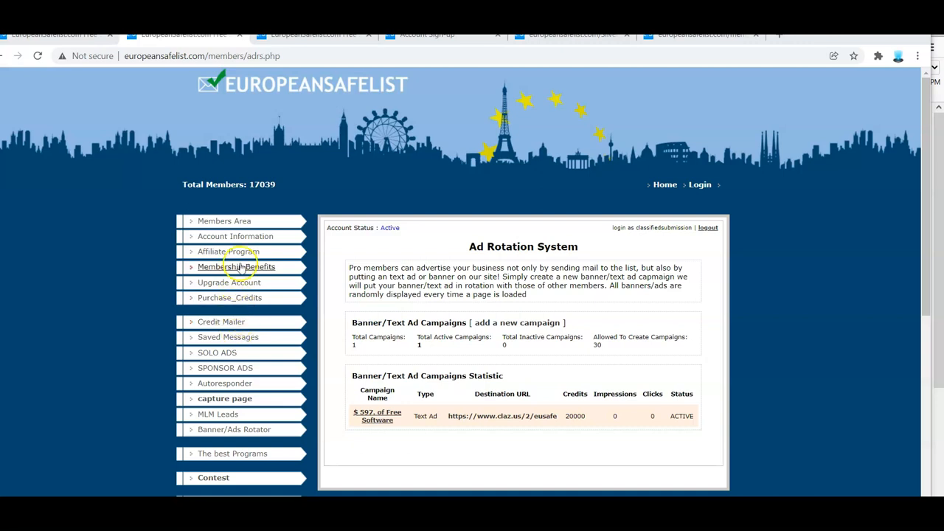
mouse_move(221, 322)
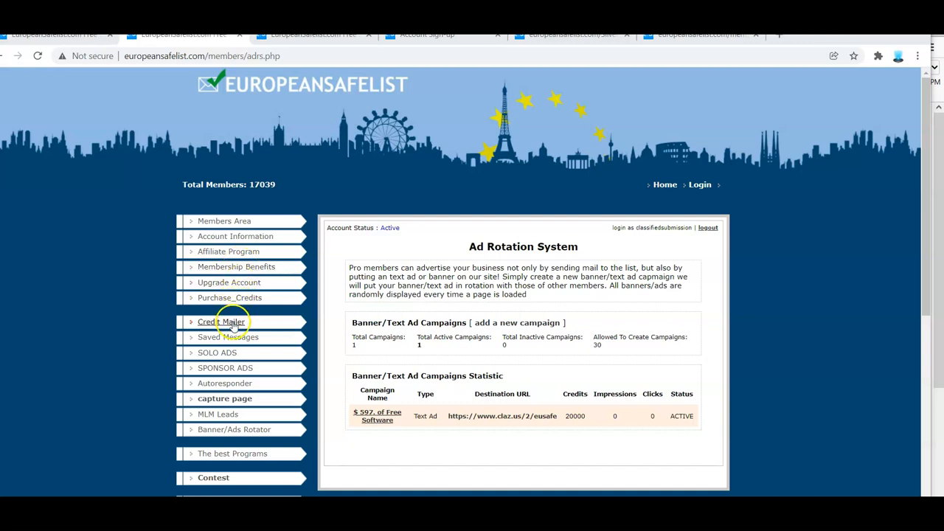
mouse_move(224, 384)
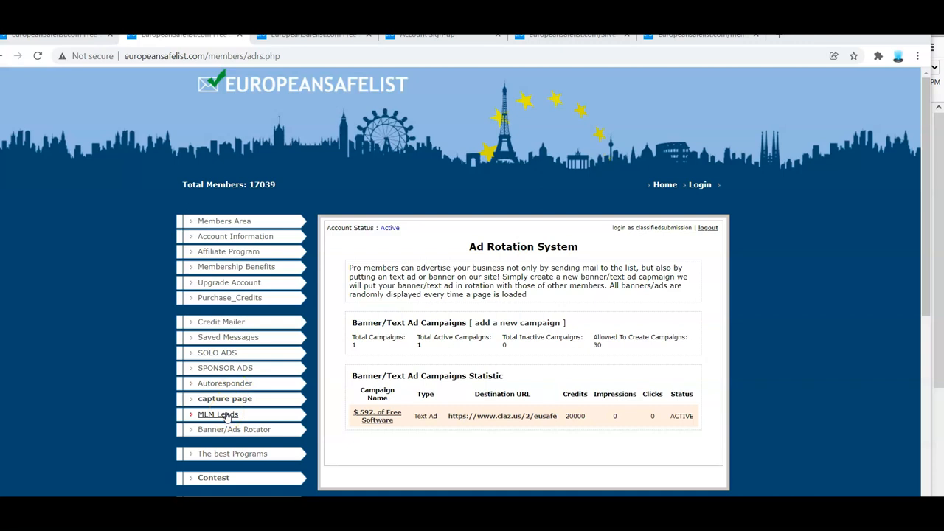
mouse_move(233, 429)
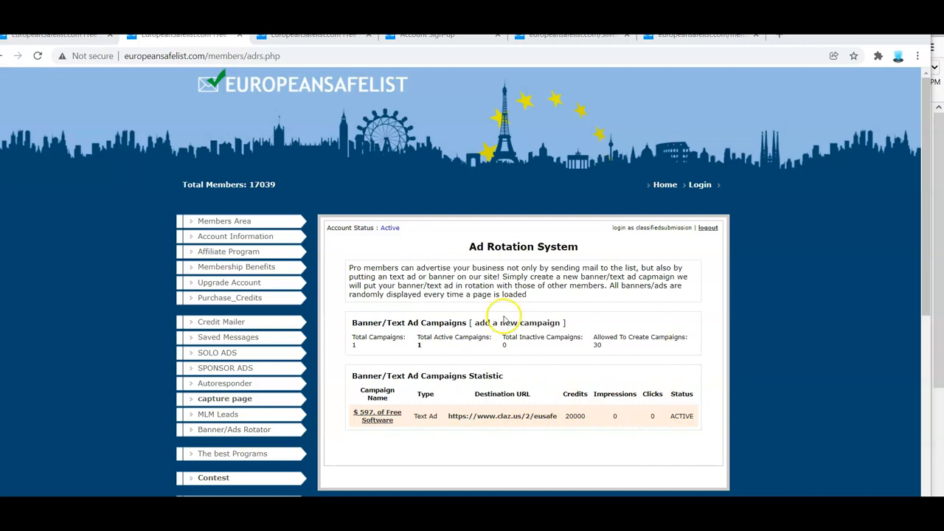
mouse_move(463, 186)
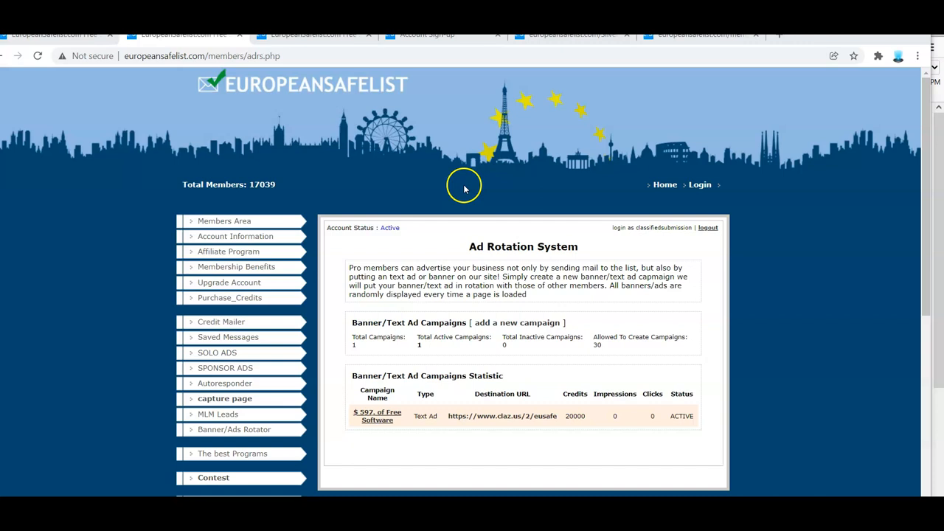
mouse_move(556, 449)
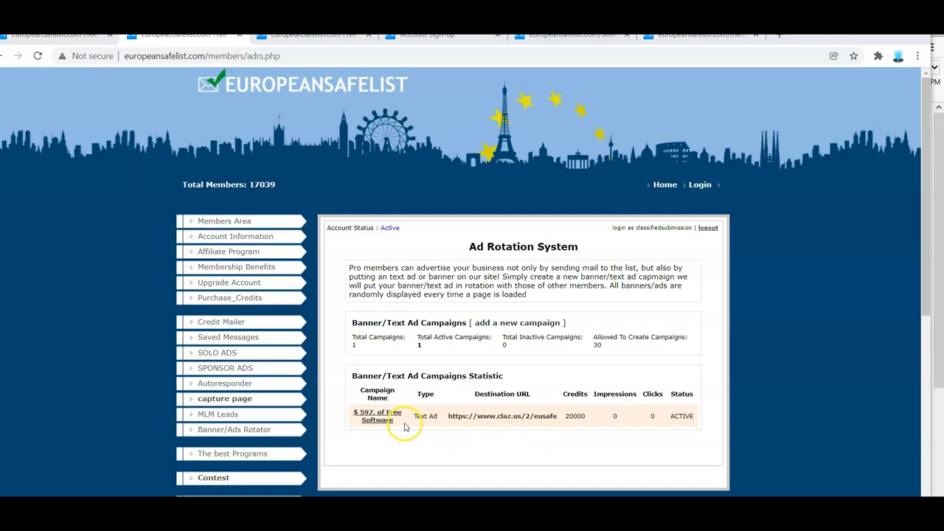
- Begin a new rotator campaign and bring up the campaign type choices
left_click(516, 322)
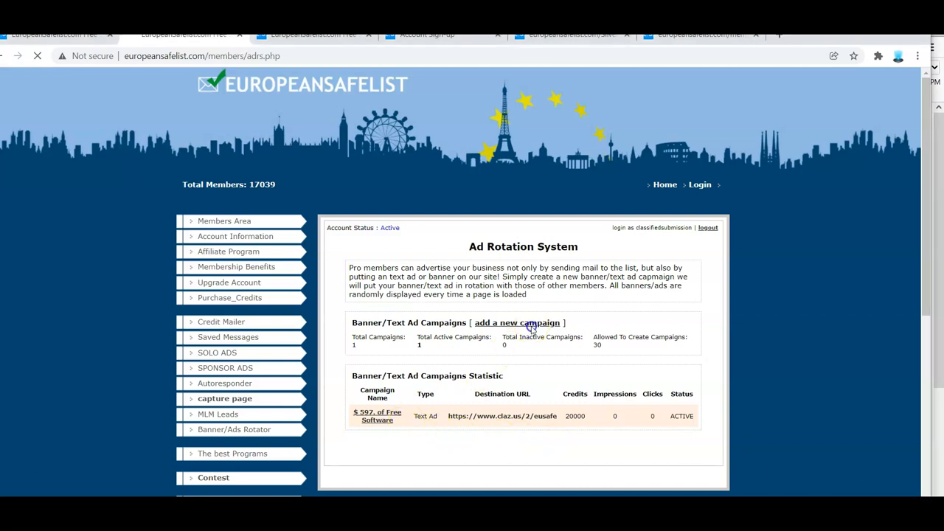
left_click(516, 323)
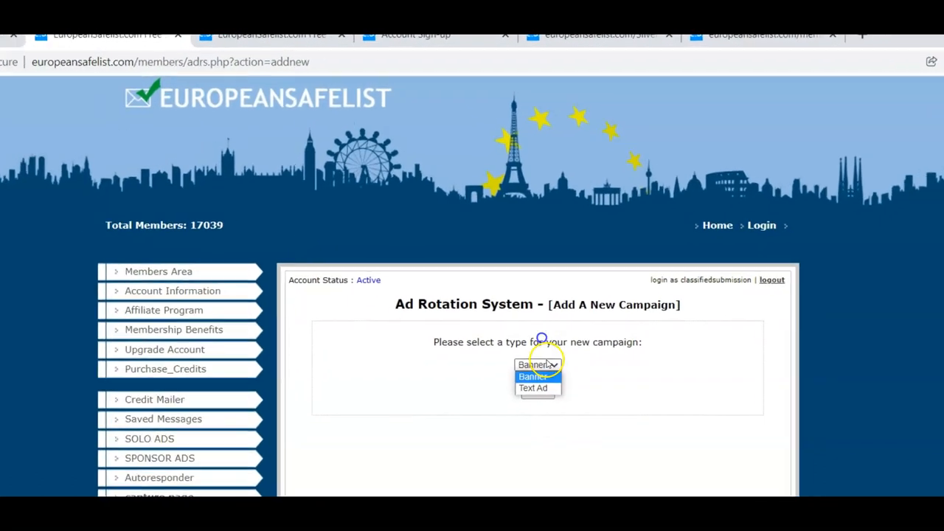
- Choose Text Ad as the campaign type and look through its name, headline, description and URL fields
left_click(532, 387)
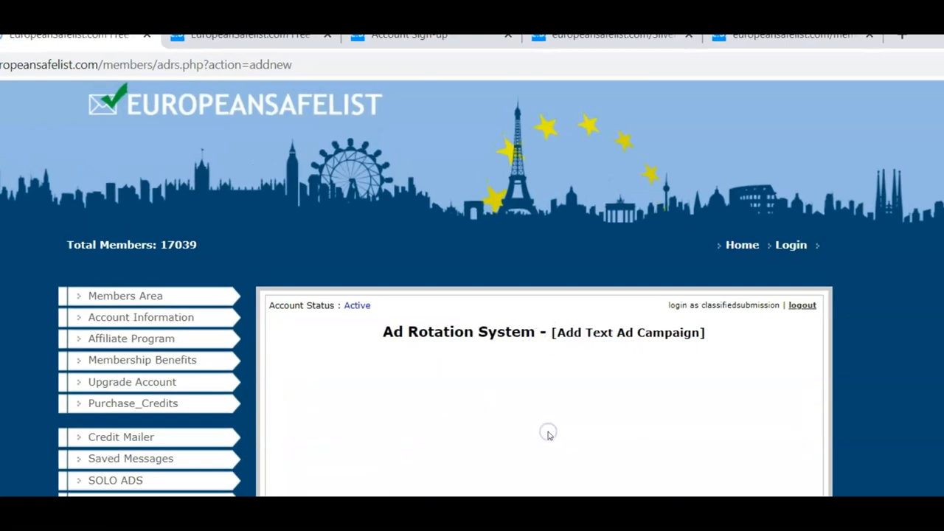
scroll("down", 3)
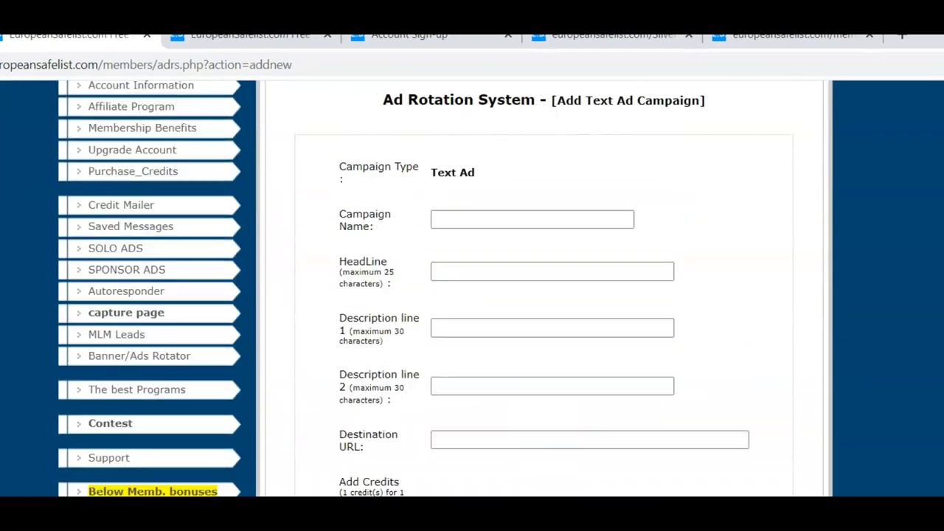
scroll("up", 3)
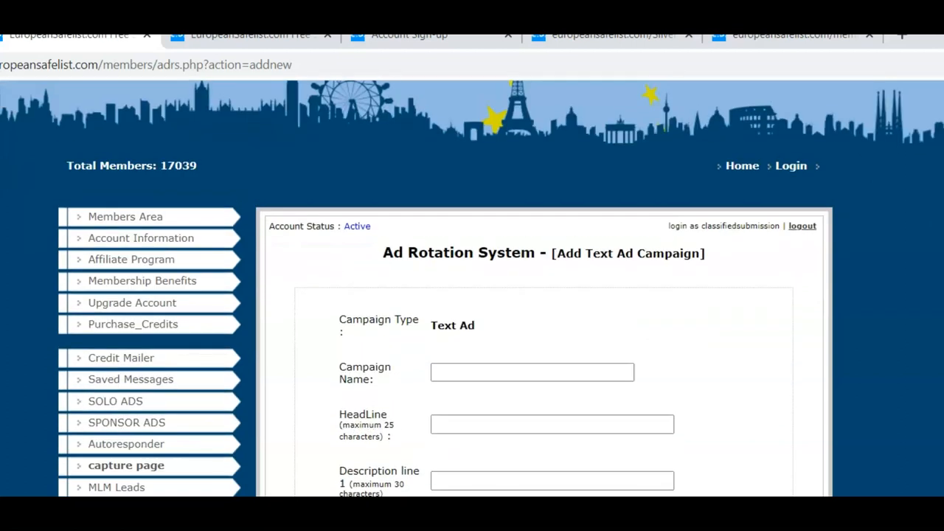
scroll("down", 3)
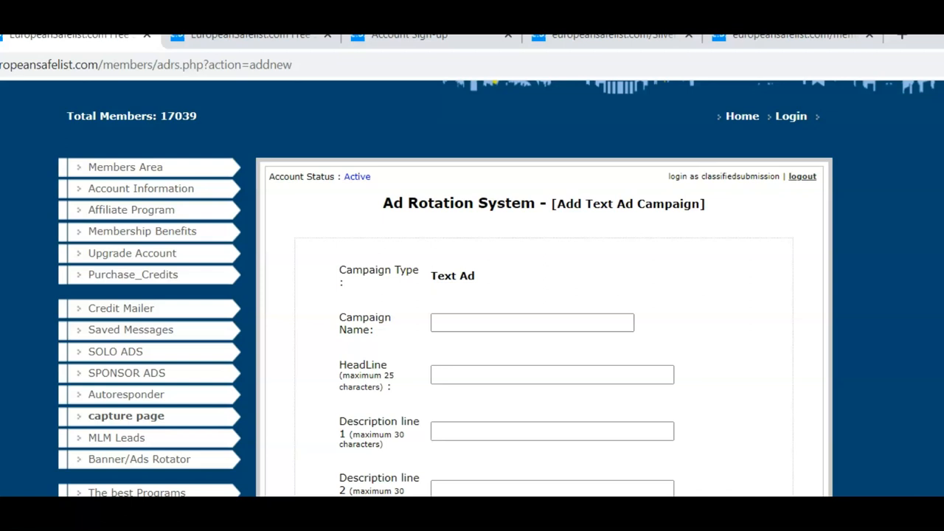
scroll("down", 3)
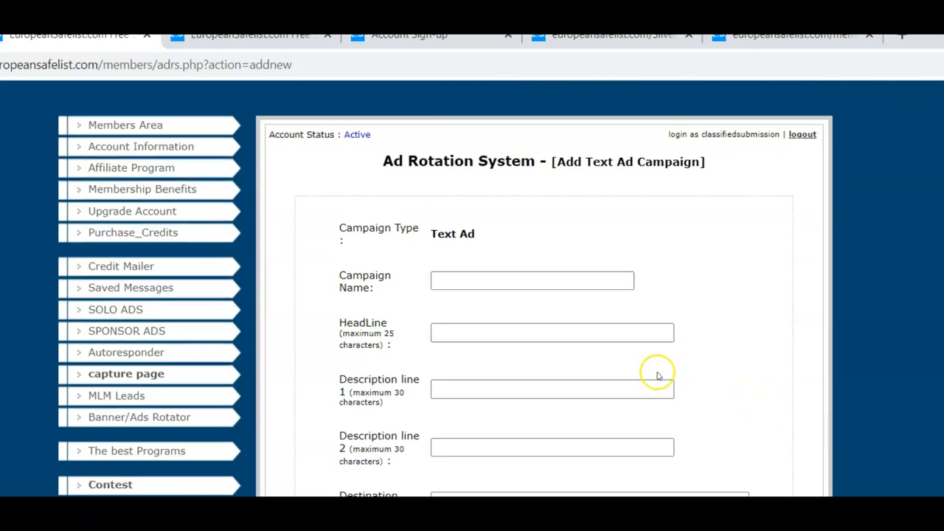
mouse_move(248, 253)
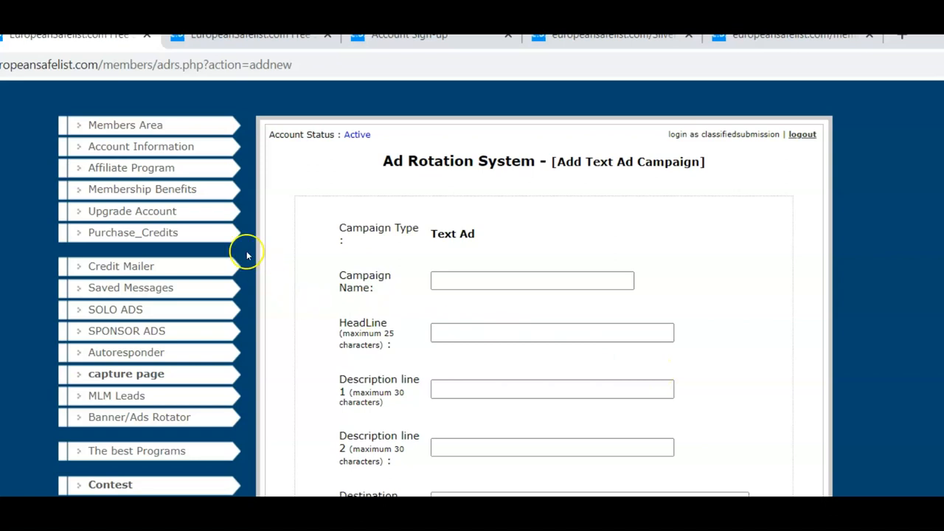
mouse_move(170, 189)
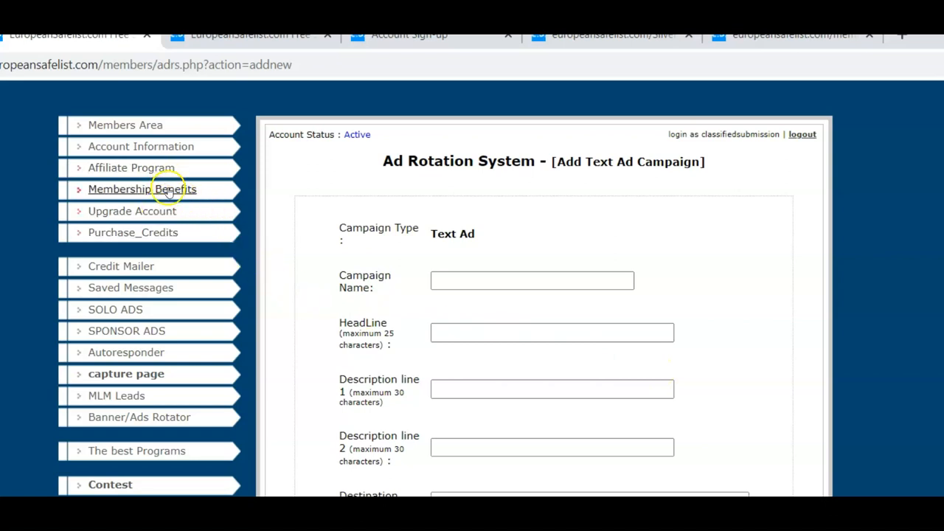
- Go to the Compare Memberships page listing Free, Silver and Pro allowances
left_click(141, 189)
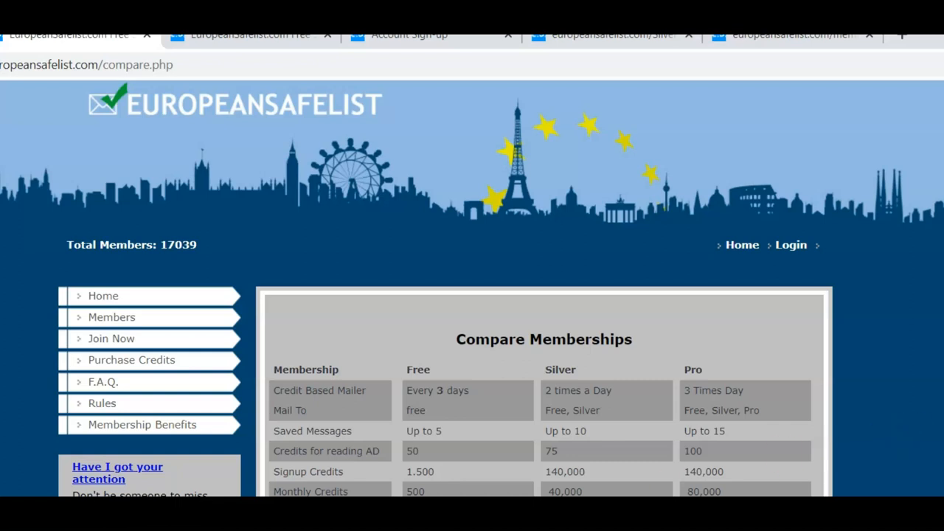
scroll("down", 3)
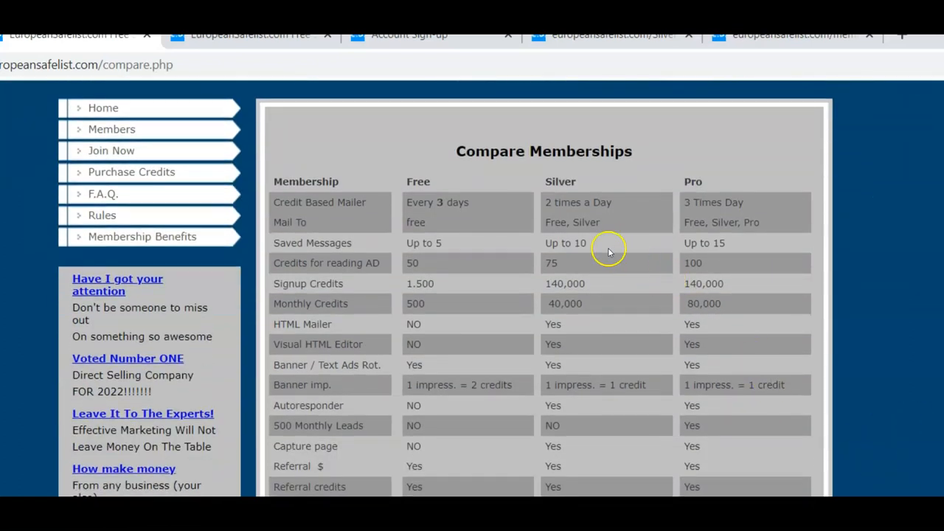
mouse_move(597, 206)
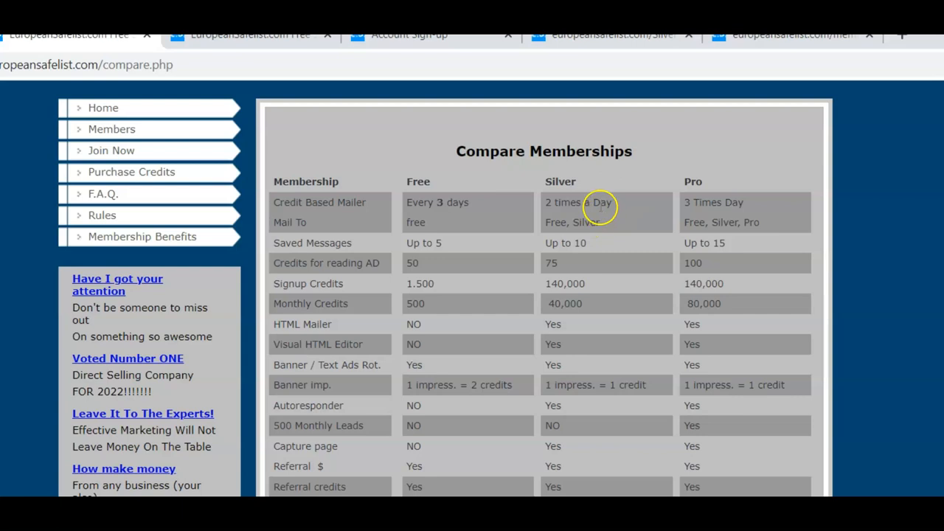
mouse_move(600, 224)
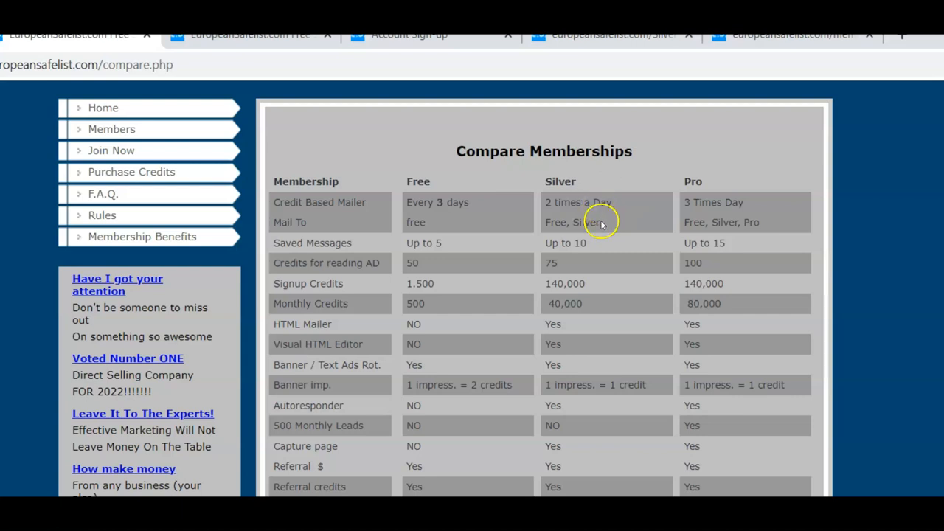
mouse_move(604, 224)
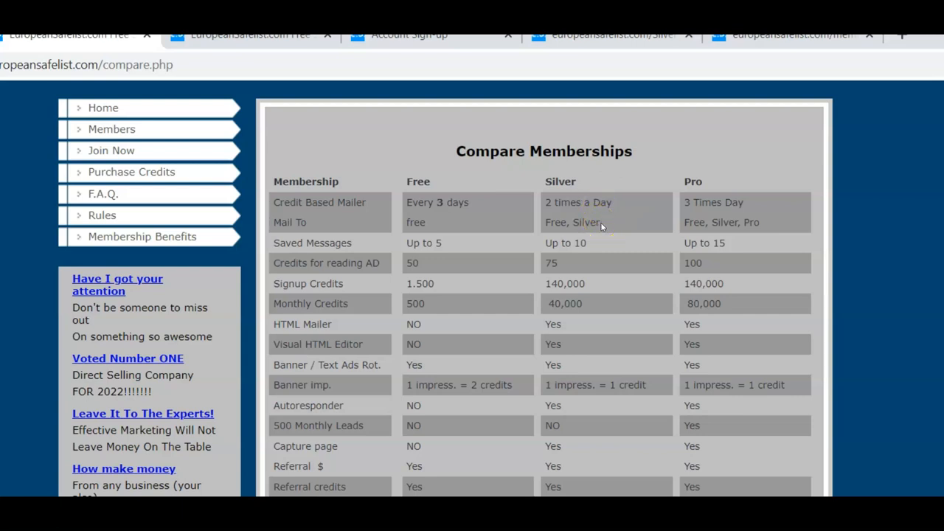
mouse_move(596, 247)
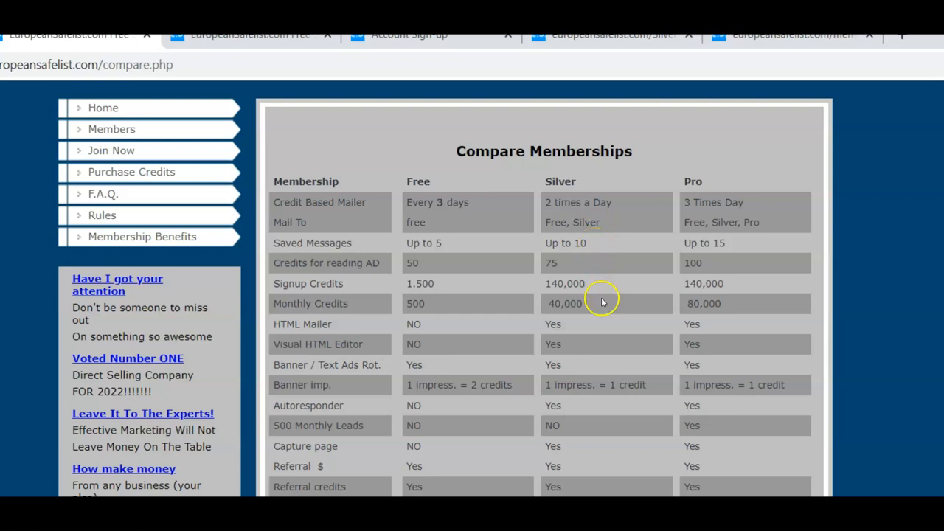
mouse_move(603, 312)
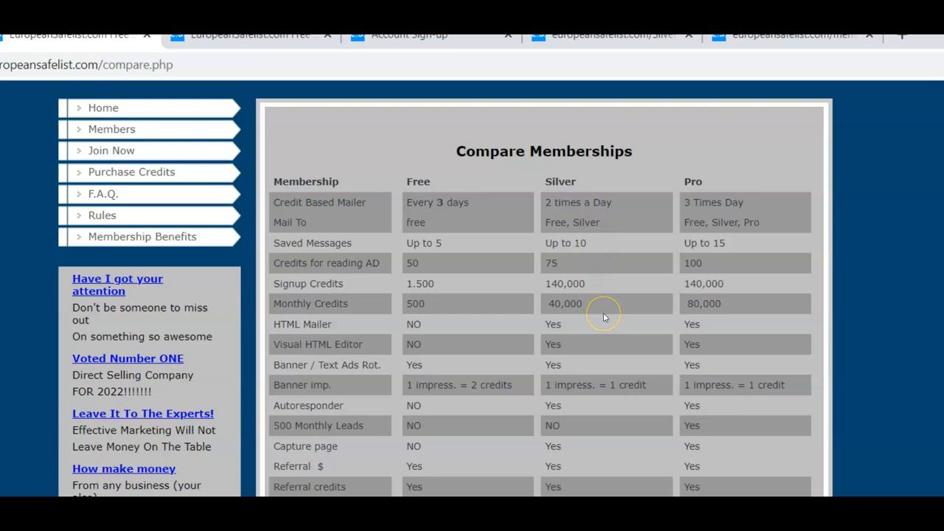
mouse_move(609, 413)
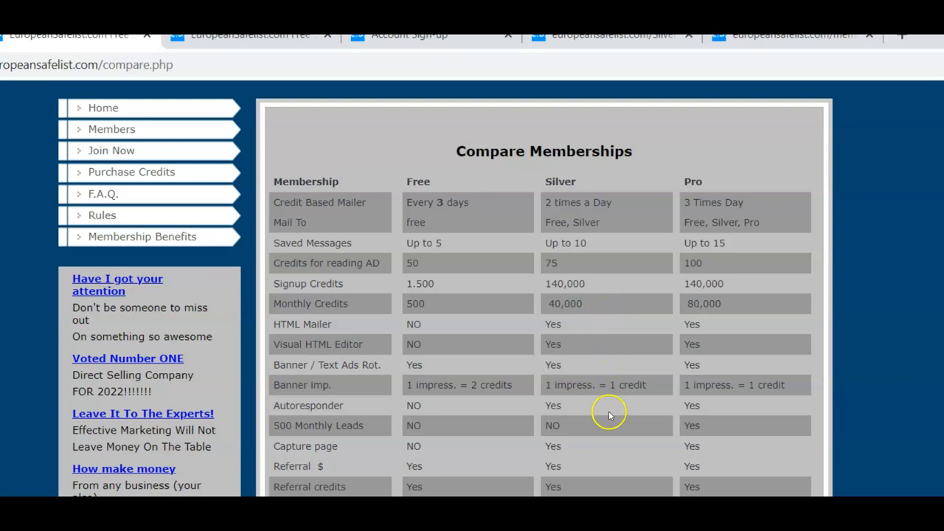
mouse_move(590, 421)
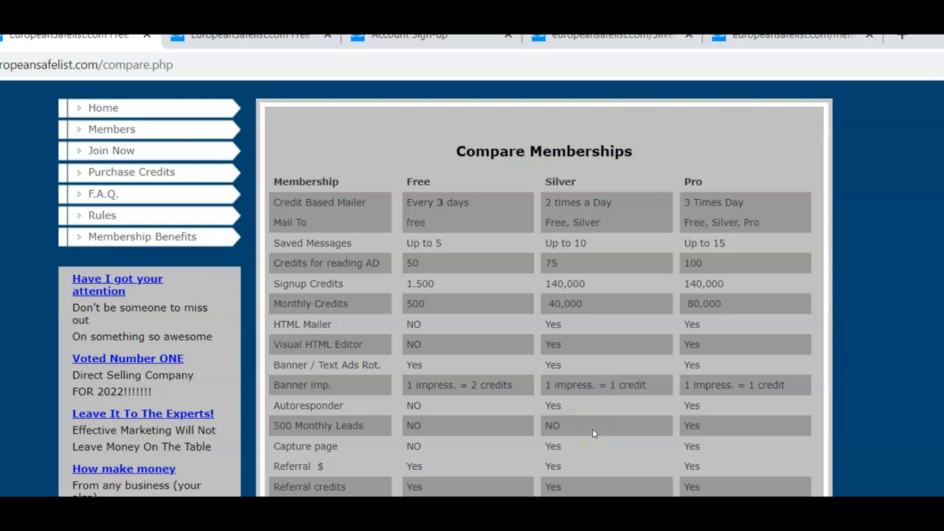
mouse_move(568, 450)
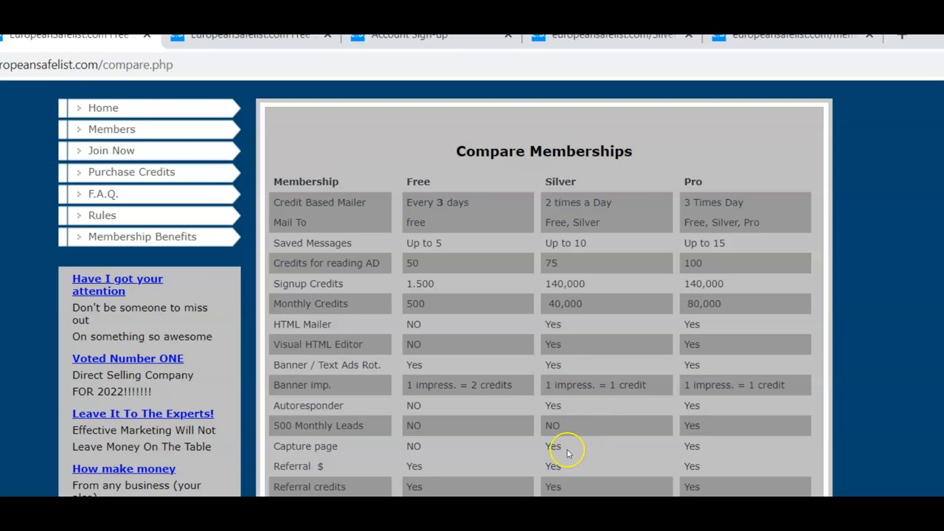
mouse_move(570, 469)
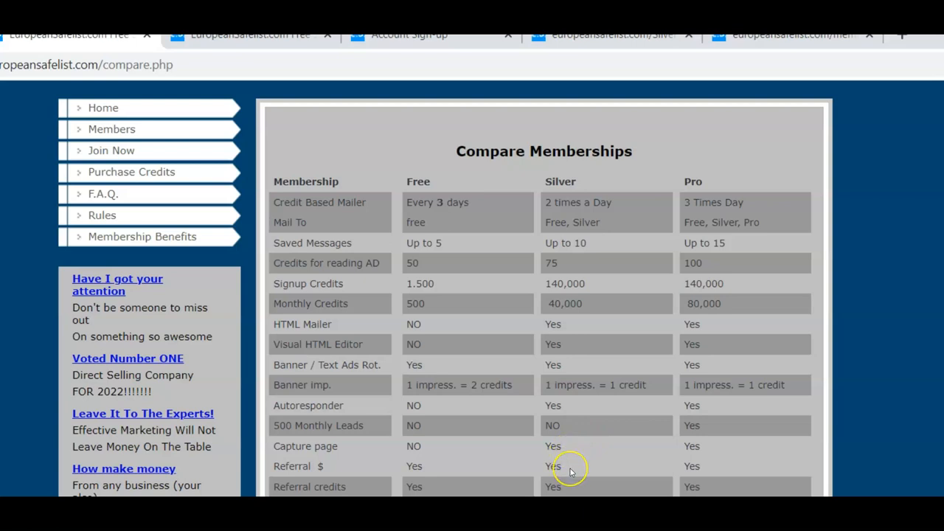
mouse_move(711, 413)
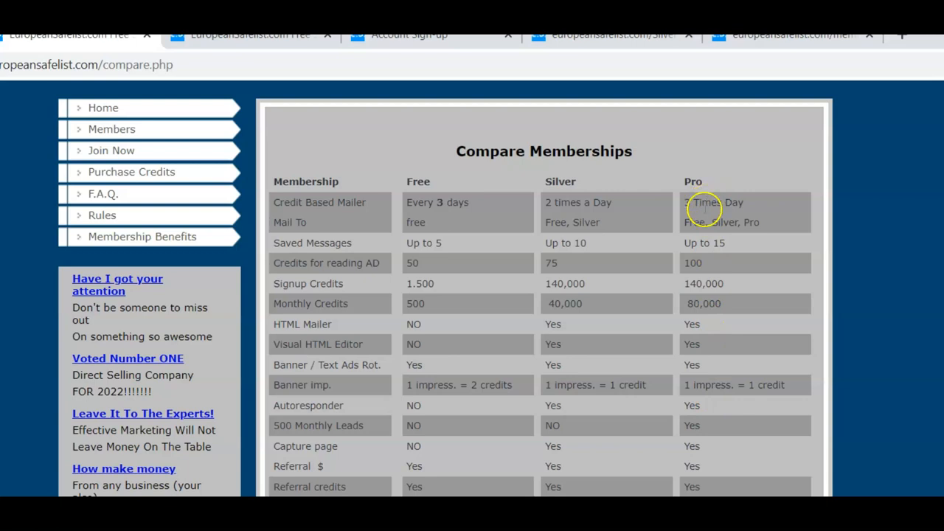
mouse_move(711, 308)
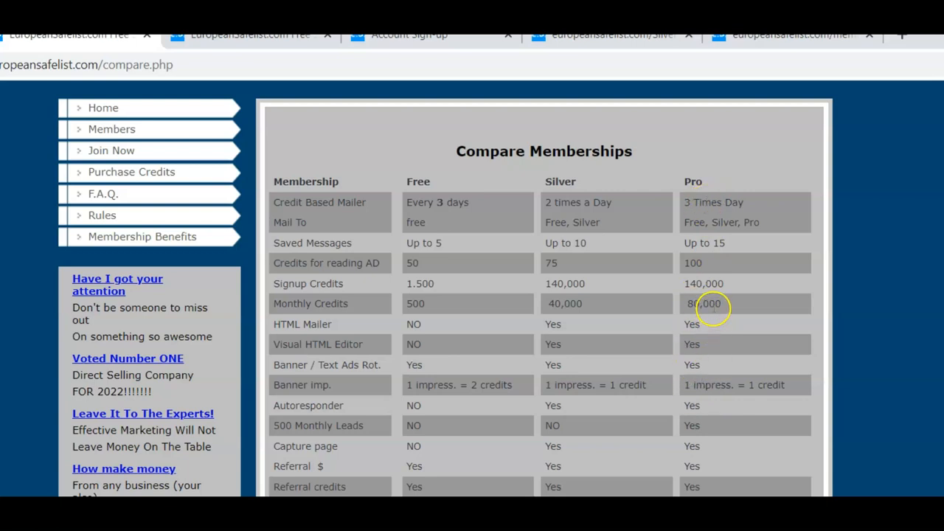
mouse_move(702, 384)
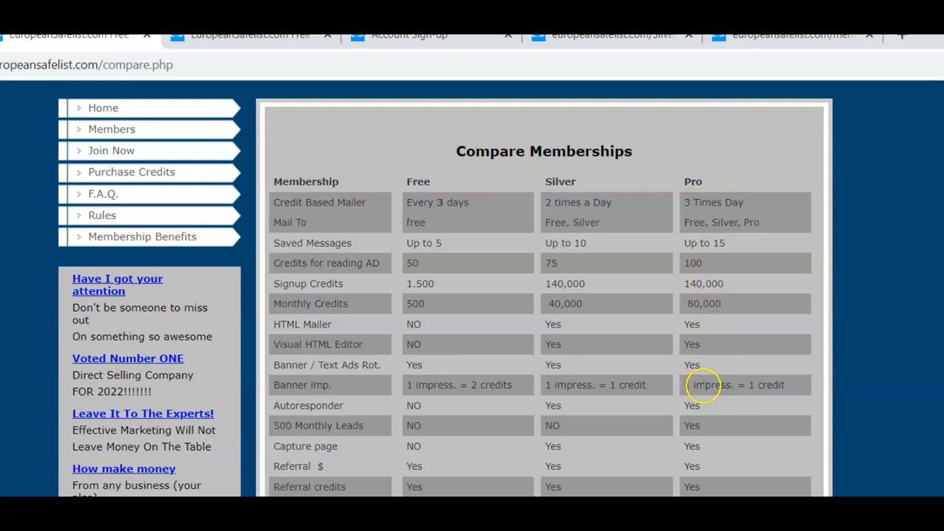
mouse_move(705, 395)
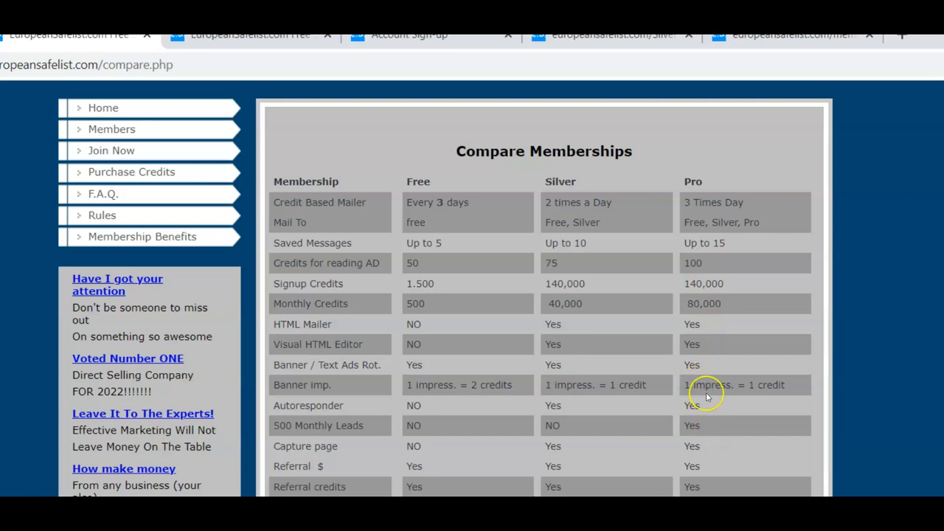
mouse_move(618, 415)
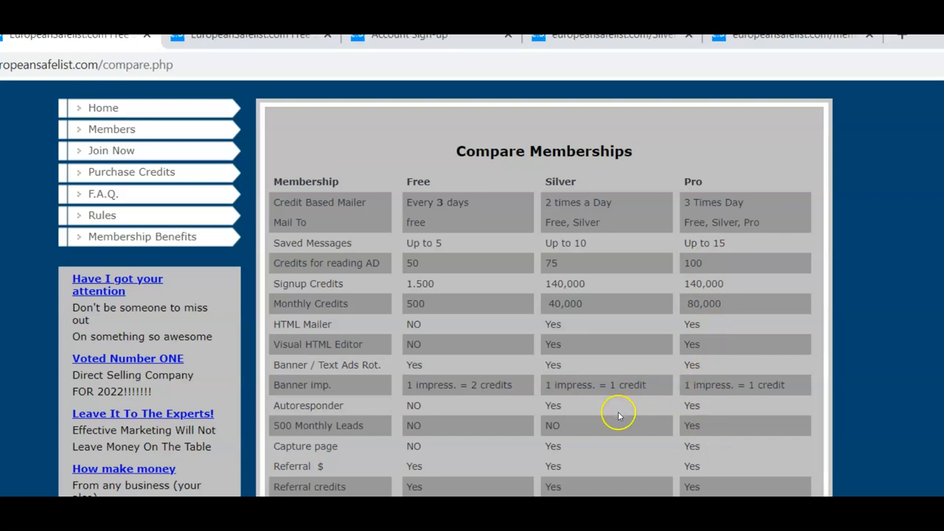
mouse_move(572, 425)
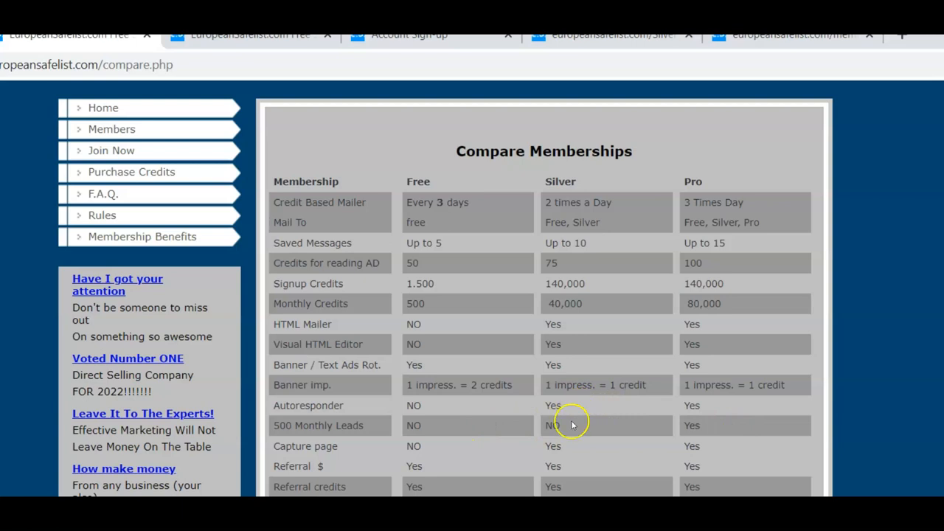
mouse_move(696, 448)
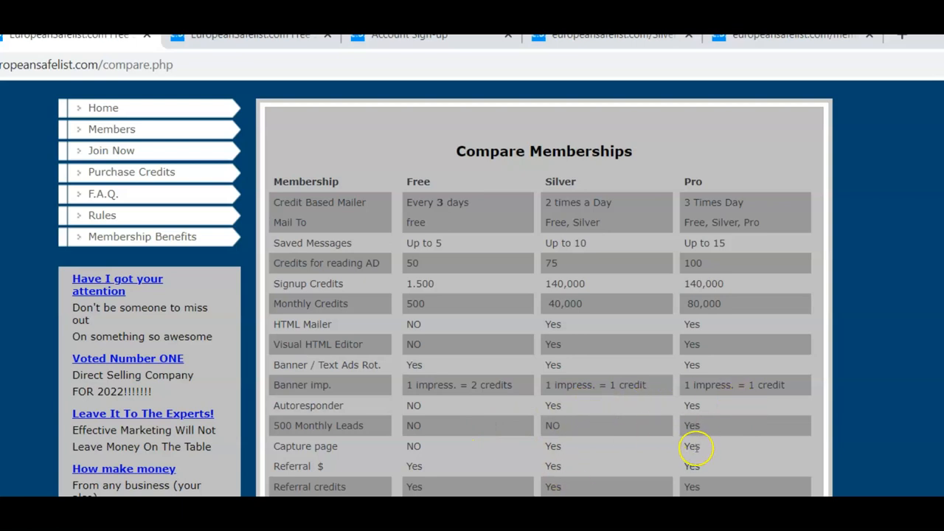
mouse_move(696, 449)
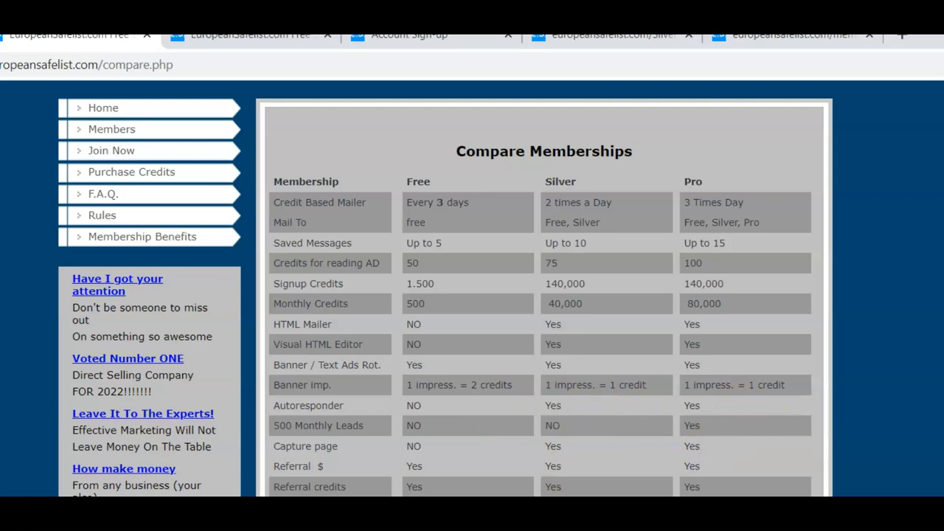
scroll("up", 3)
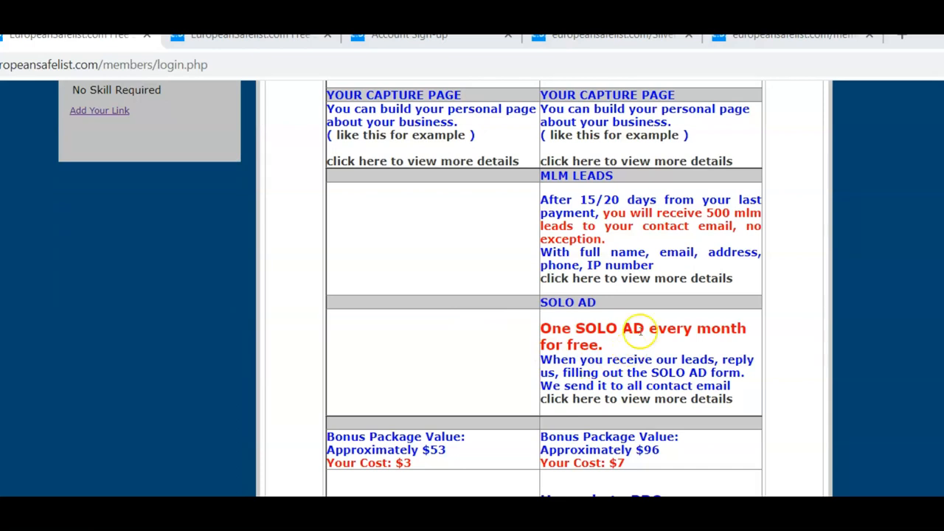
mouse_move(637, 332)
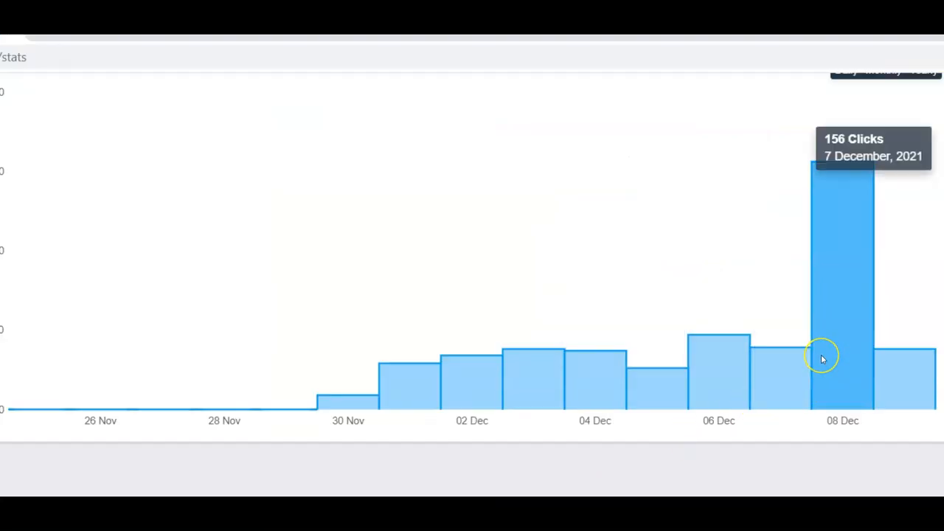
mouse_move(656, 361)
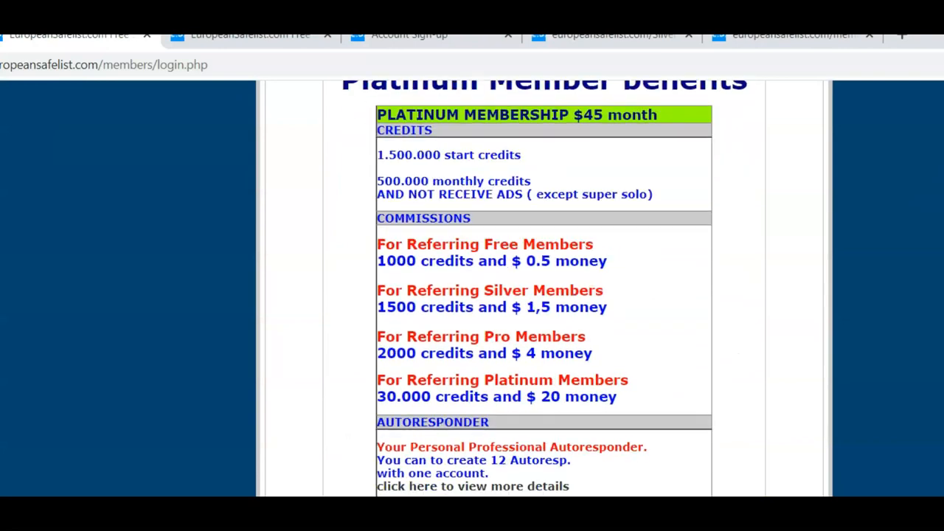
scroll("down", 3)
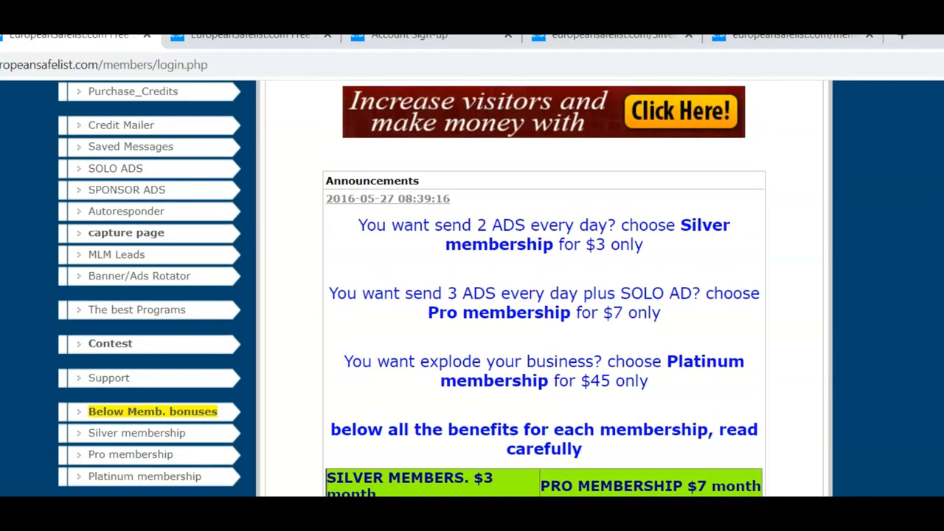
mouse_move(679, 360)
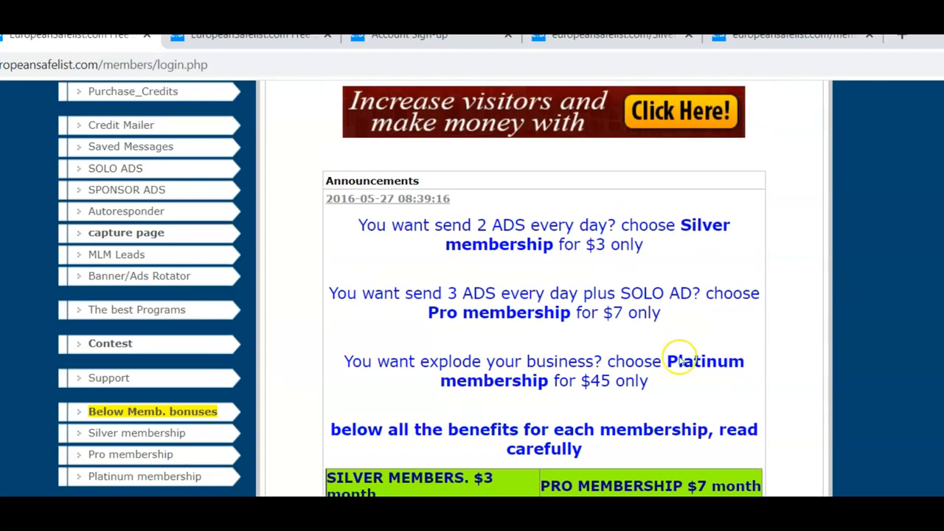
mouse_move(528, 381)
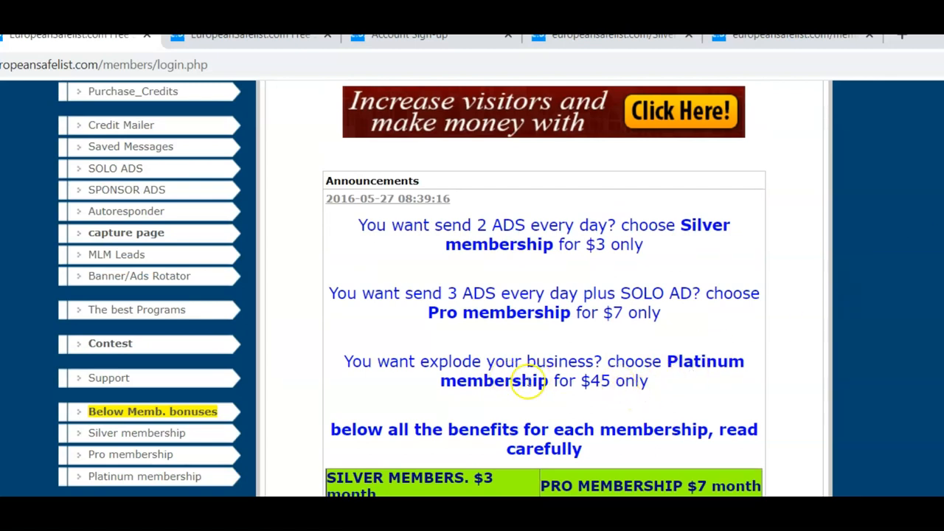
scroll("down", 3)
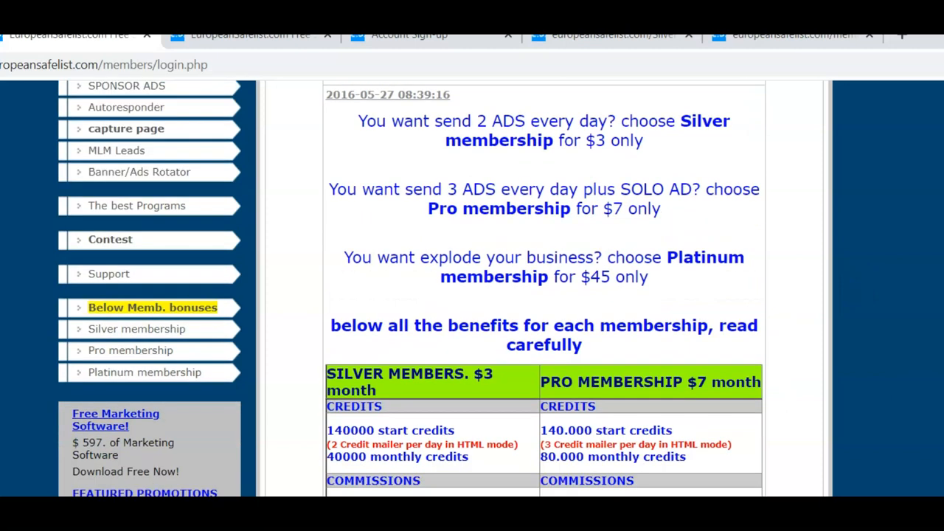
scroll("down", 3)
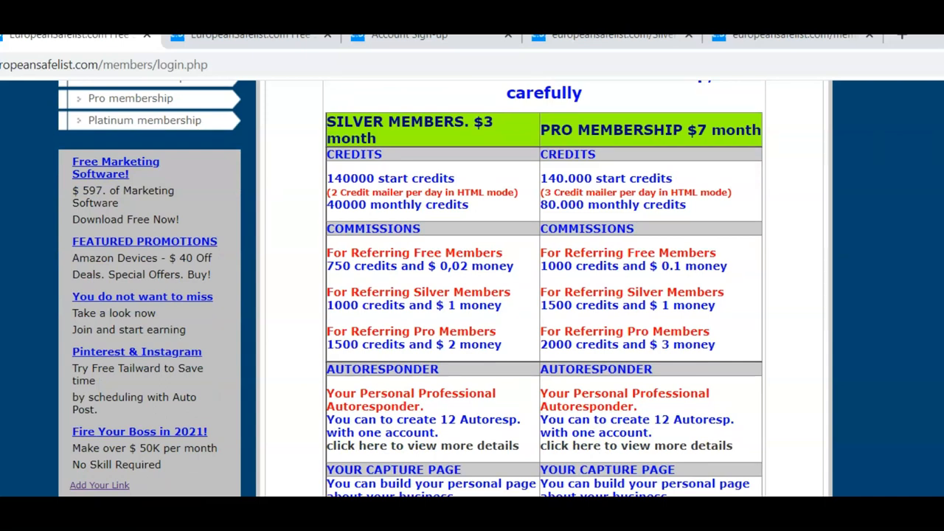
scroll("down", 3)
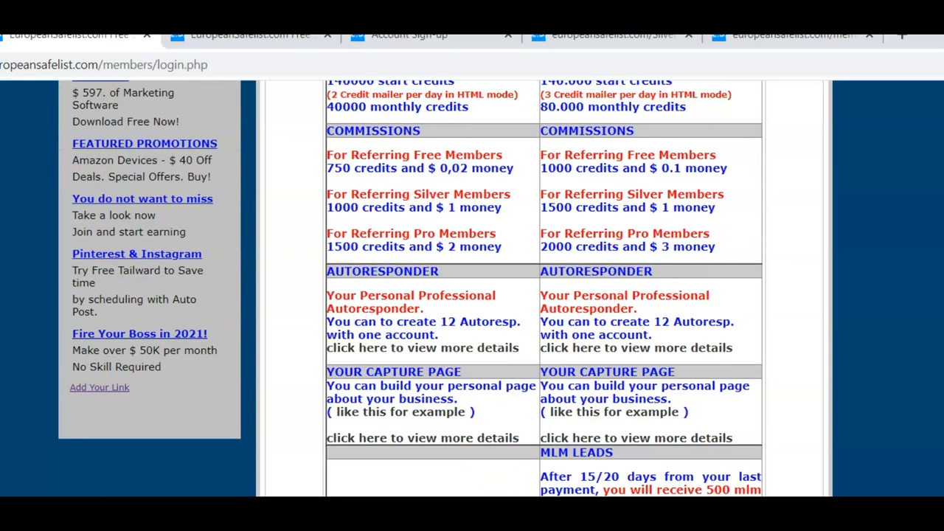
scroll("up", 3)
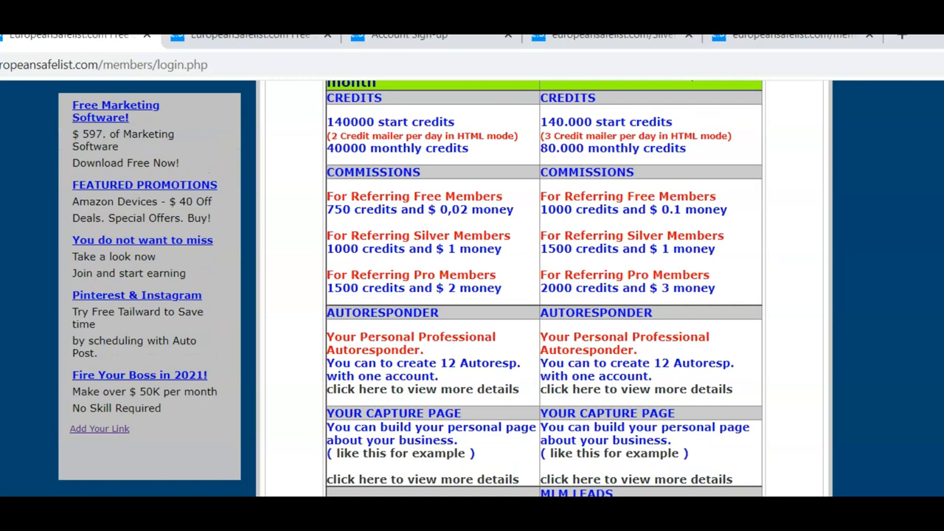
scroll("up", 3)
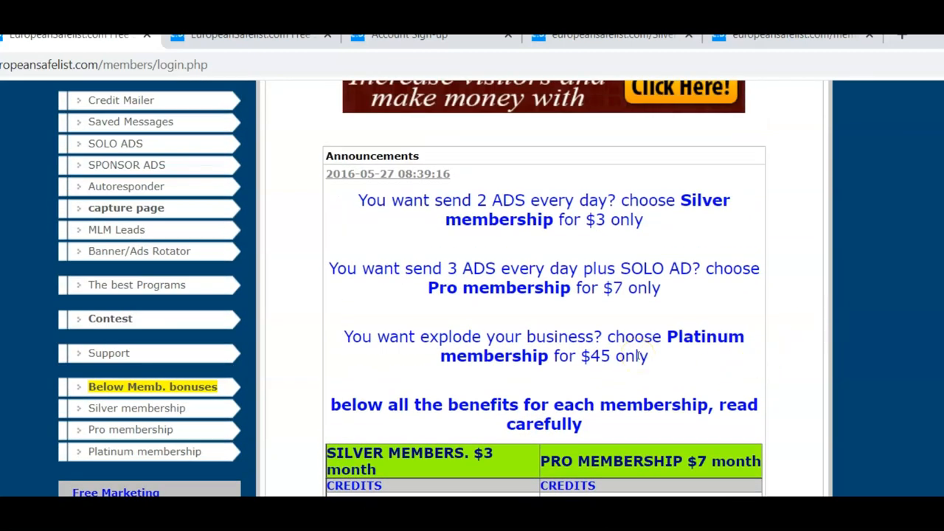
scroll("up", 3)
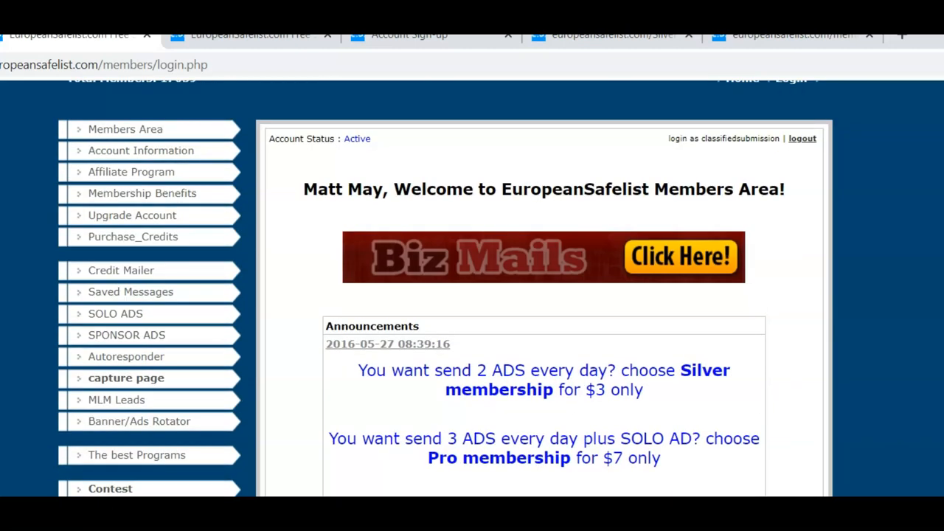
scroll("up", 3)
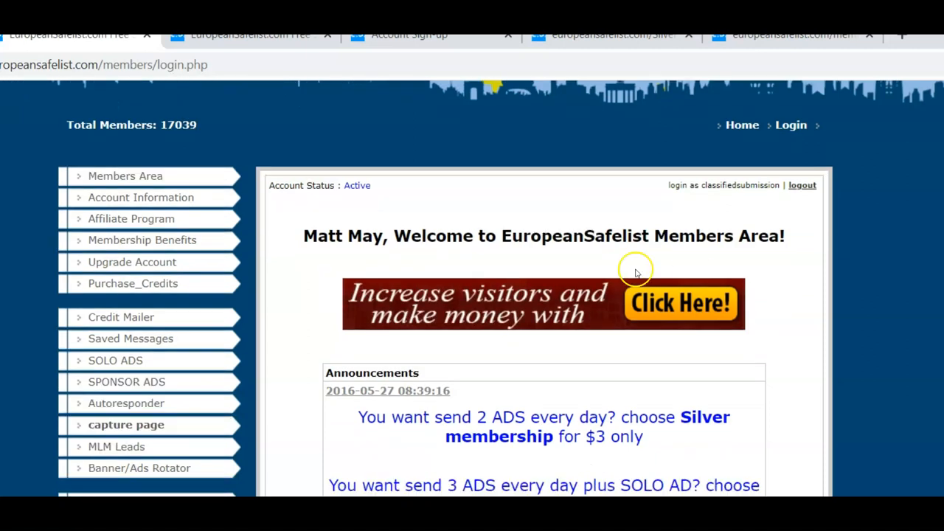
mouse_move(634, 268)
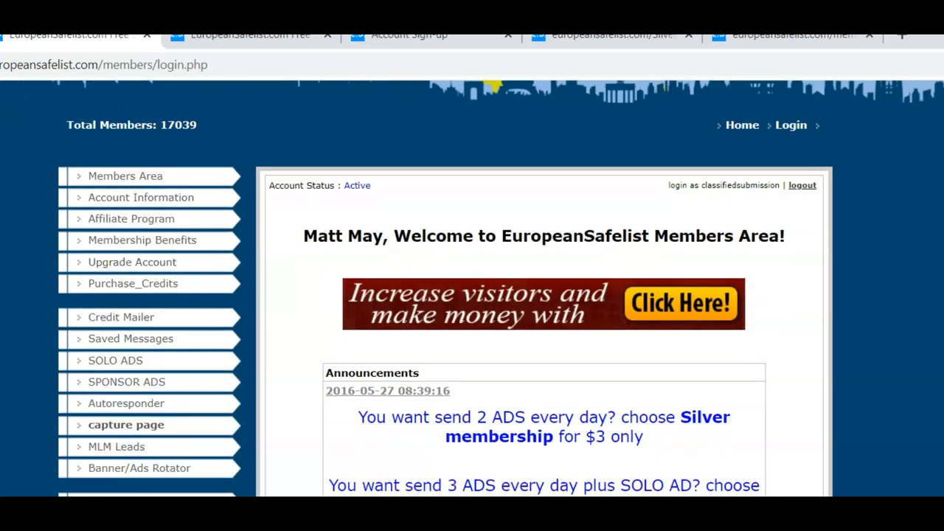